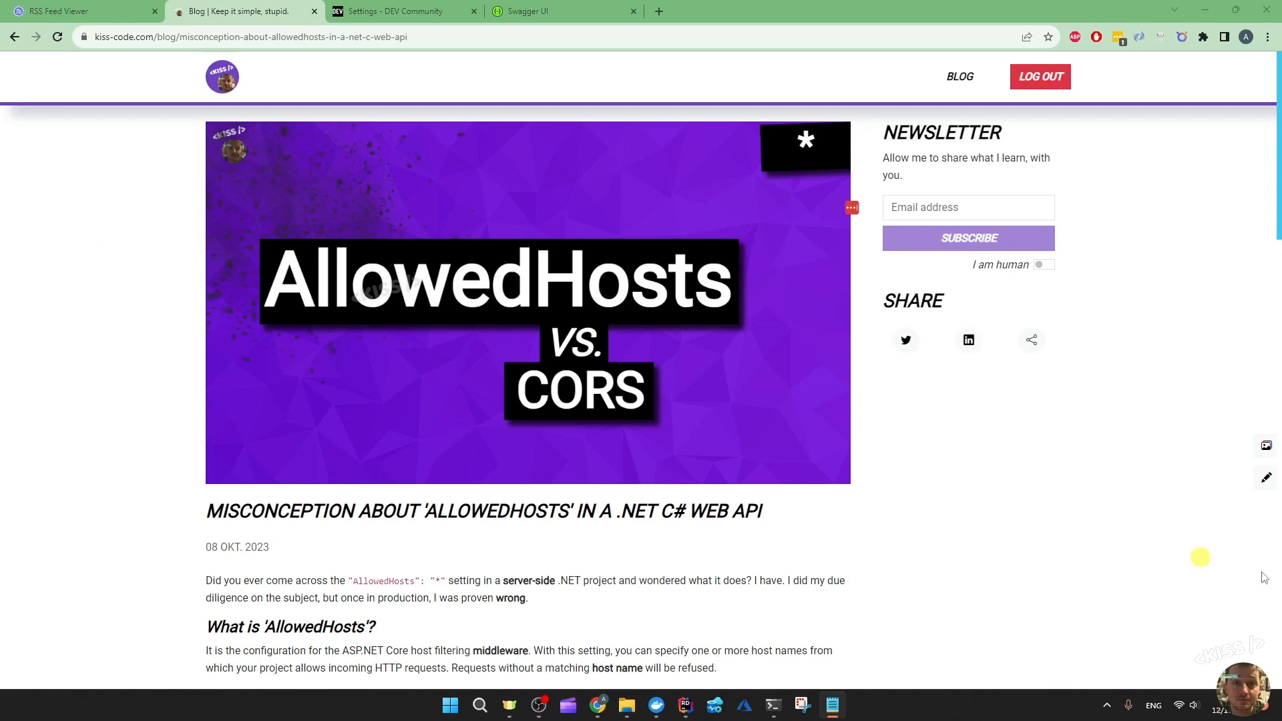
Bring up the DEV Community settings page with its RSS publishing section.
left_click(1266, 477)
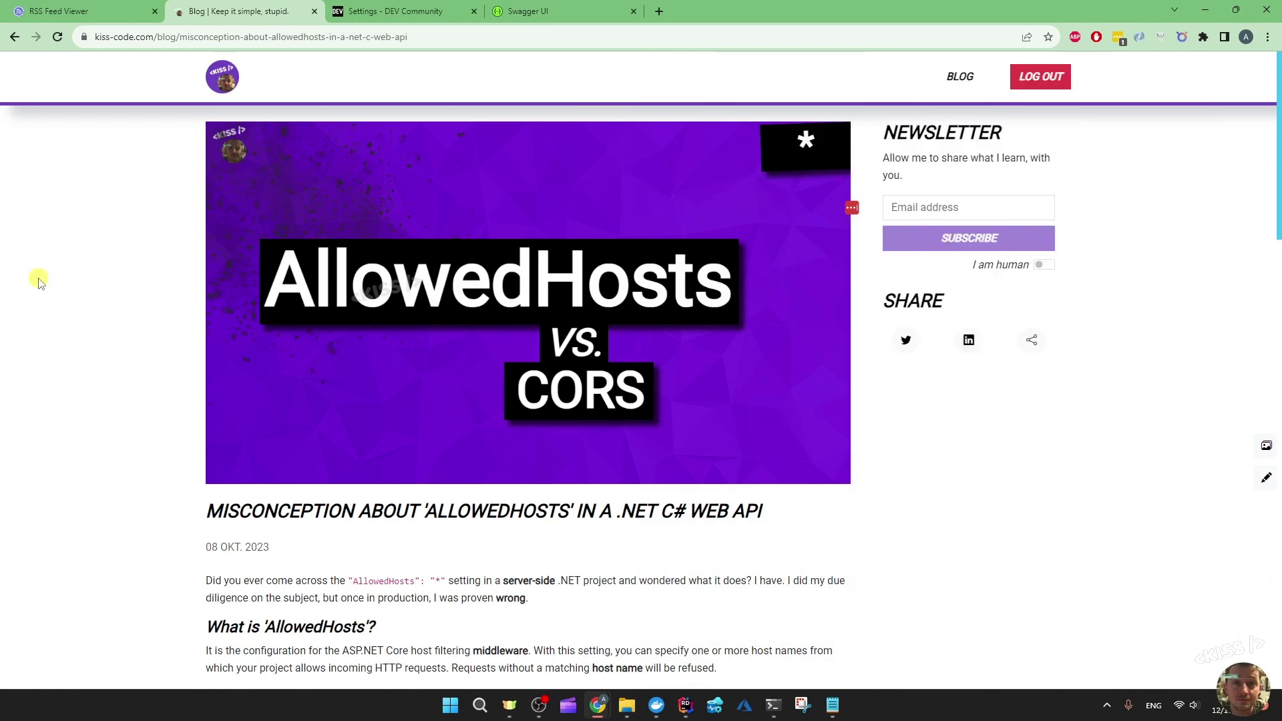
mouse_move(359, 20)
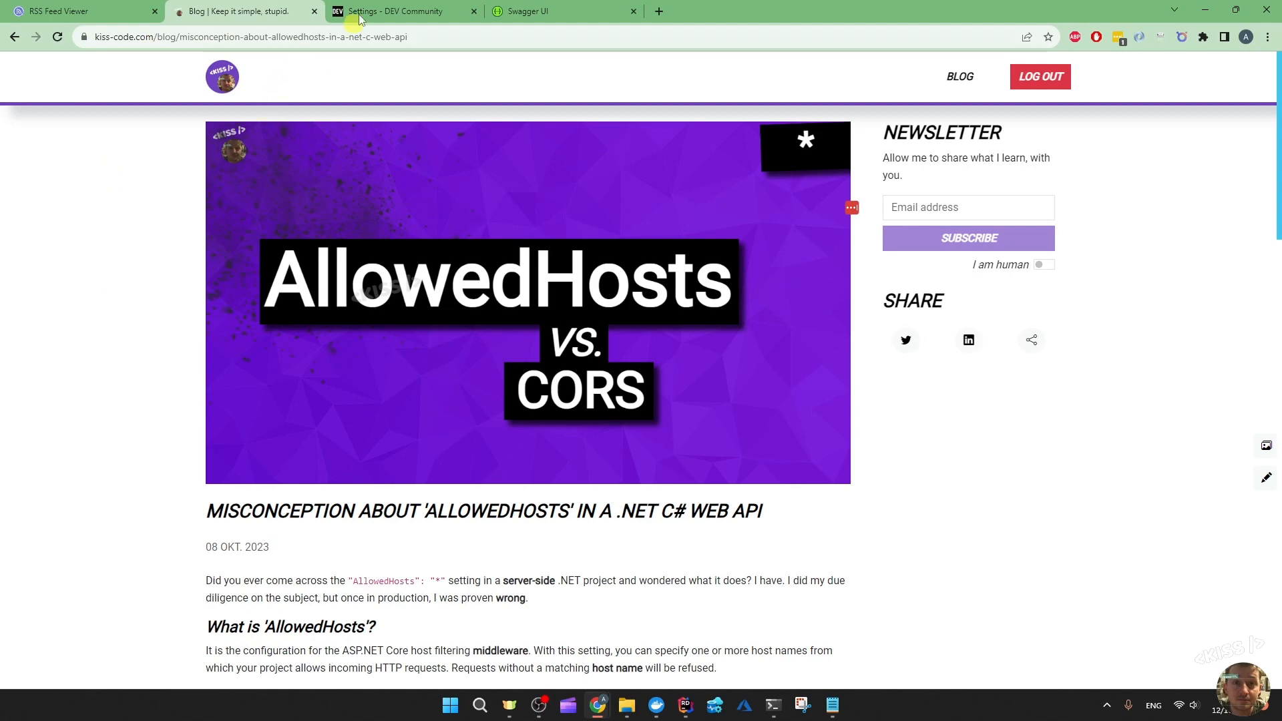
left_click(394, 10)
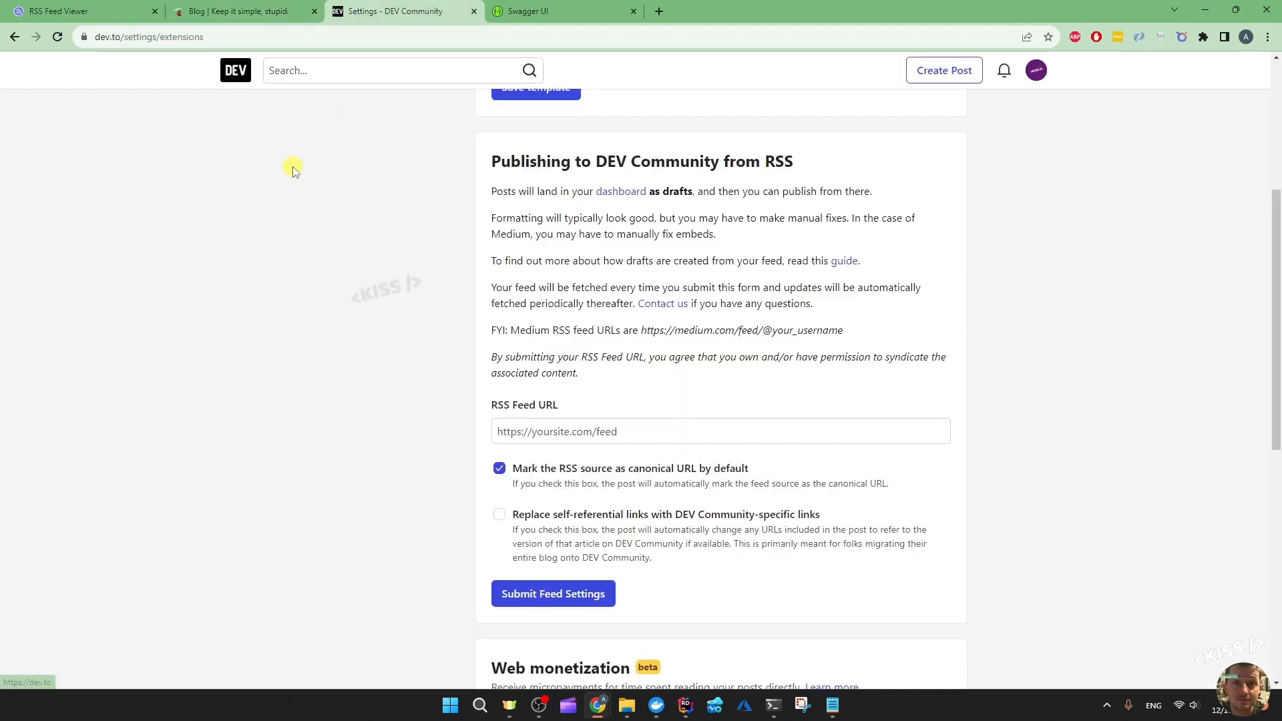
mouse_move(420, 161)
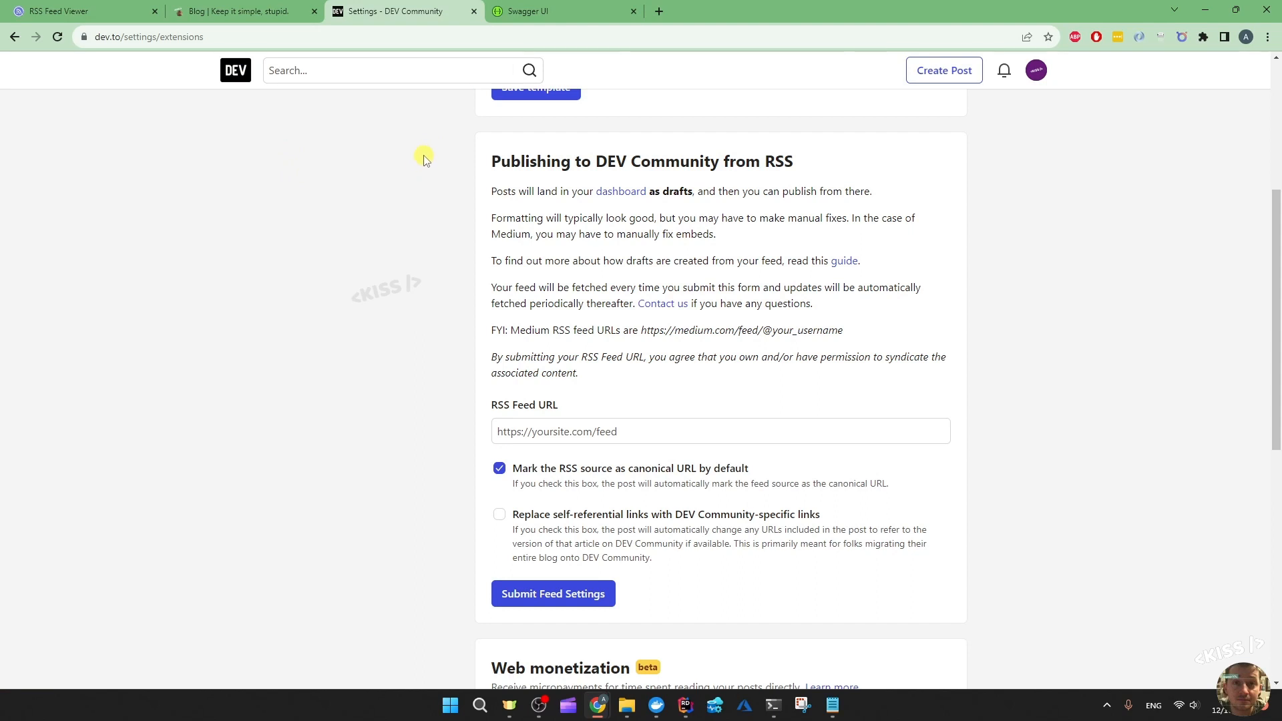
mouse_move(425, 156)
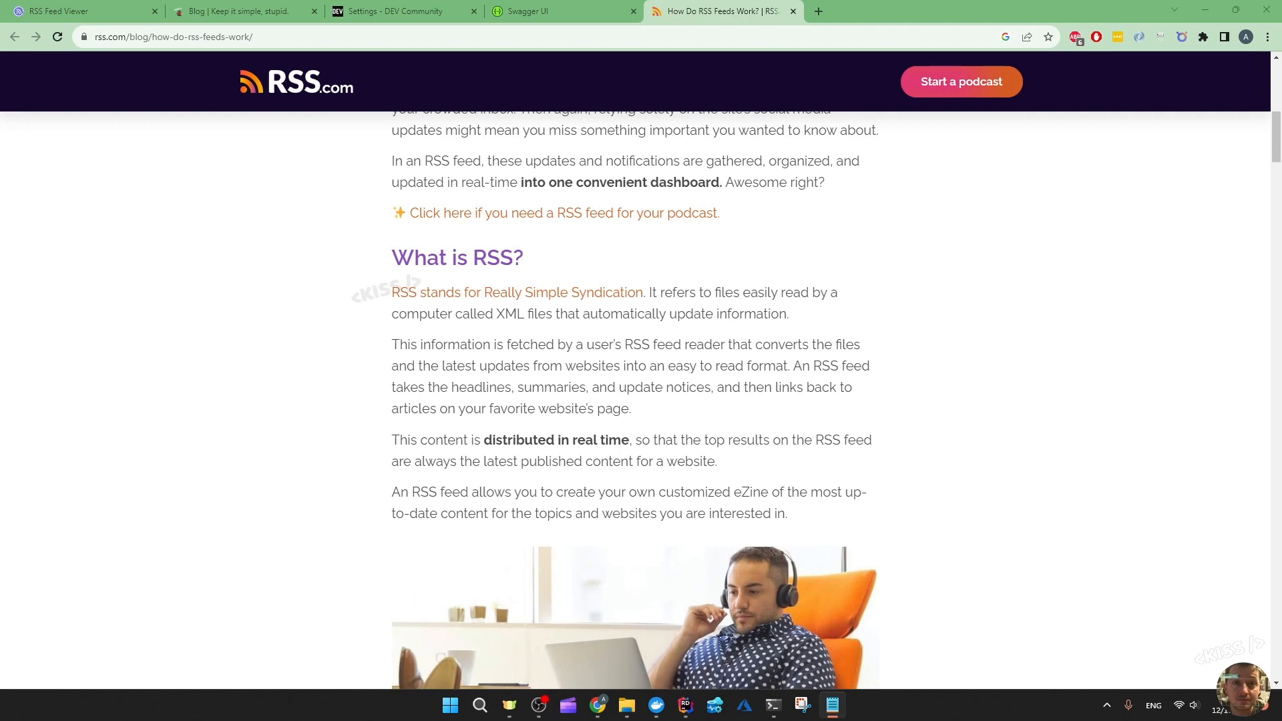
Read down the RSS.com article, comparing it with the DEV Community feed settings, then move to the Swagger page.
scroll("down", 3)
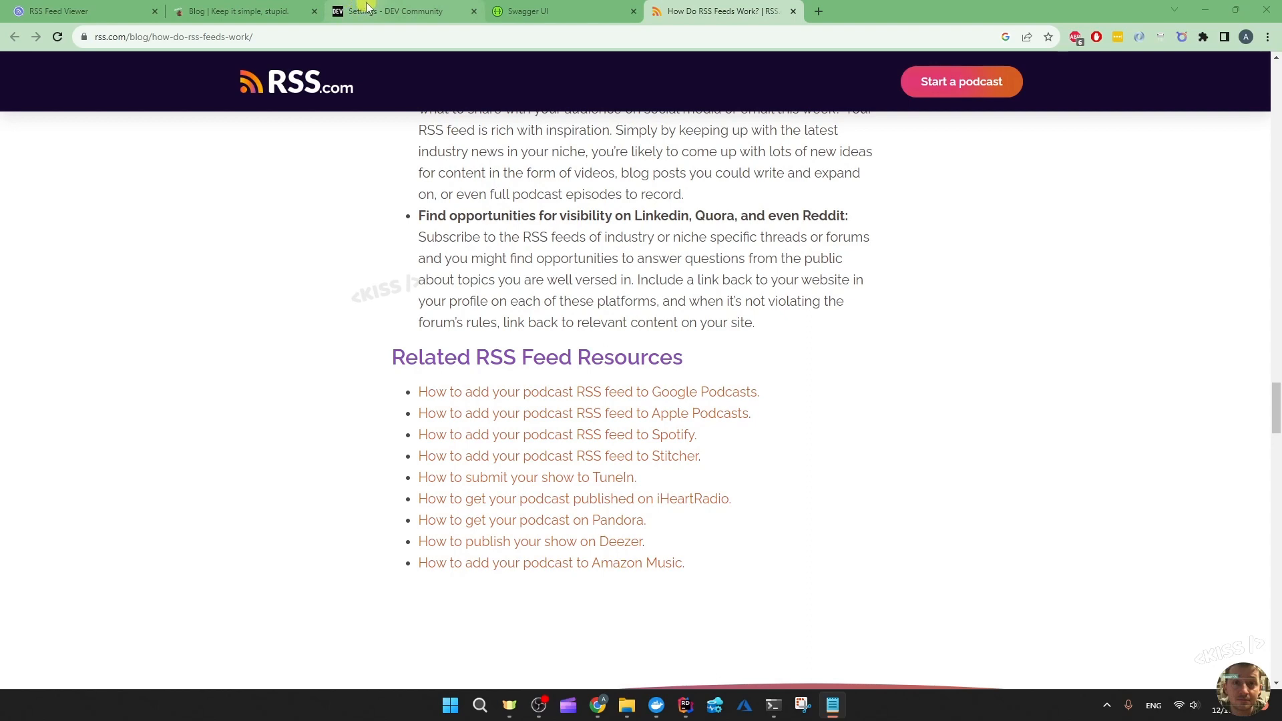
left_click(401, 11)
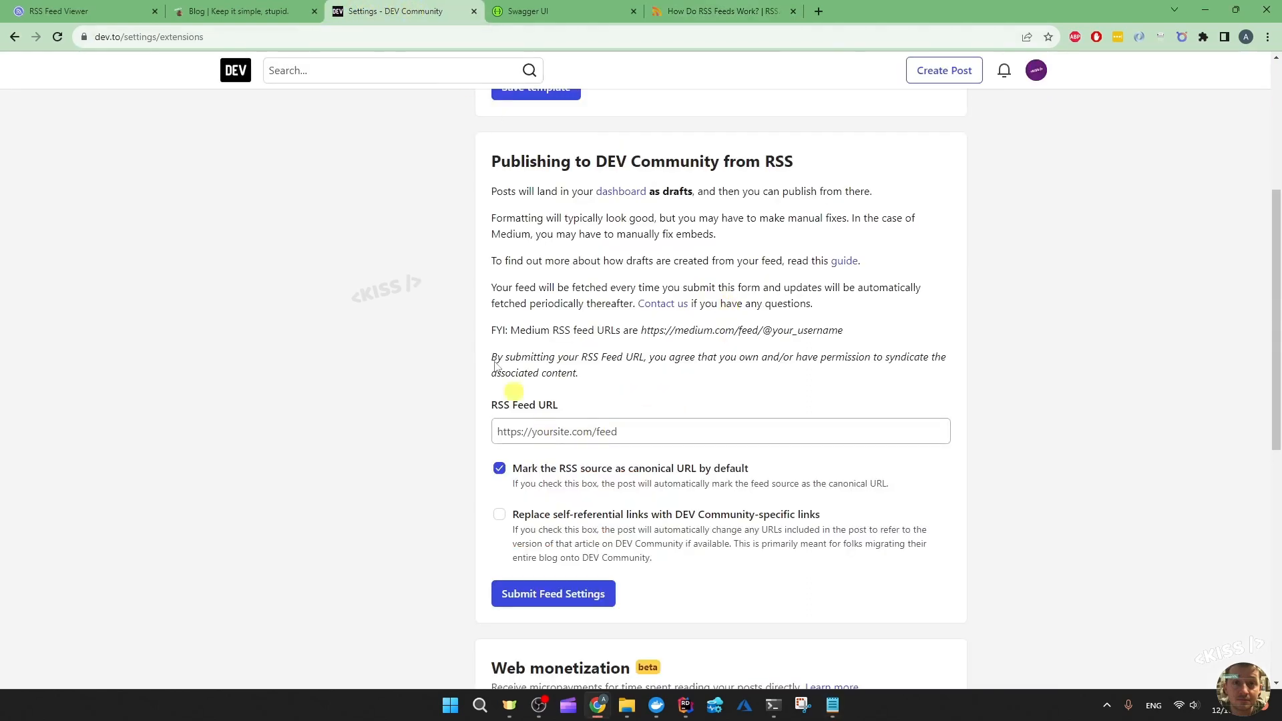
left_click(723, 11)
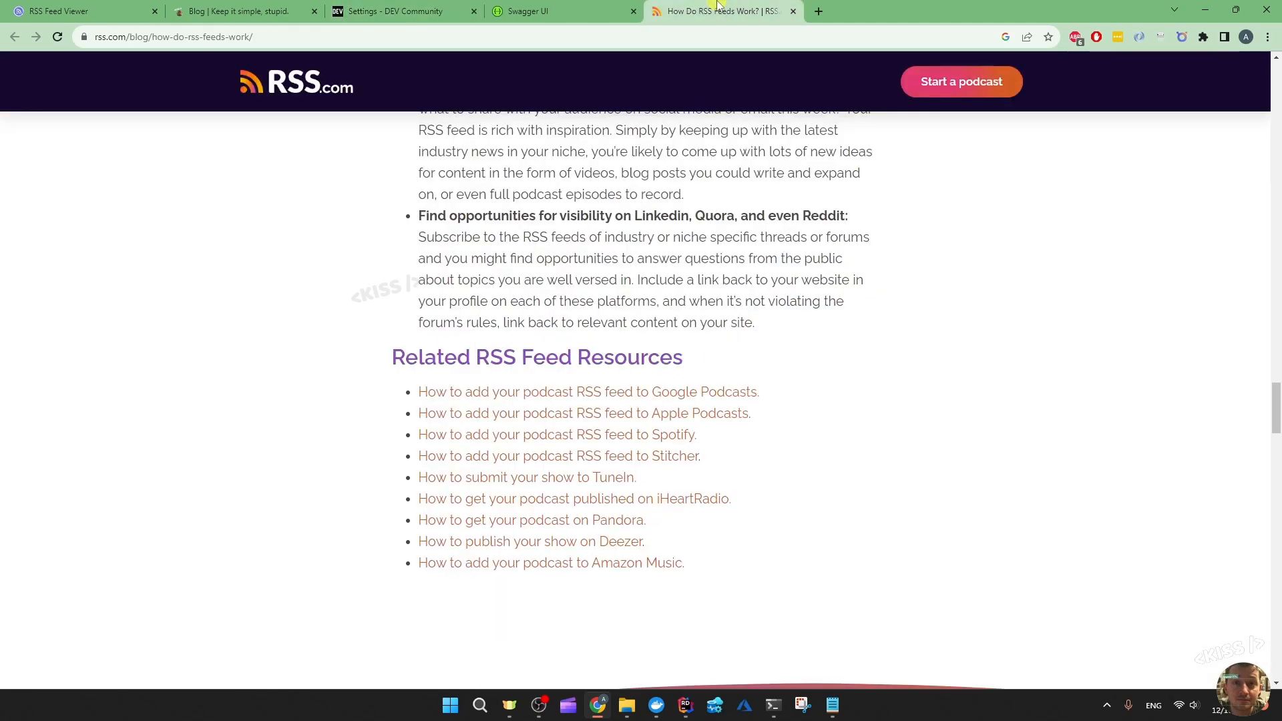
left_click(400, 11)
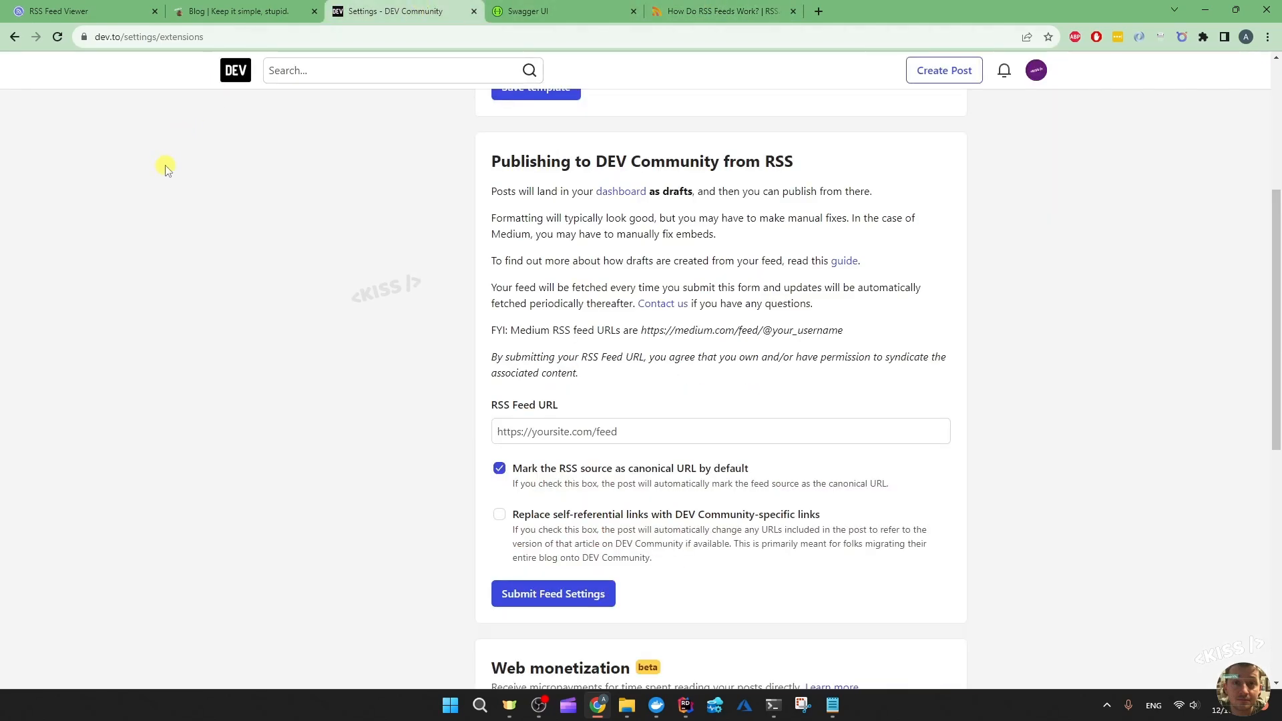
mouse_move(393, 426)
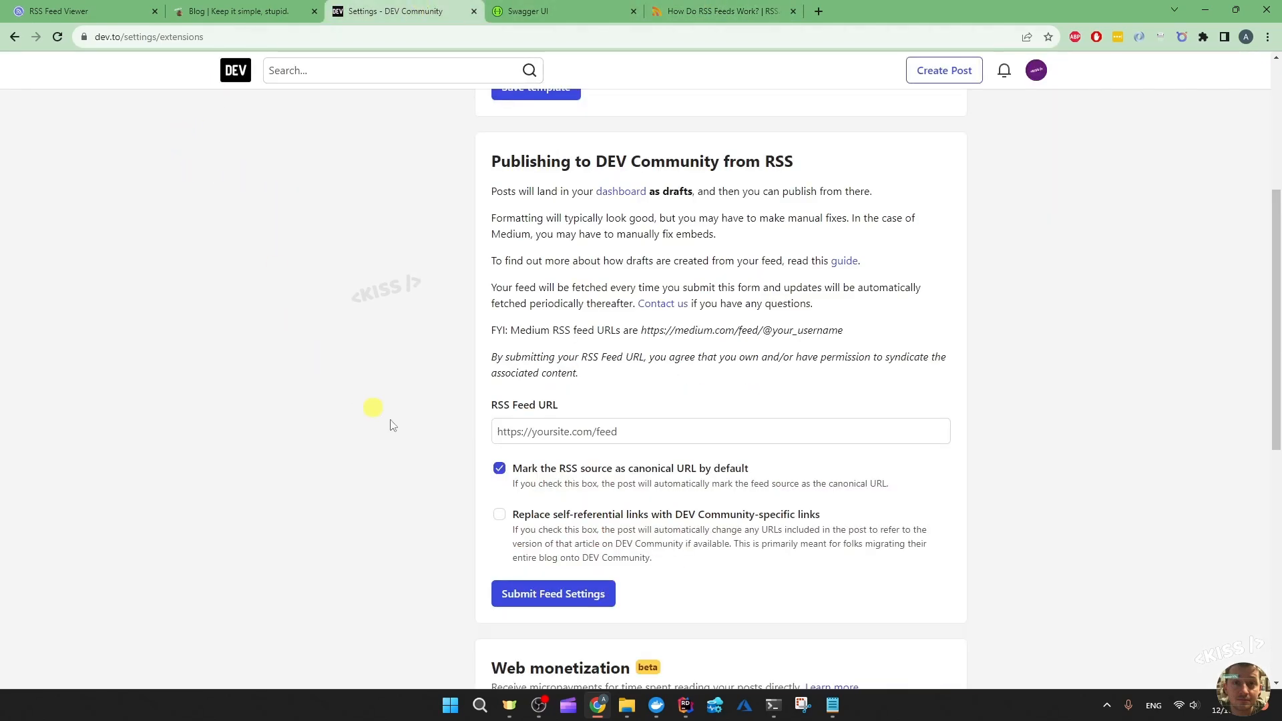
left_click(720, 11)
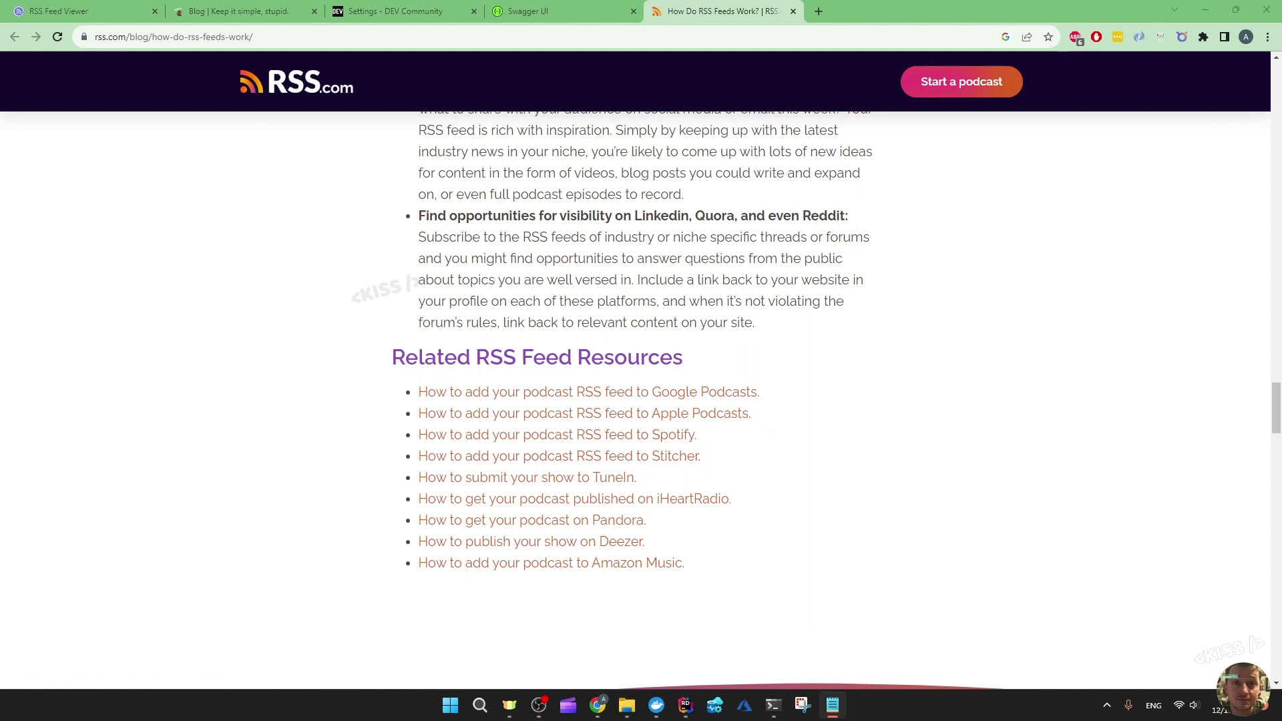
left_click(531, 10)
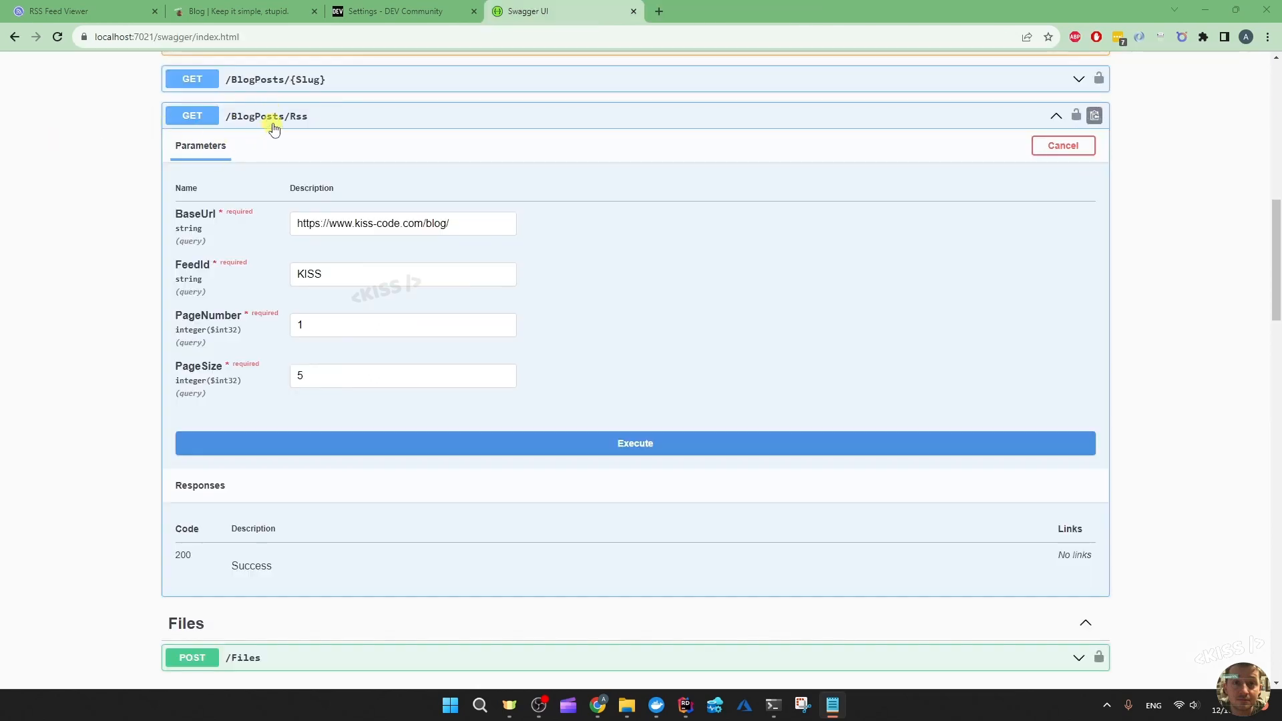
mouse_move(80, 208)
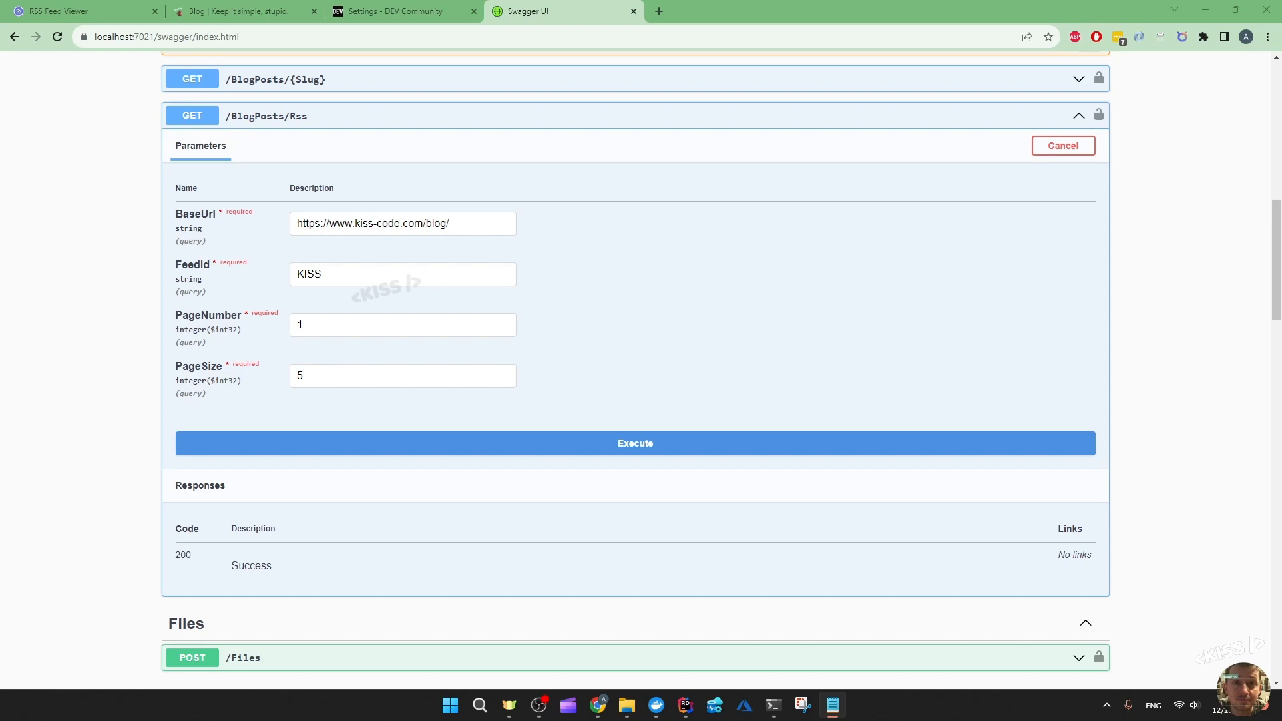
Execute GET /BlogPosts/Rss and view the 200 response with the RSS XML feed.
left_click(636, 443)
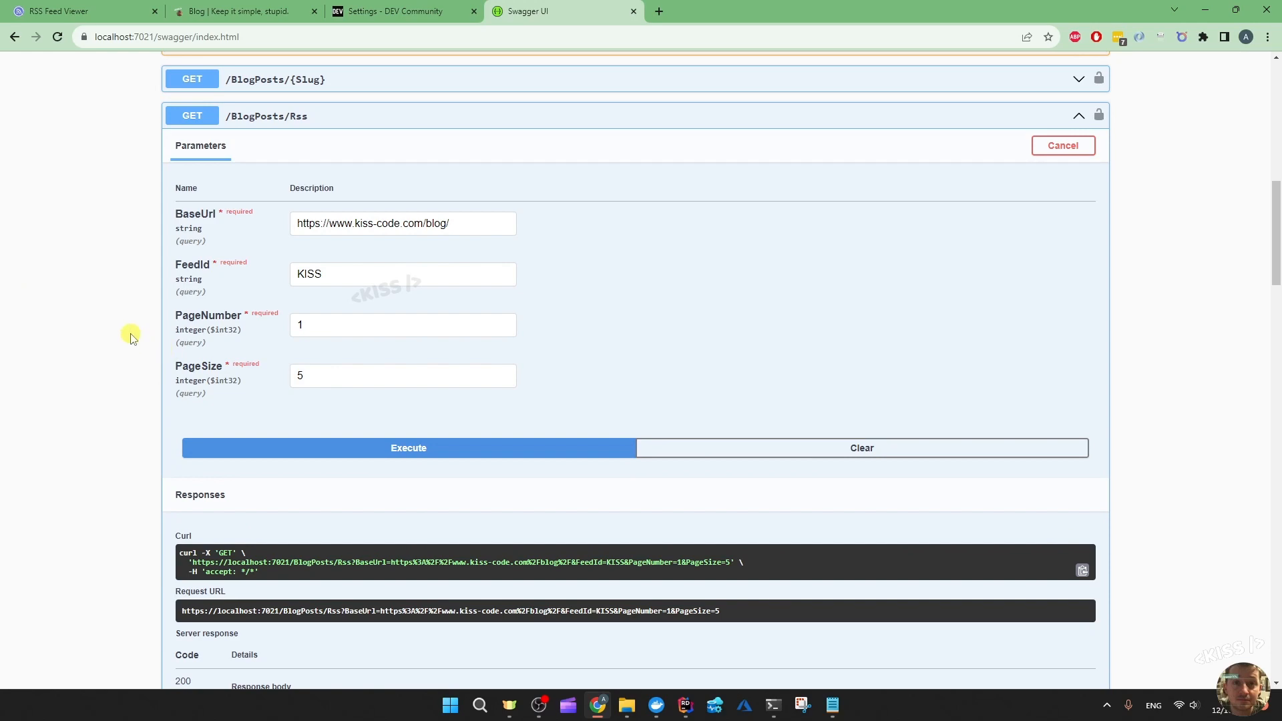
scroll("down", 3)
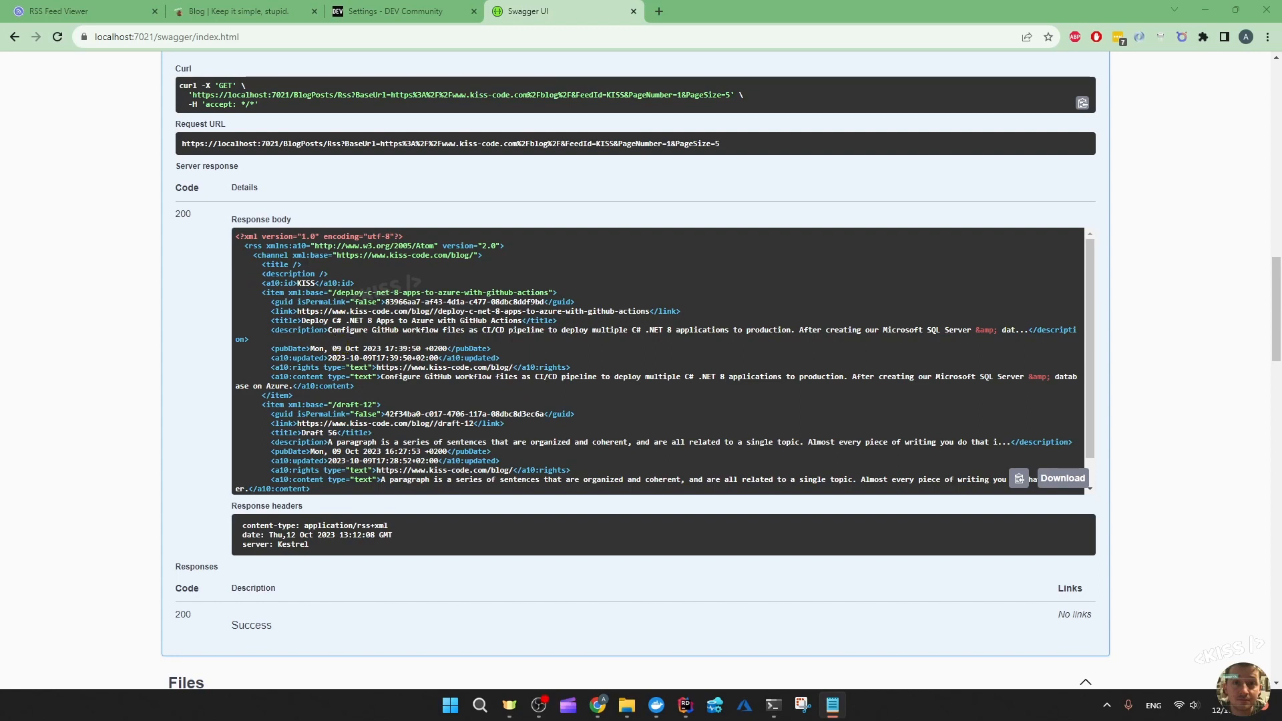
mouse_move(264, 255)
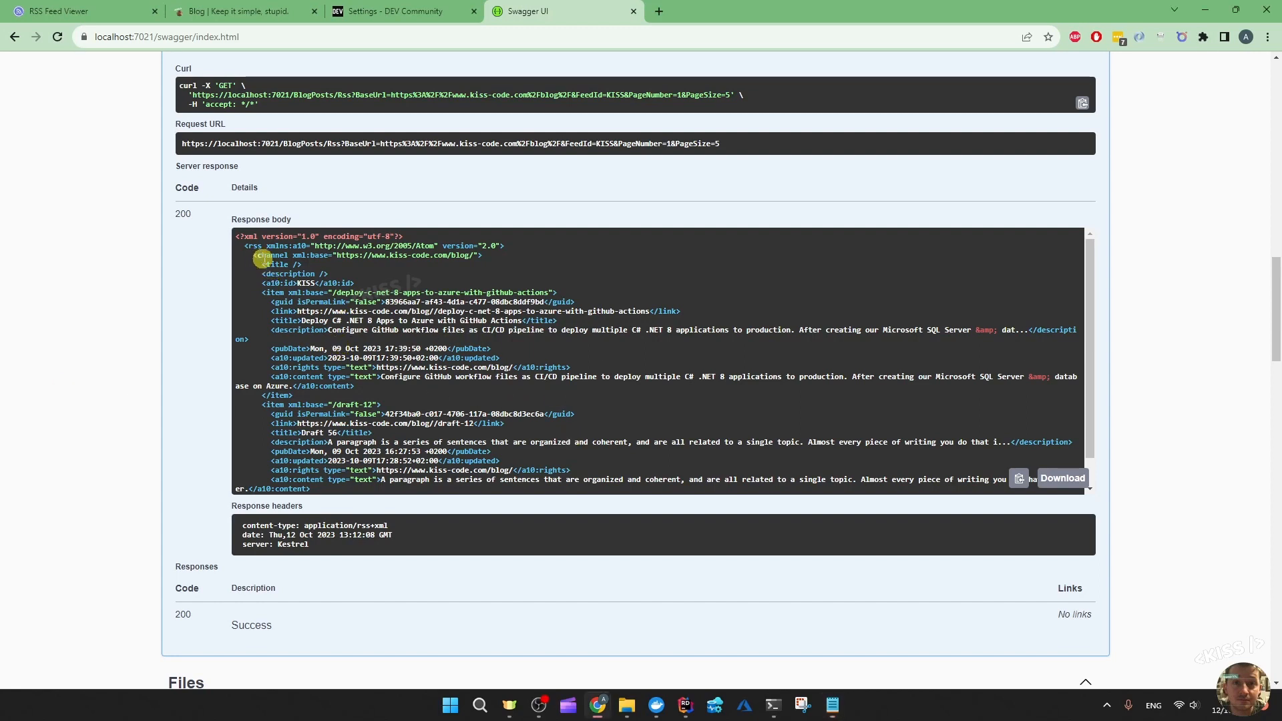
mouse_move(340, 278)
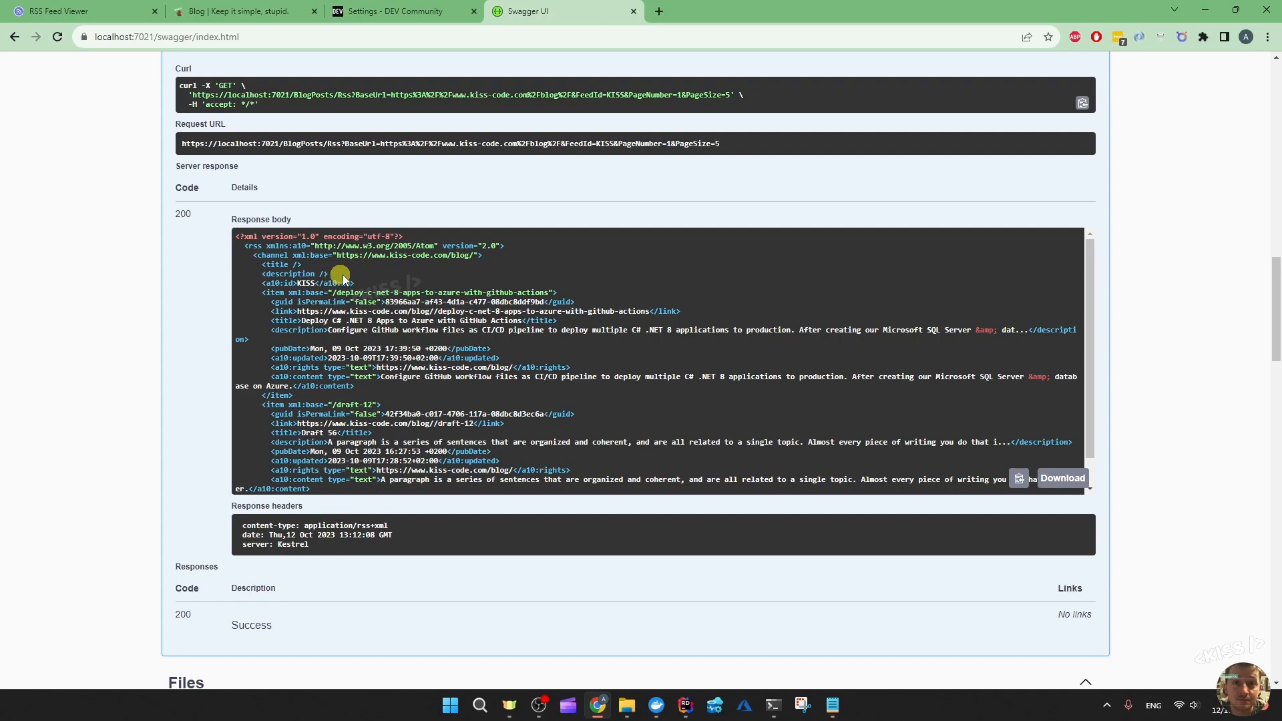
mouse_move(393, 271)
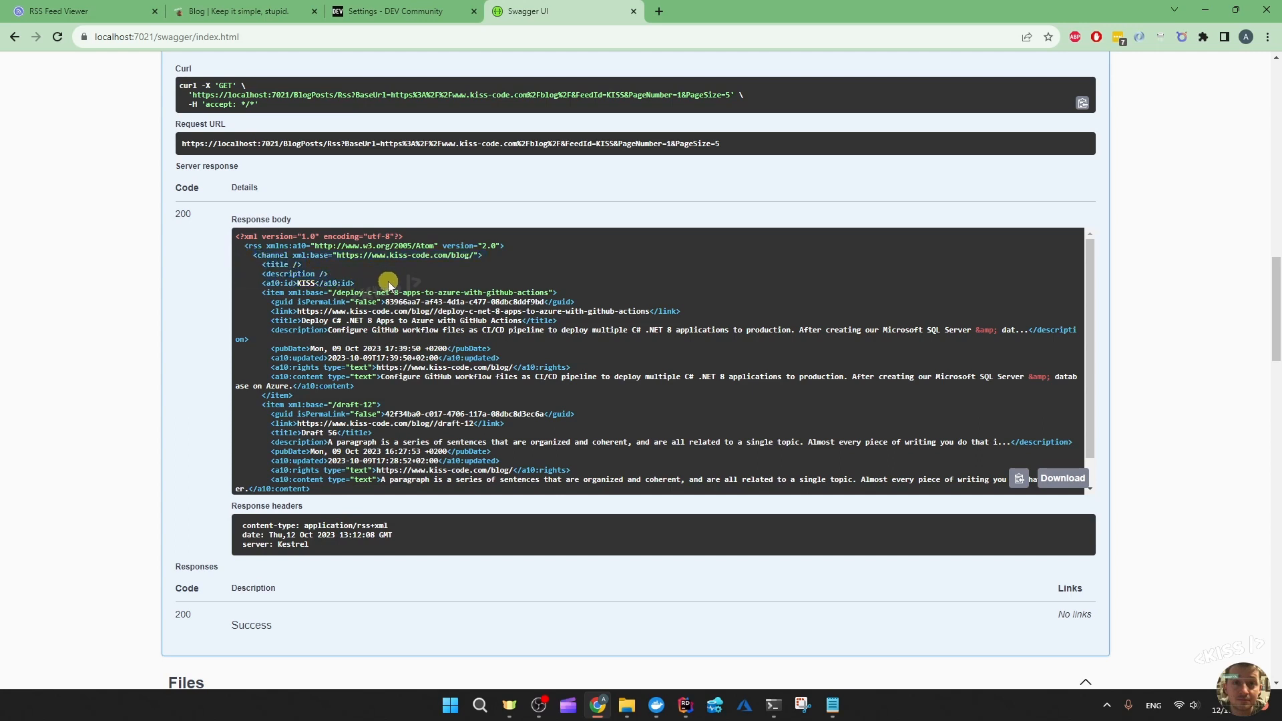
mouse_move(360, 281)
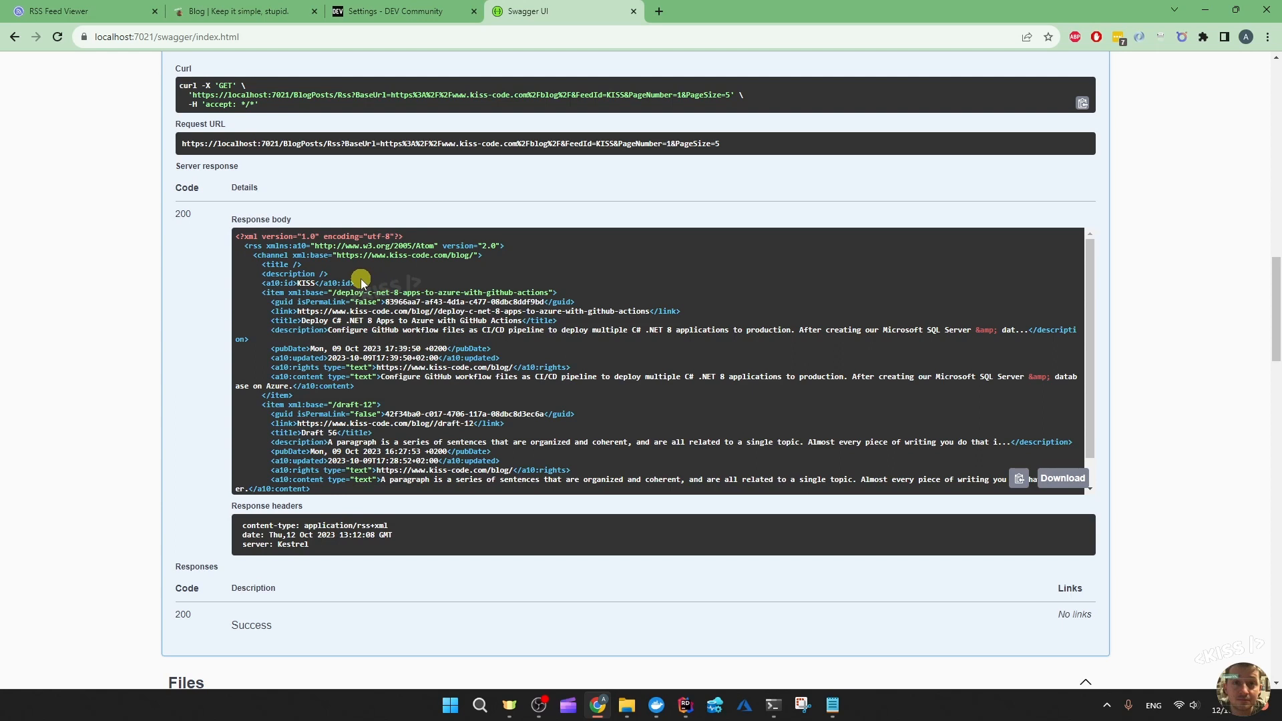
mouse_move(143, 265)
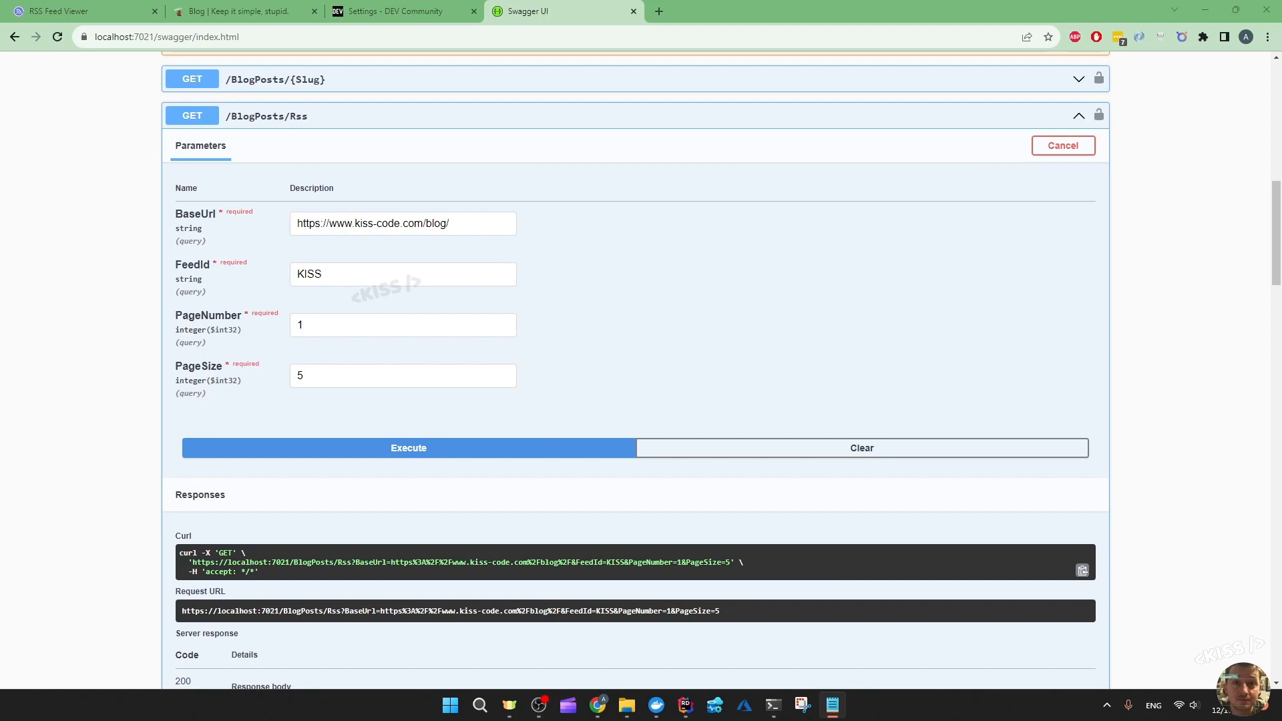
mouse_move(96, 284)
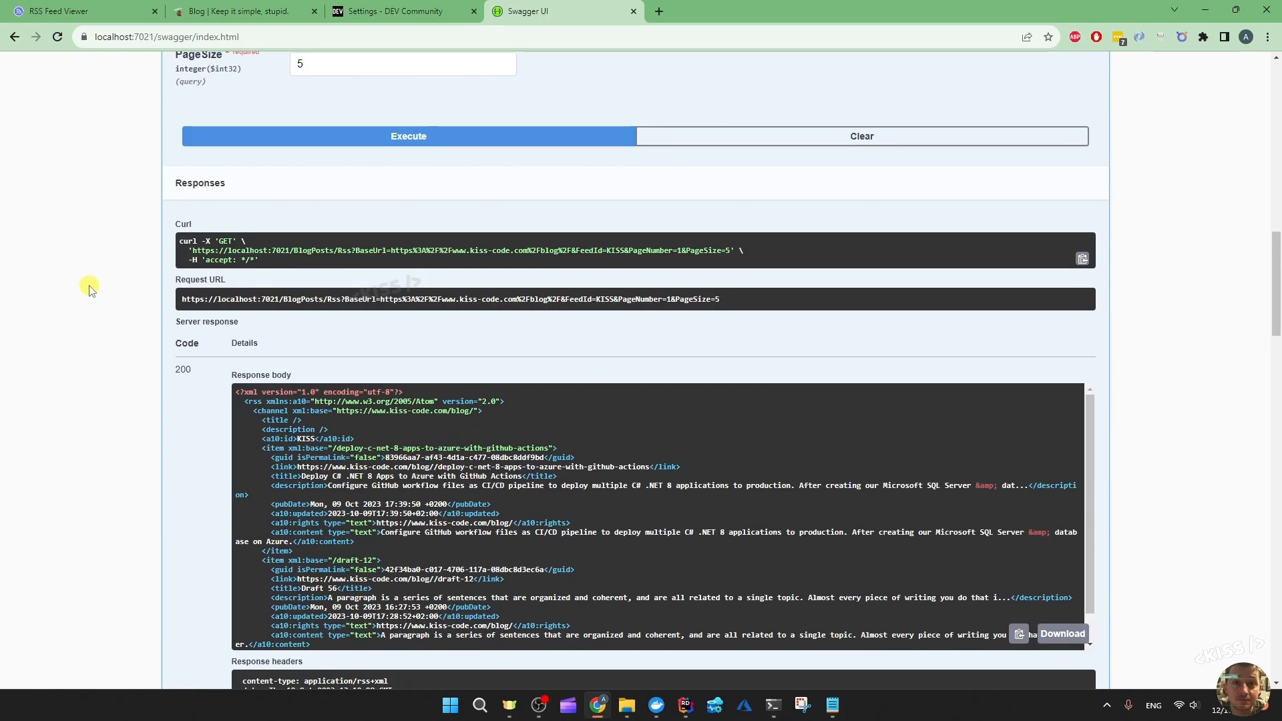
Highlight the first post's item block and title in the XML feed, then bring up the ngrok session.
scroll("down", 3)
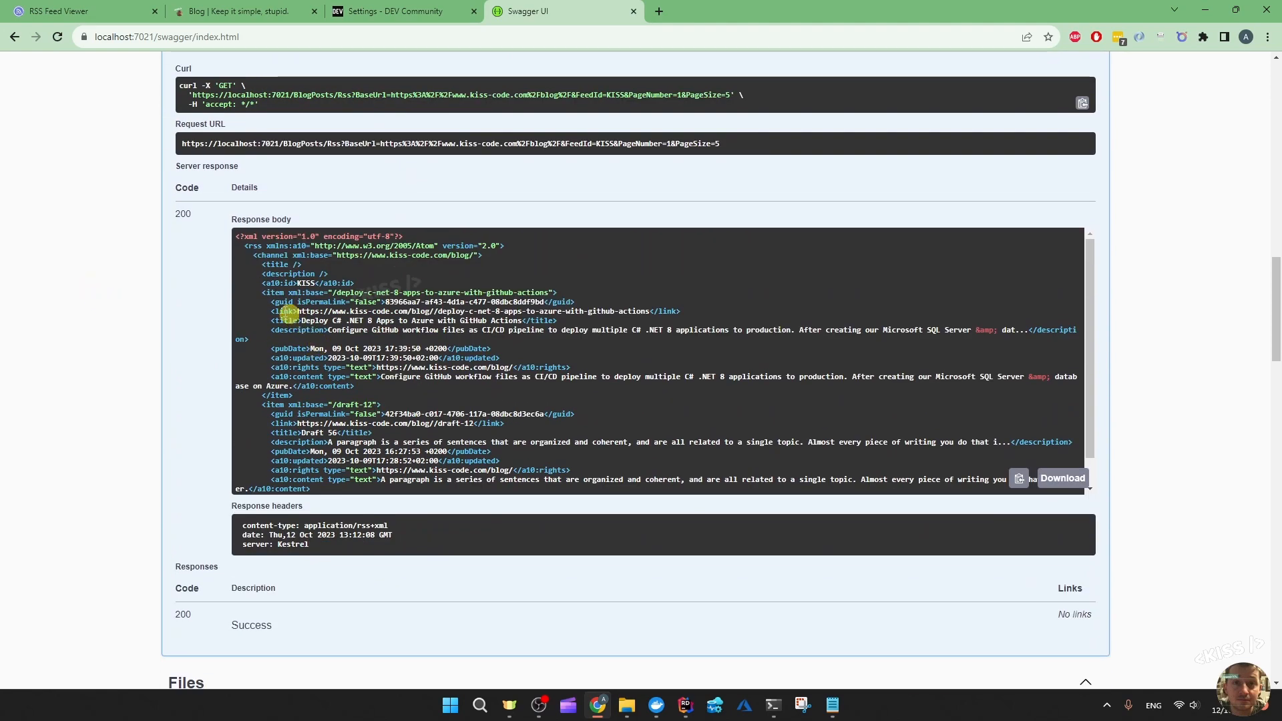
left_click_drag(260, 292, 325, 385)
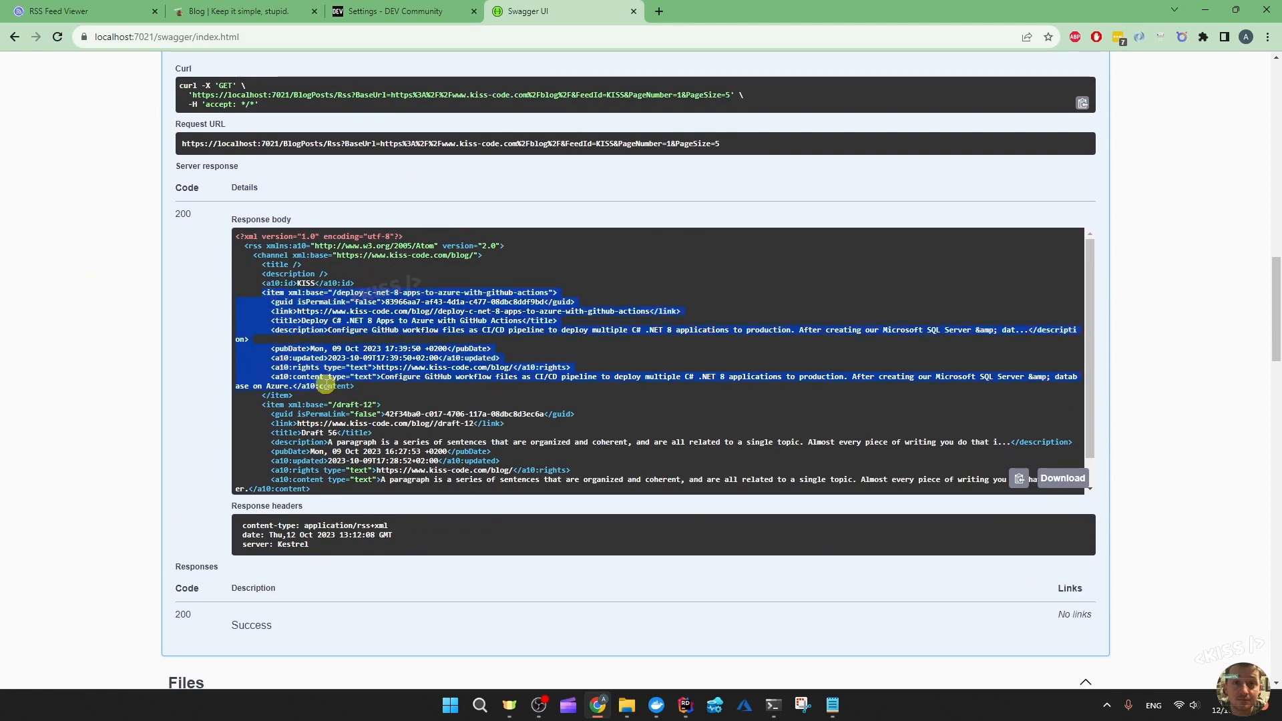
mouse_move(287, 330)
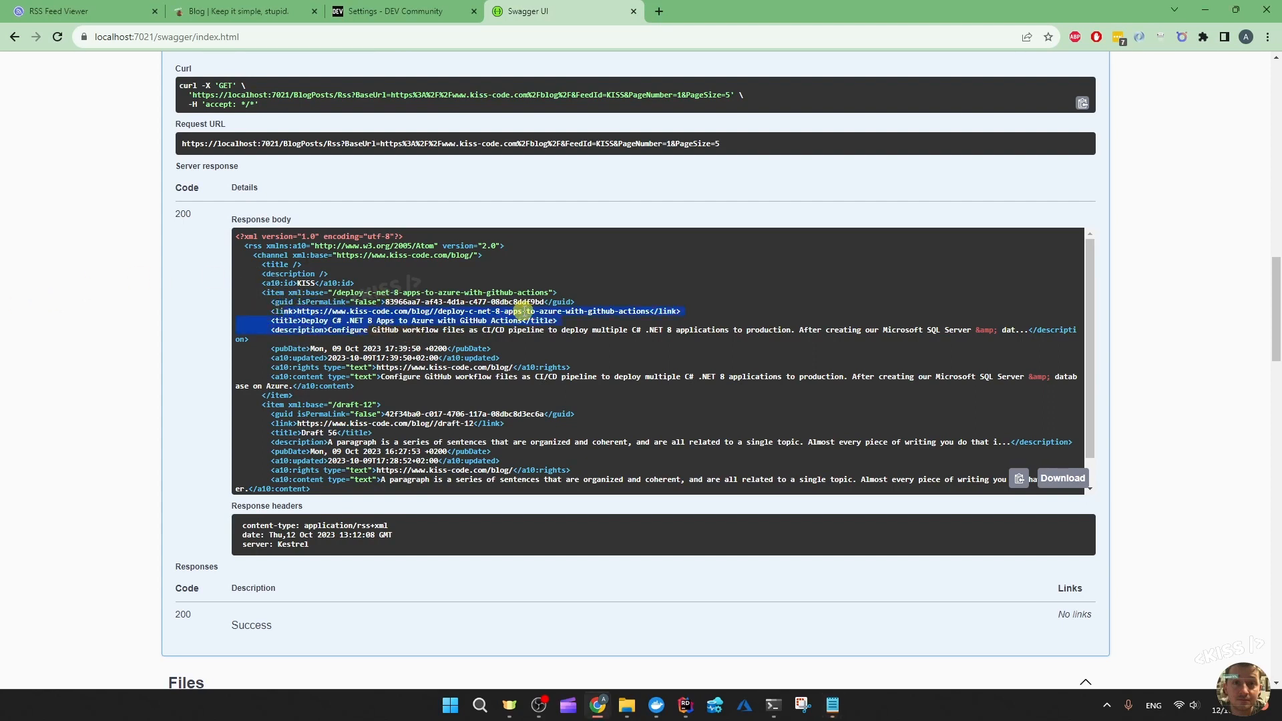
left_click(689, 311)
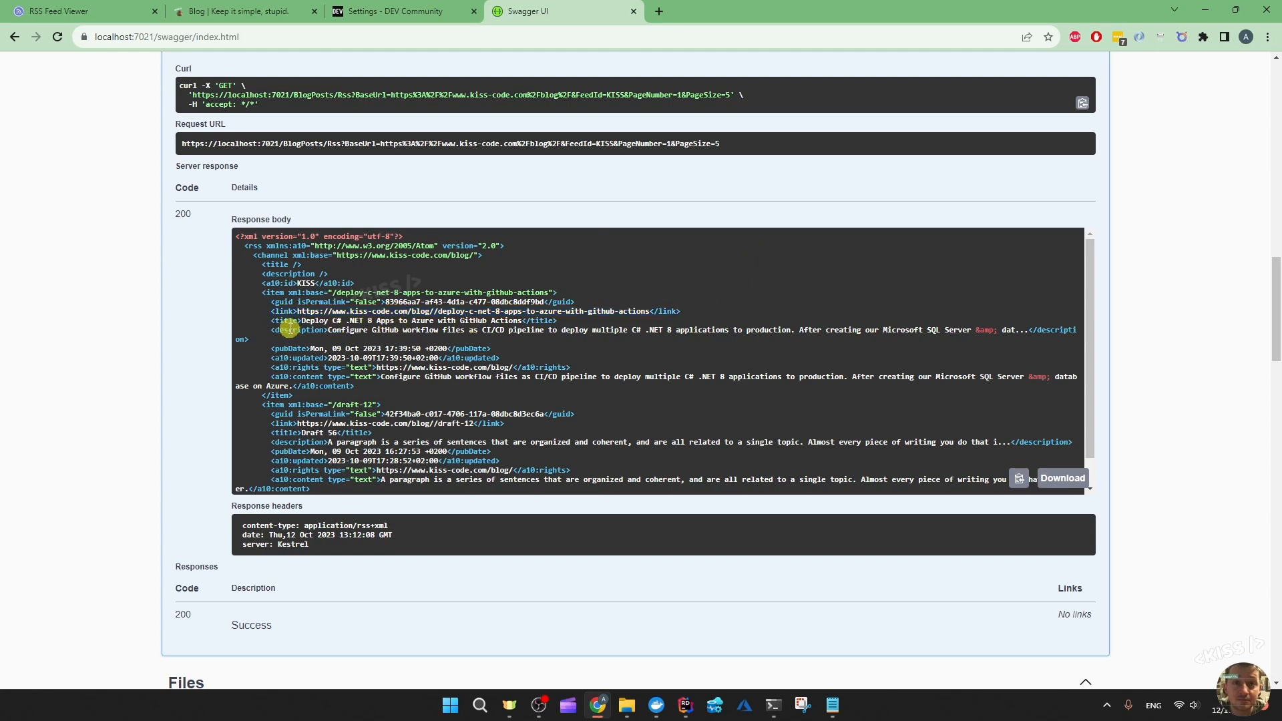
left_click_drag(275, 321, 523, 329)
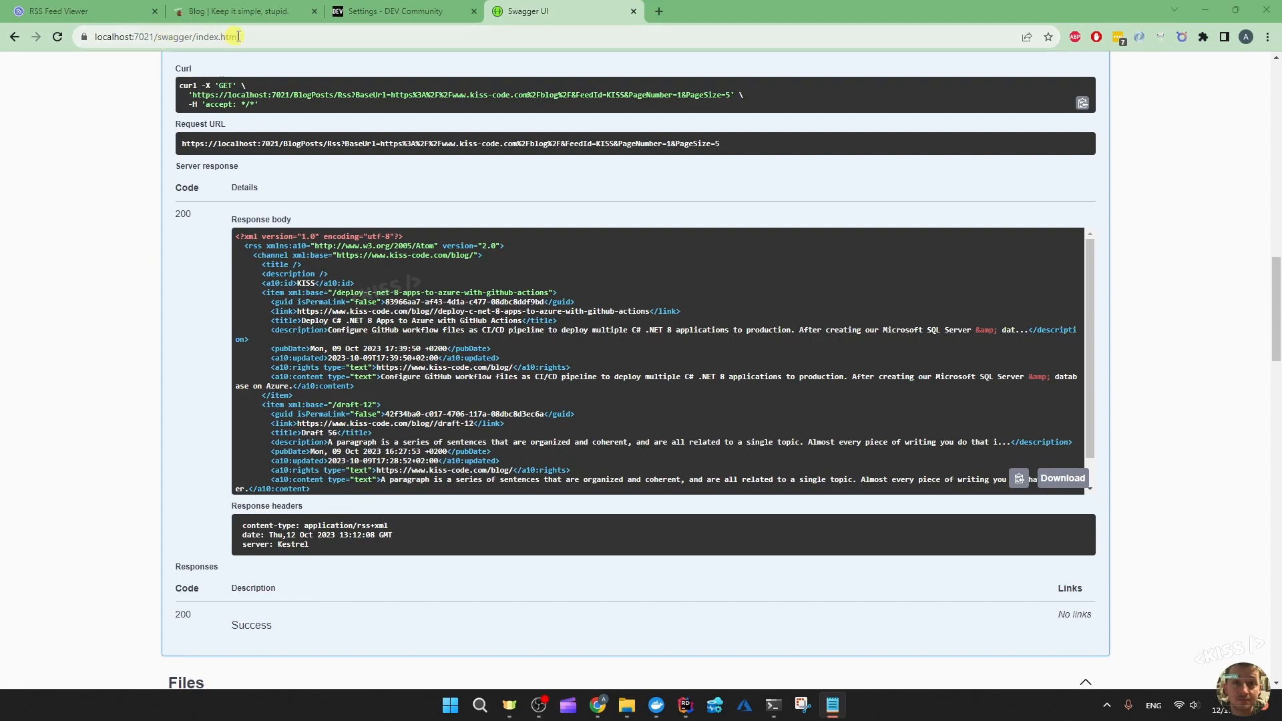
mouse_move(94, 227)
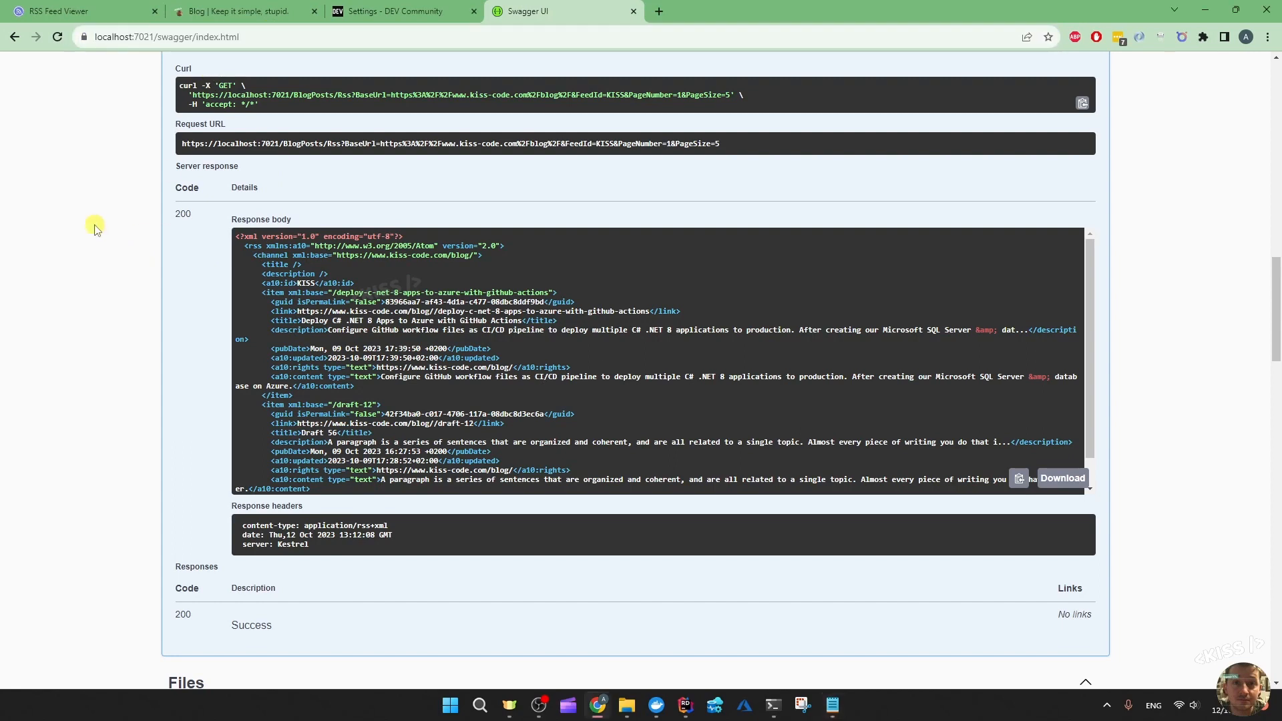
mouse_move(97, 222)
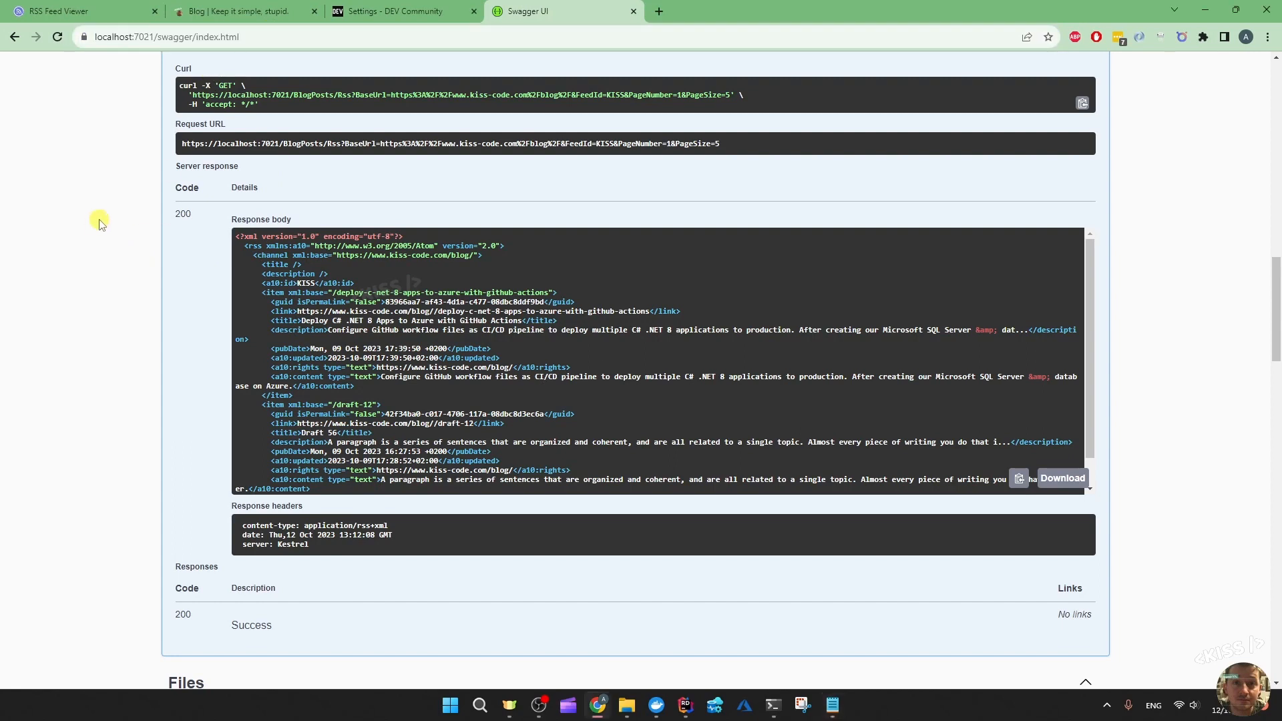
left_click(74, 14)
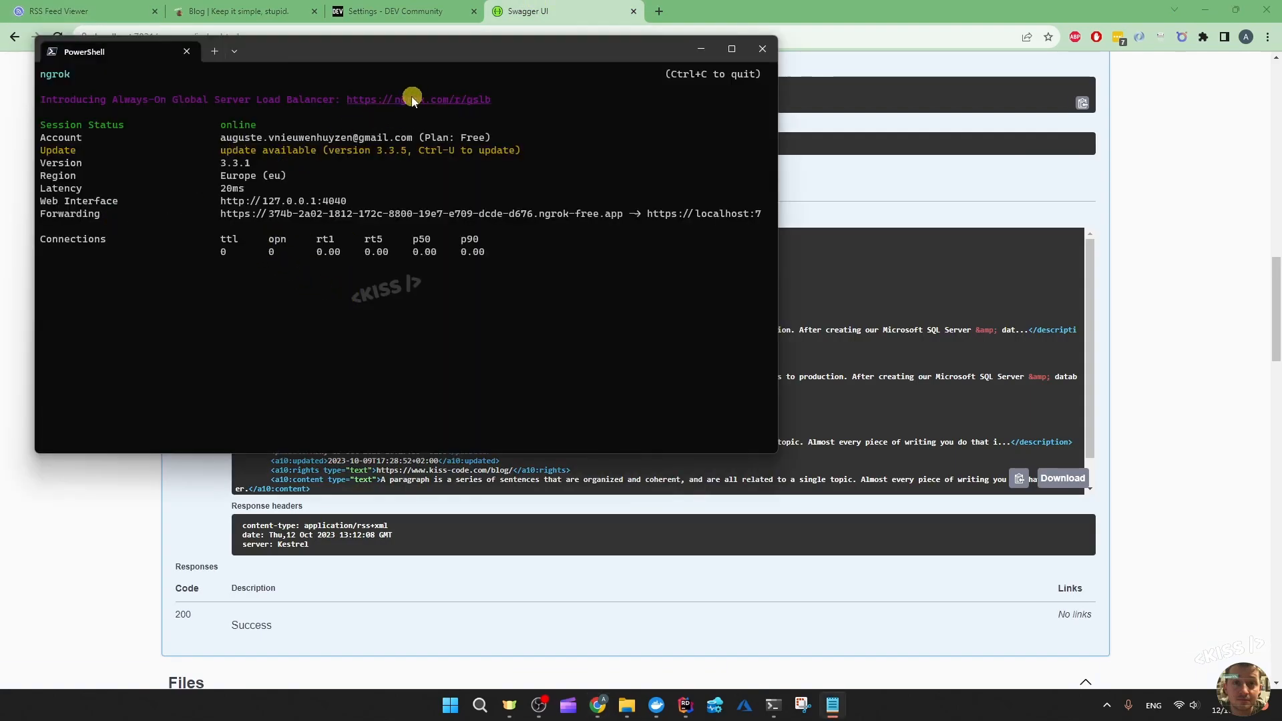
mouse_move(507, 234)
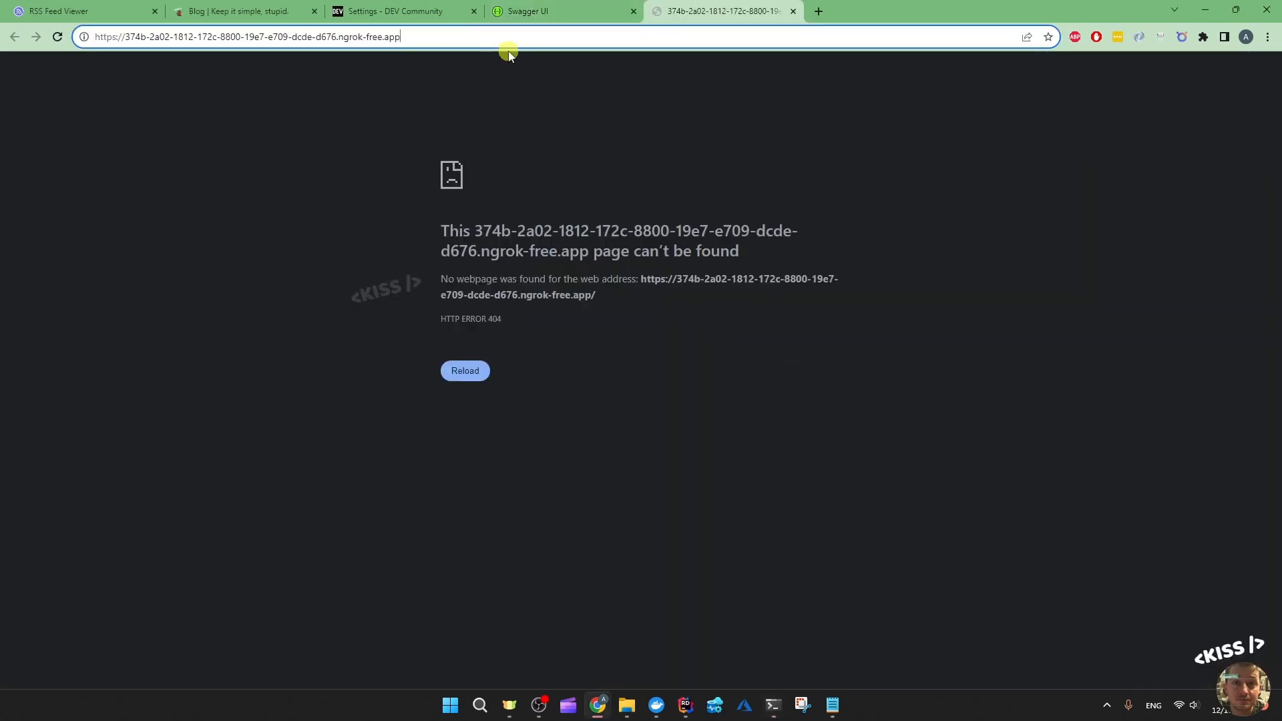
Append /swagger/index.html to the public ngrok address in the new tab.
type("/s")
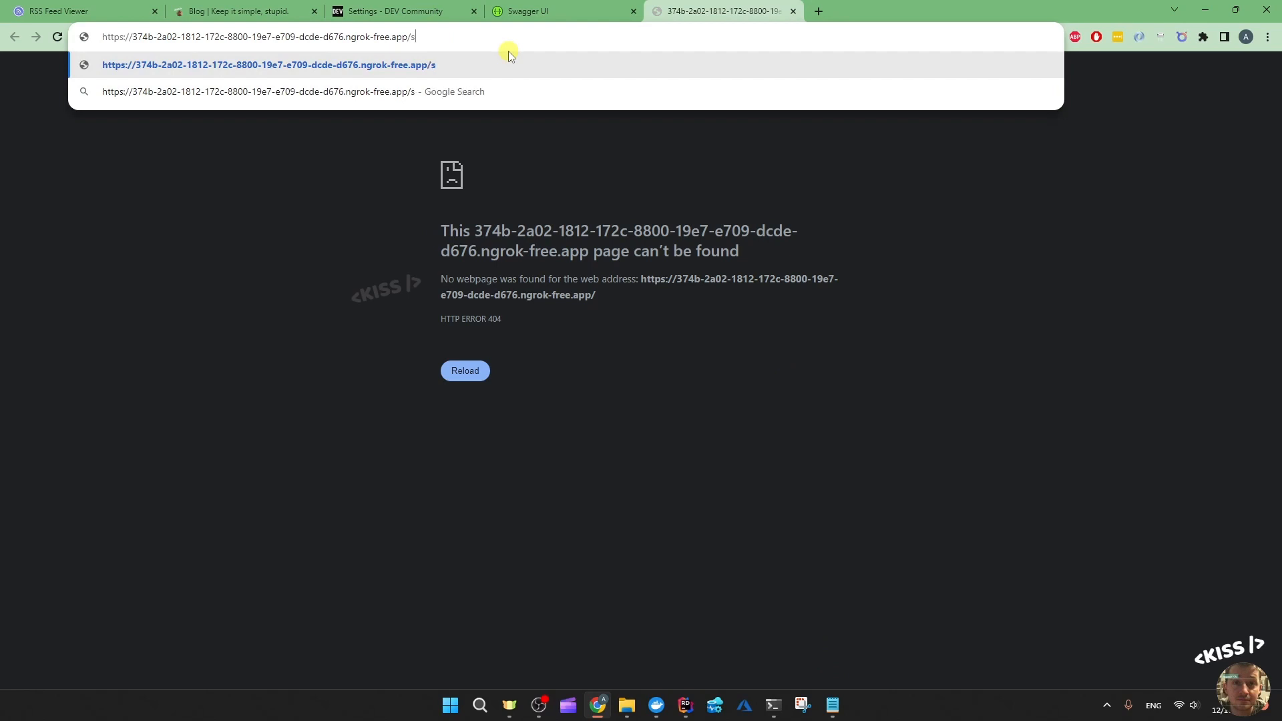
type("wagger/index.html")
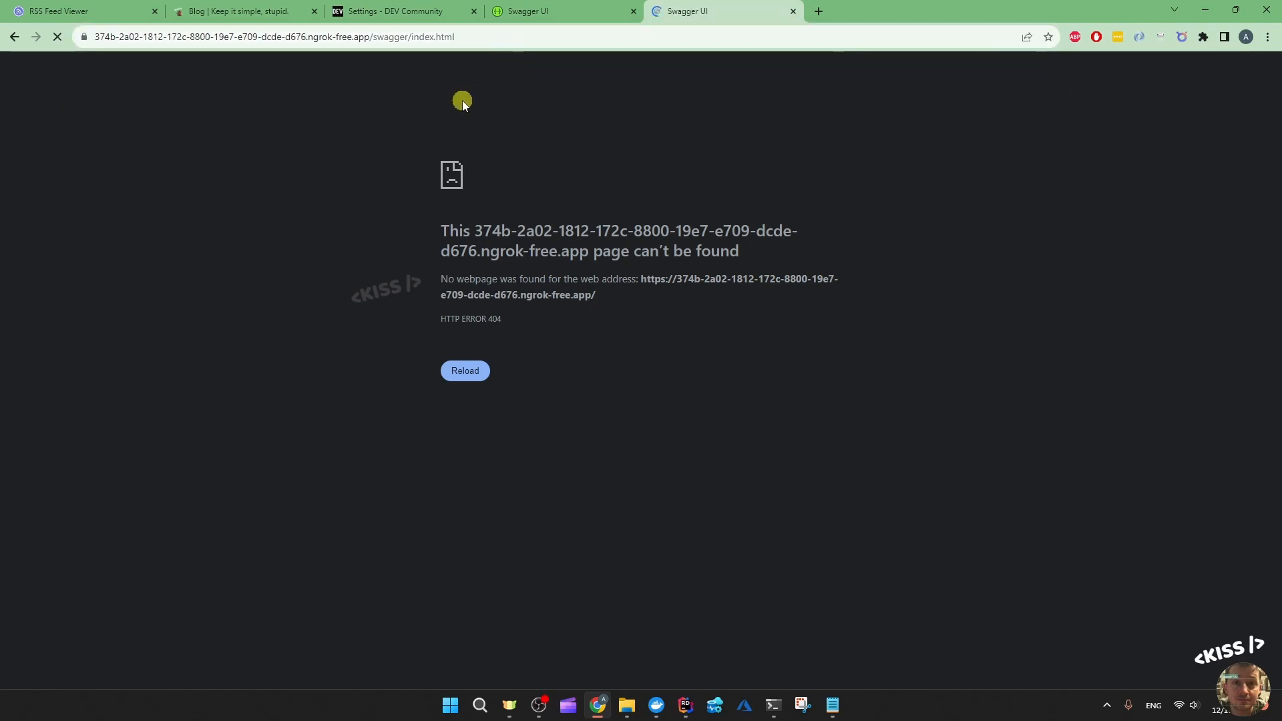
Run GET /BlogPosts/Rss through the ngrok-served Swagger page with the tunnel parameters.
left_click(556, 11)
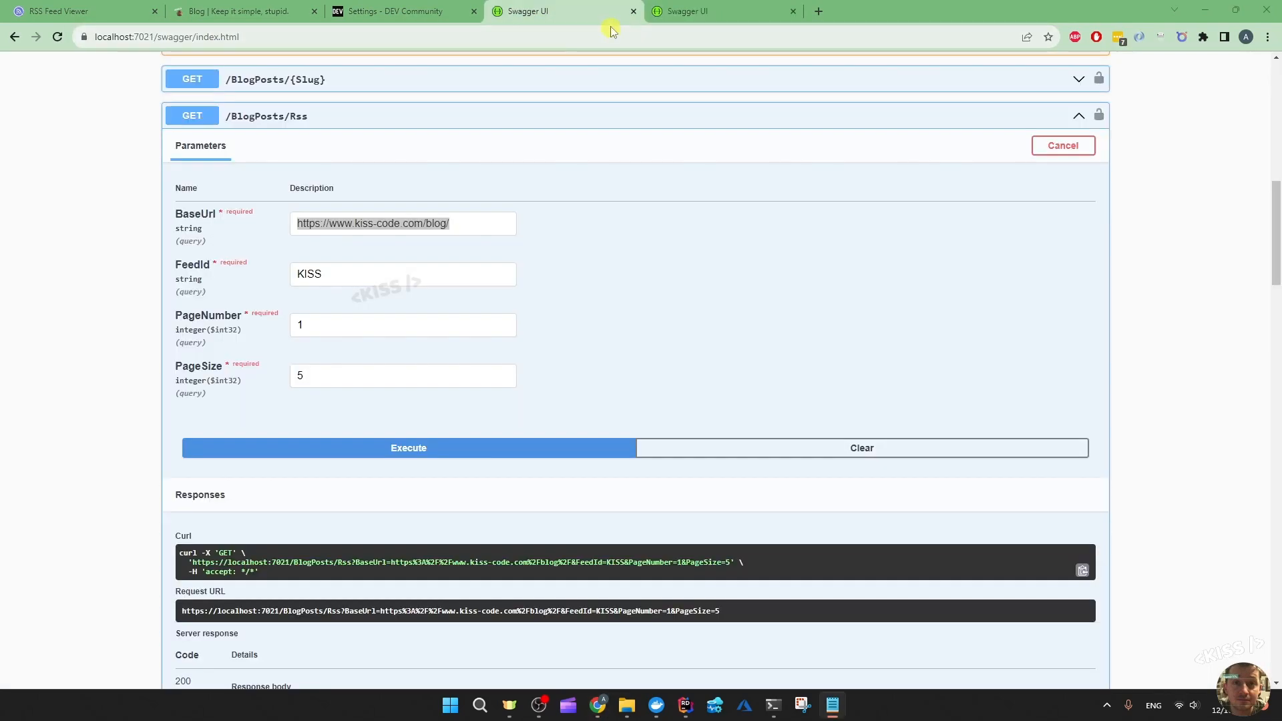
left_click(716, 11)
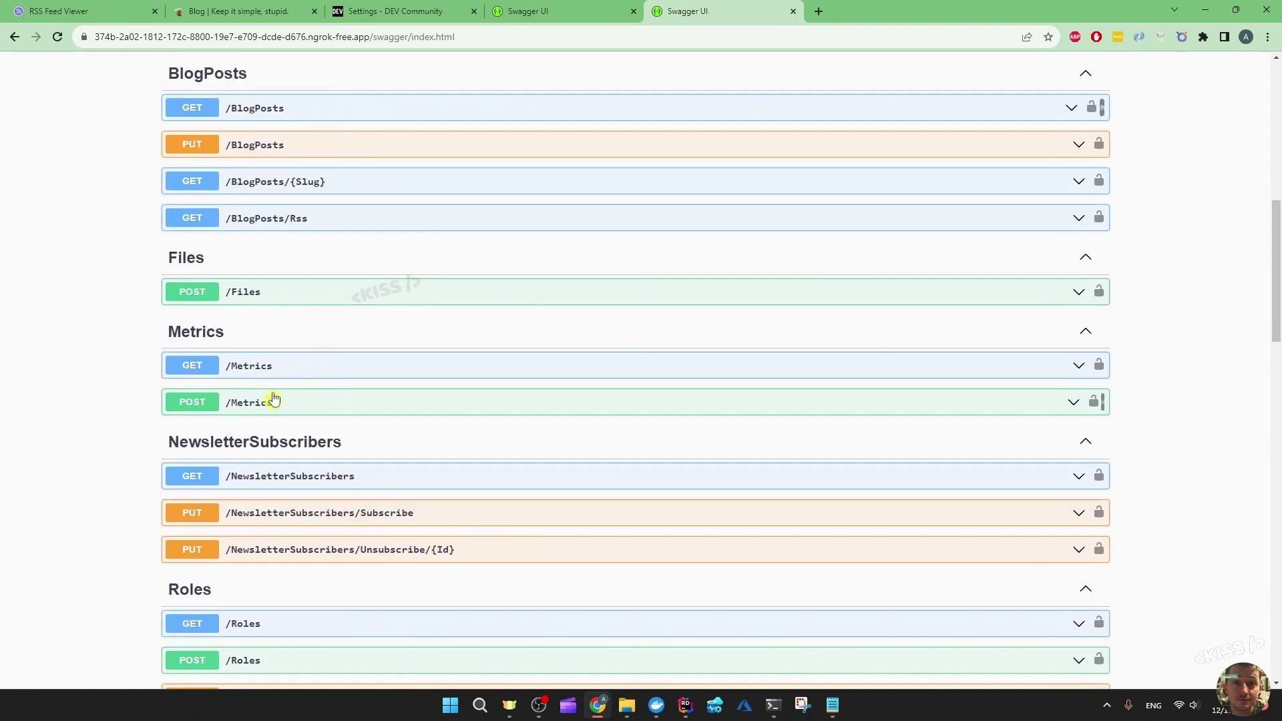
scroll("down", 3)
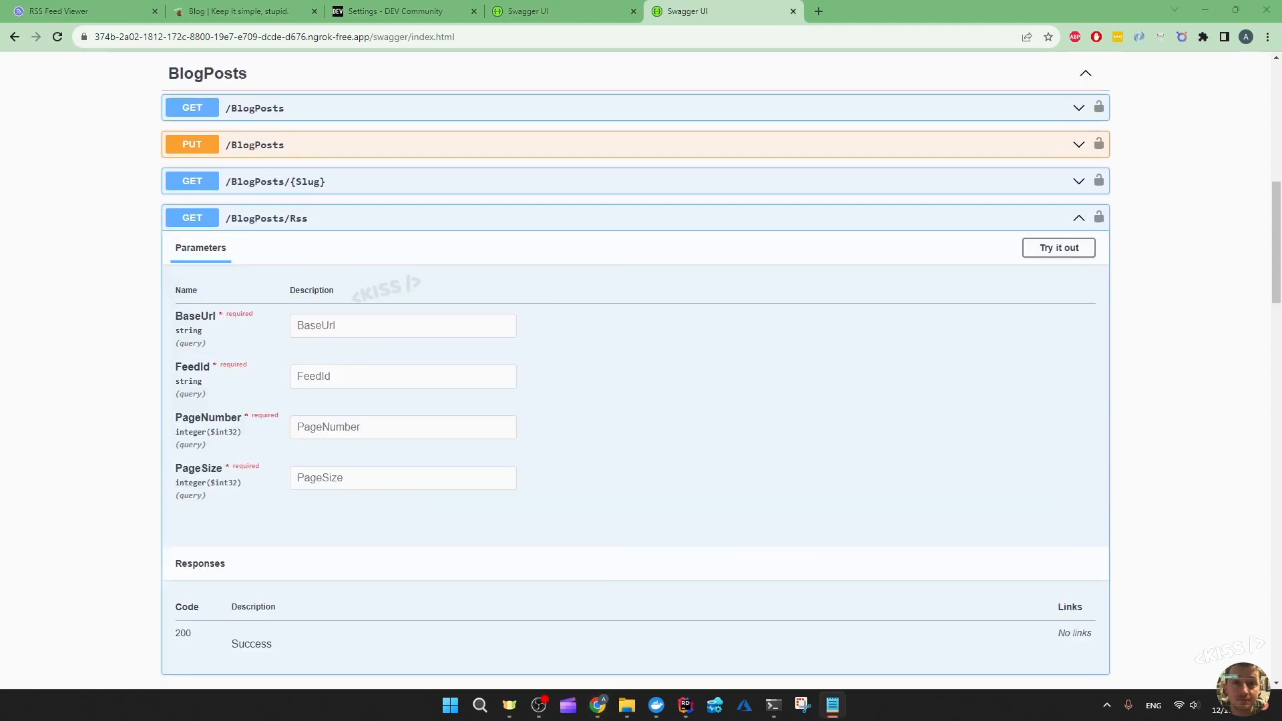
left_click(1058, 248)
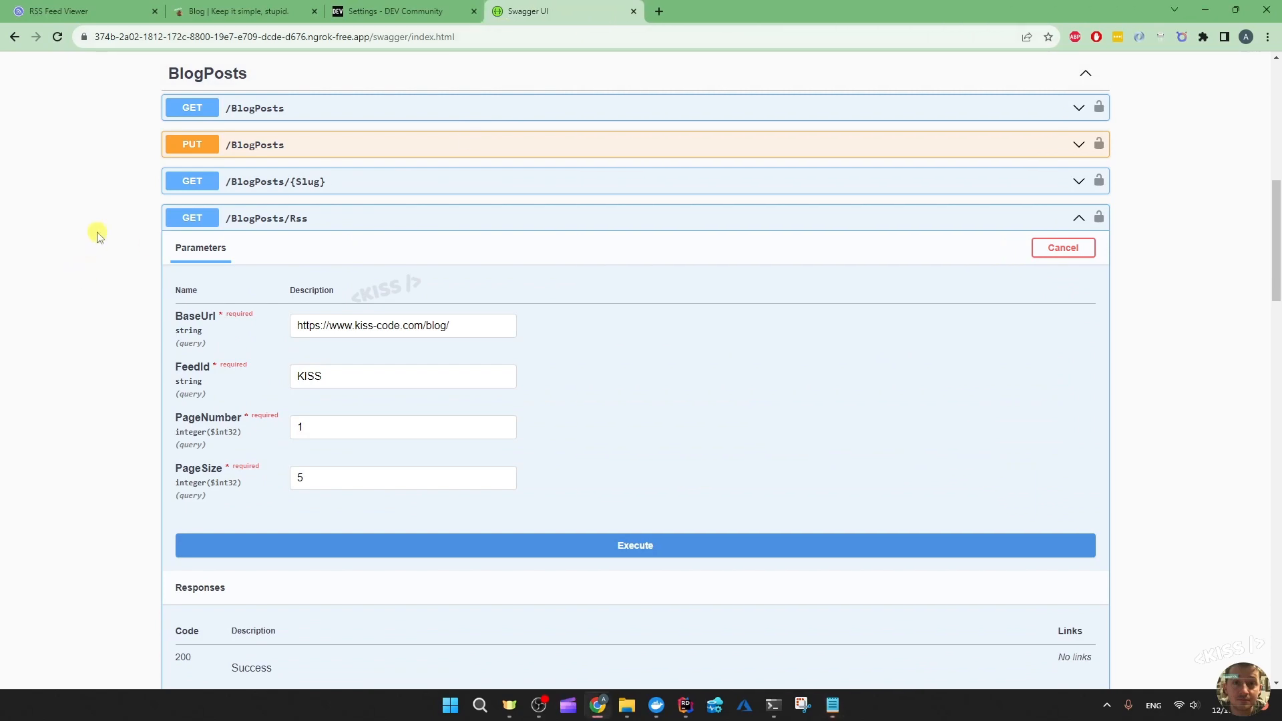
left_click(635, 545)
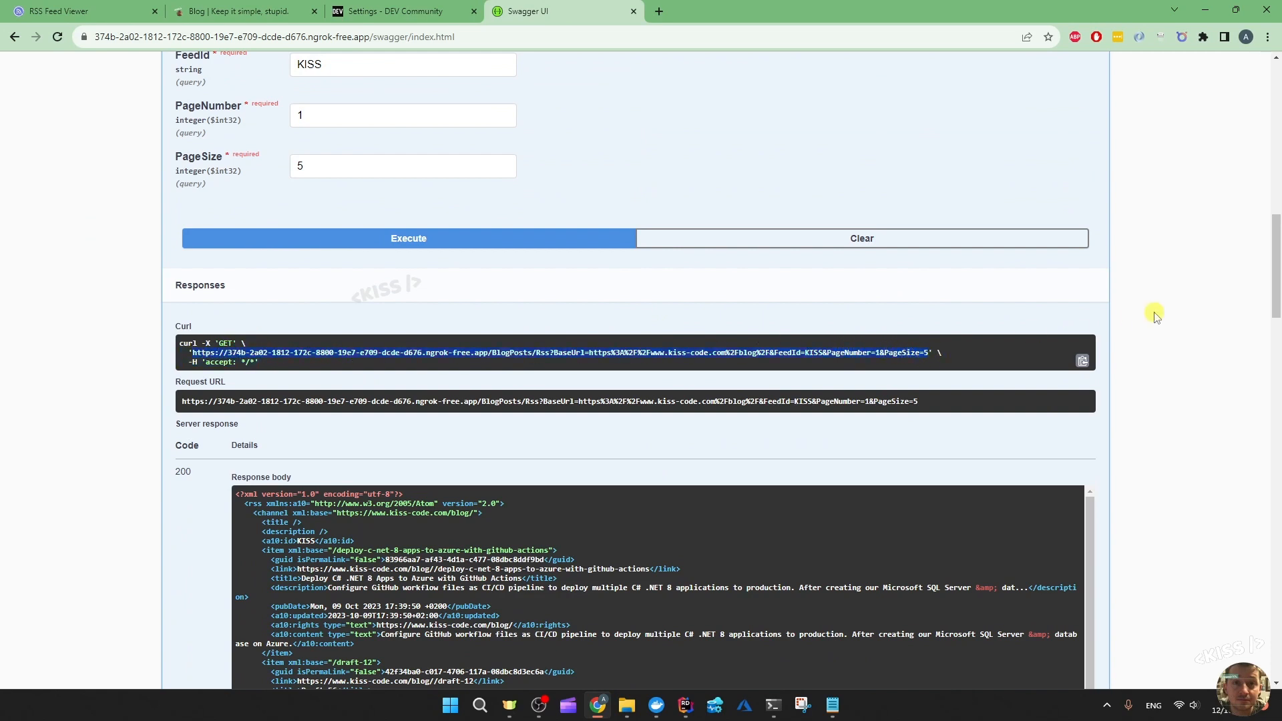
mouse_move(932, 343)
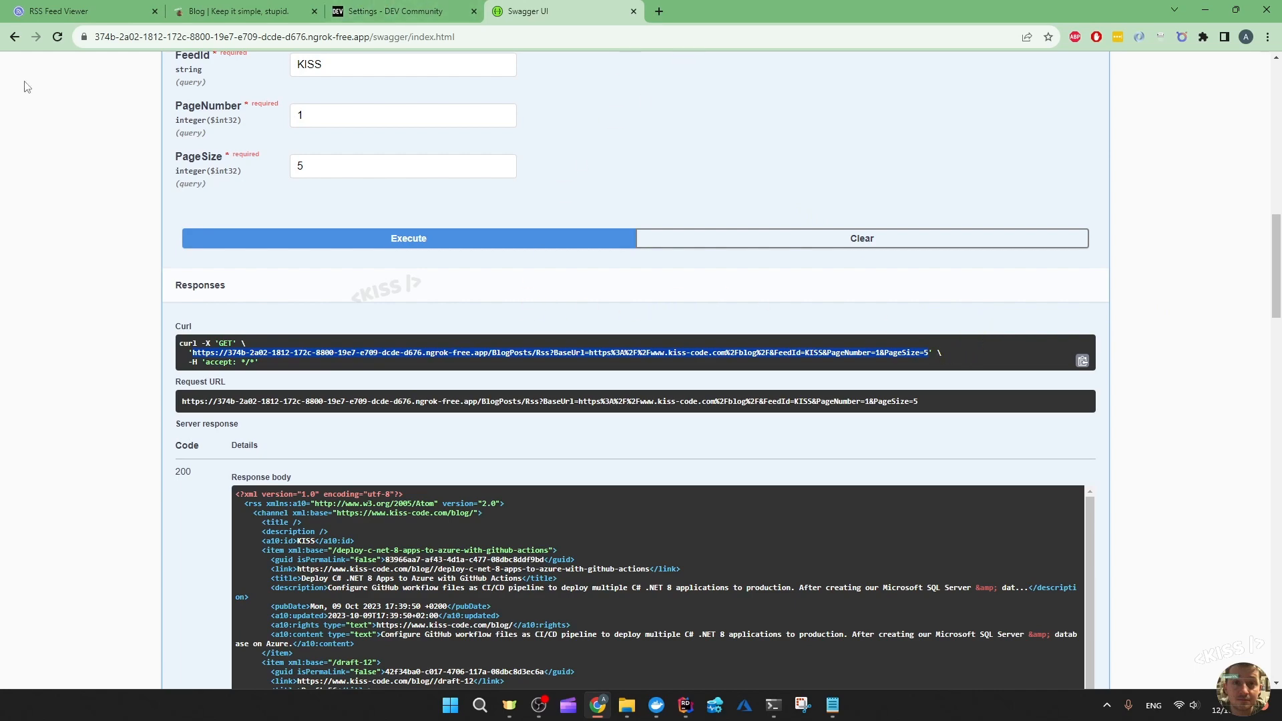
Review the RSS.app feed preview listing the Azure GitHub Actions post and Draft 56.
left_click(73, 13)
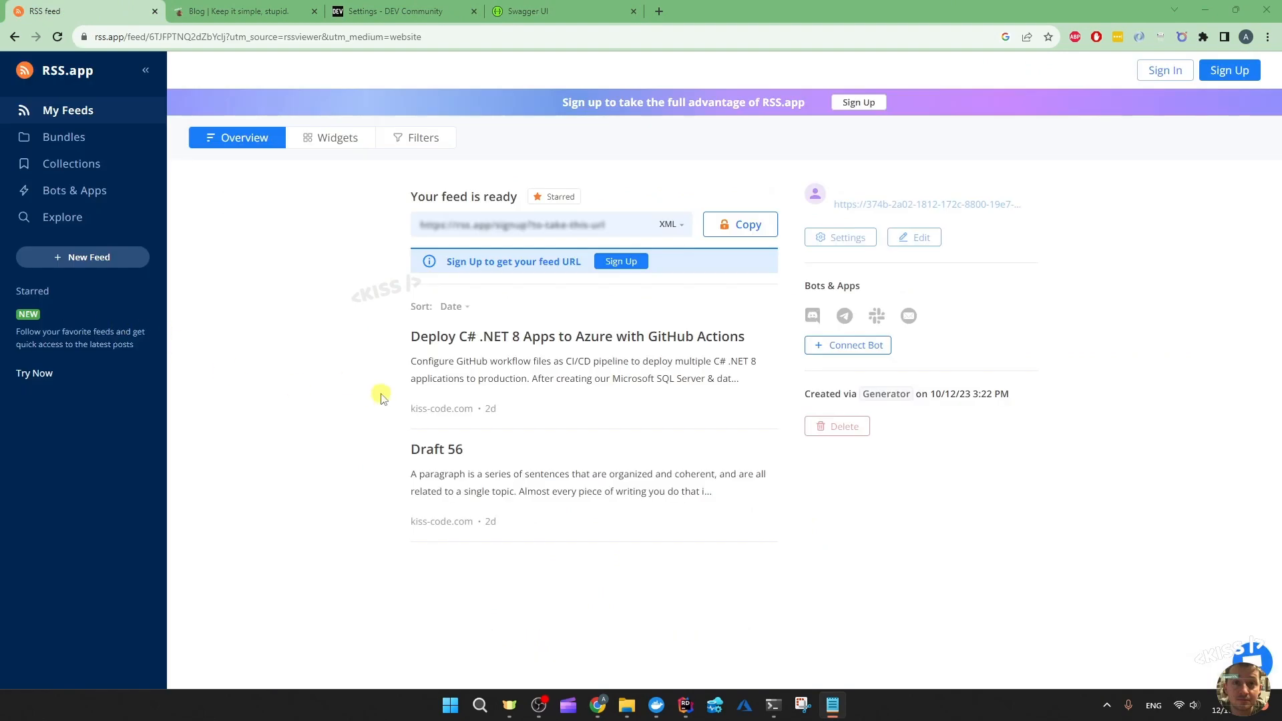
mouse_move(534, 412)
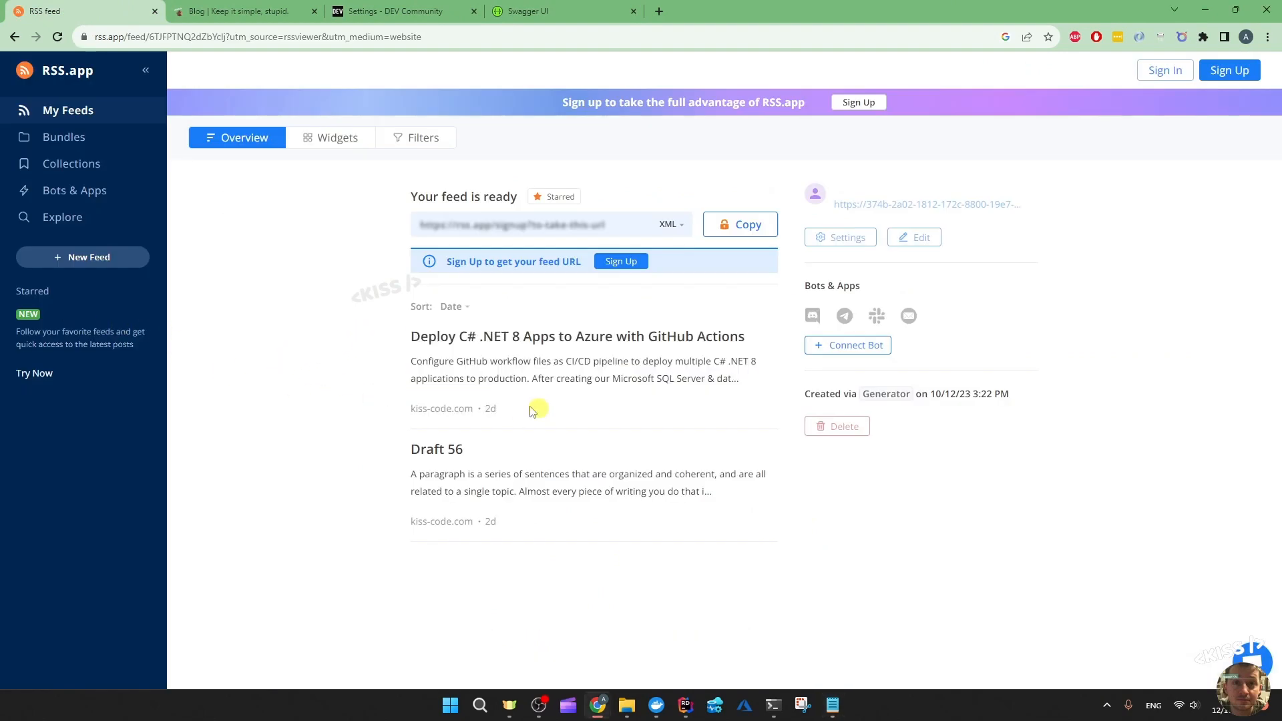
mouse_move(365, 400)
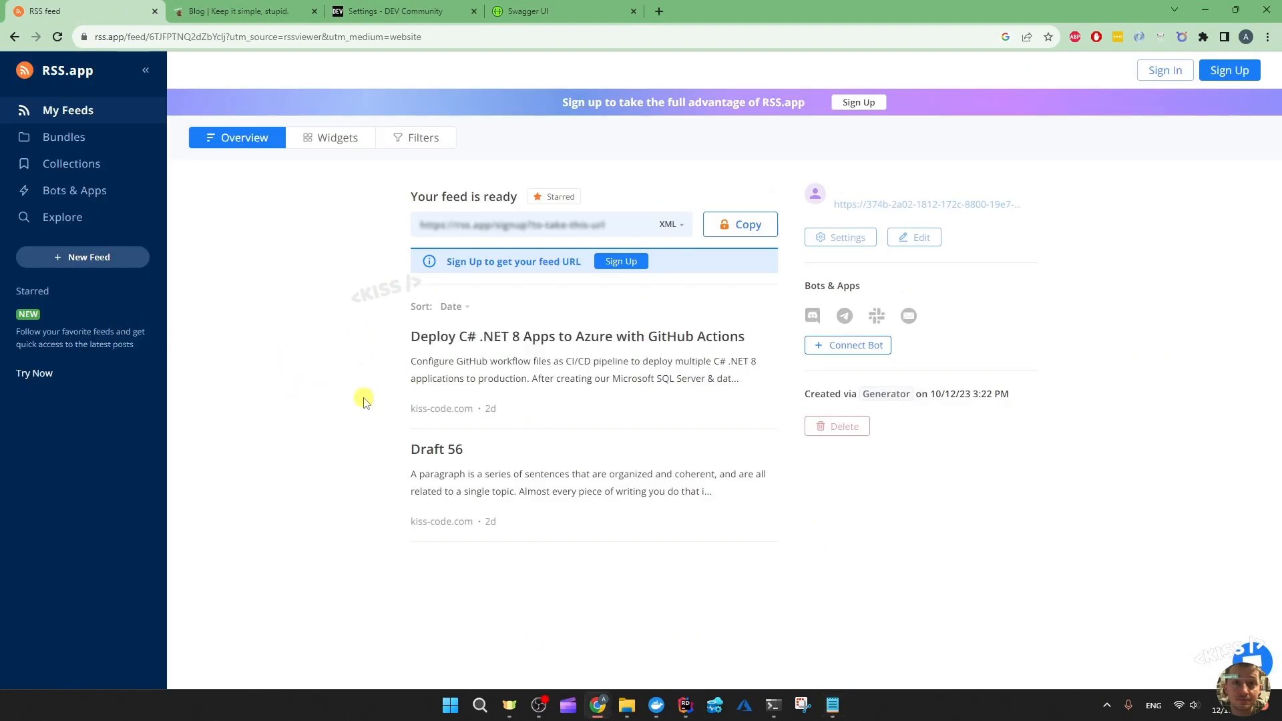
mouse_move(446, 402)
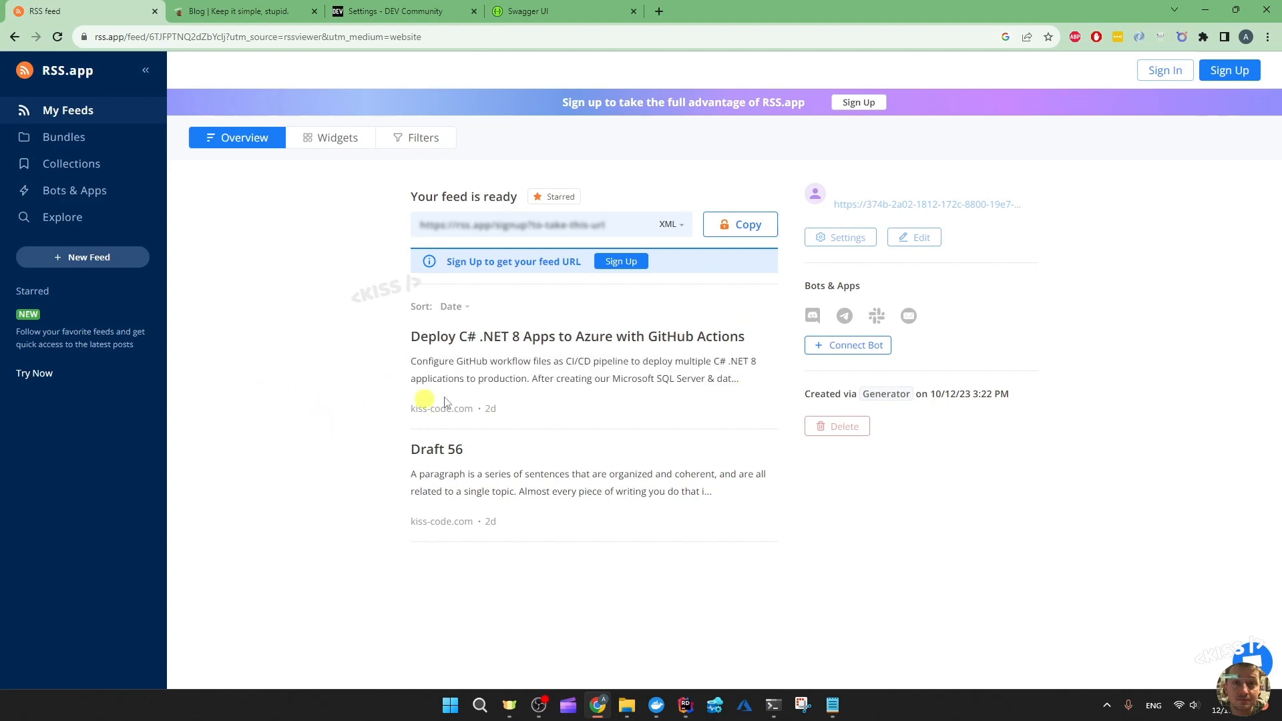
double_click(440, 409)
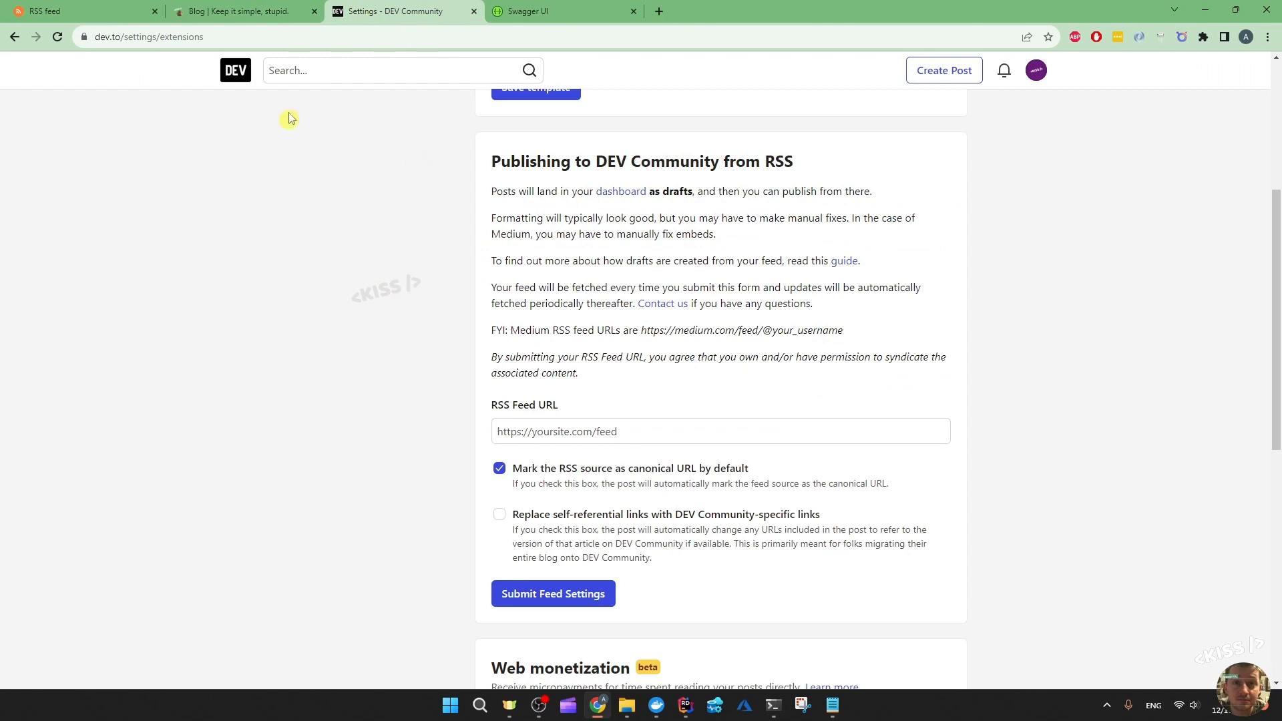
mouse_move(188, 89)
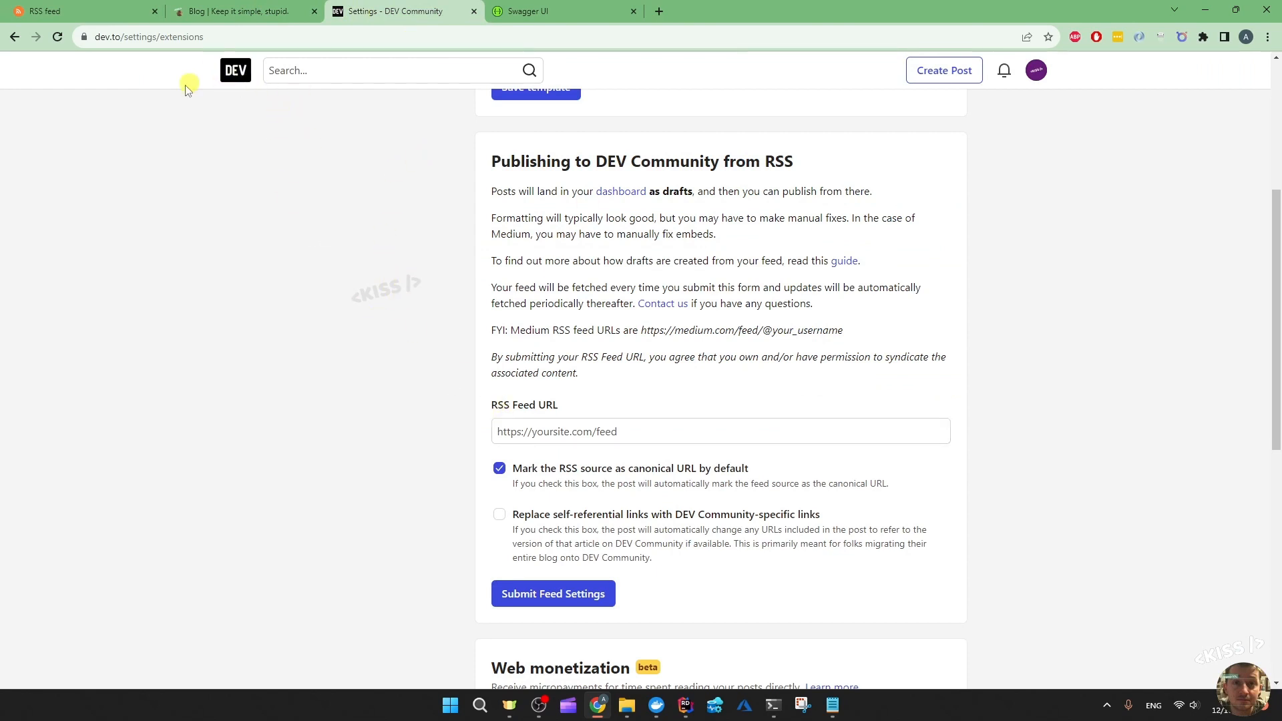
Inspect the empty RSS Feed URL field in DEV Community's RSS publishing form and the account menu.
left_click(587, 431)
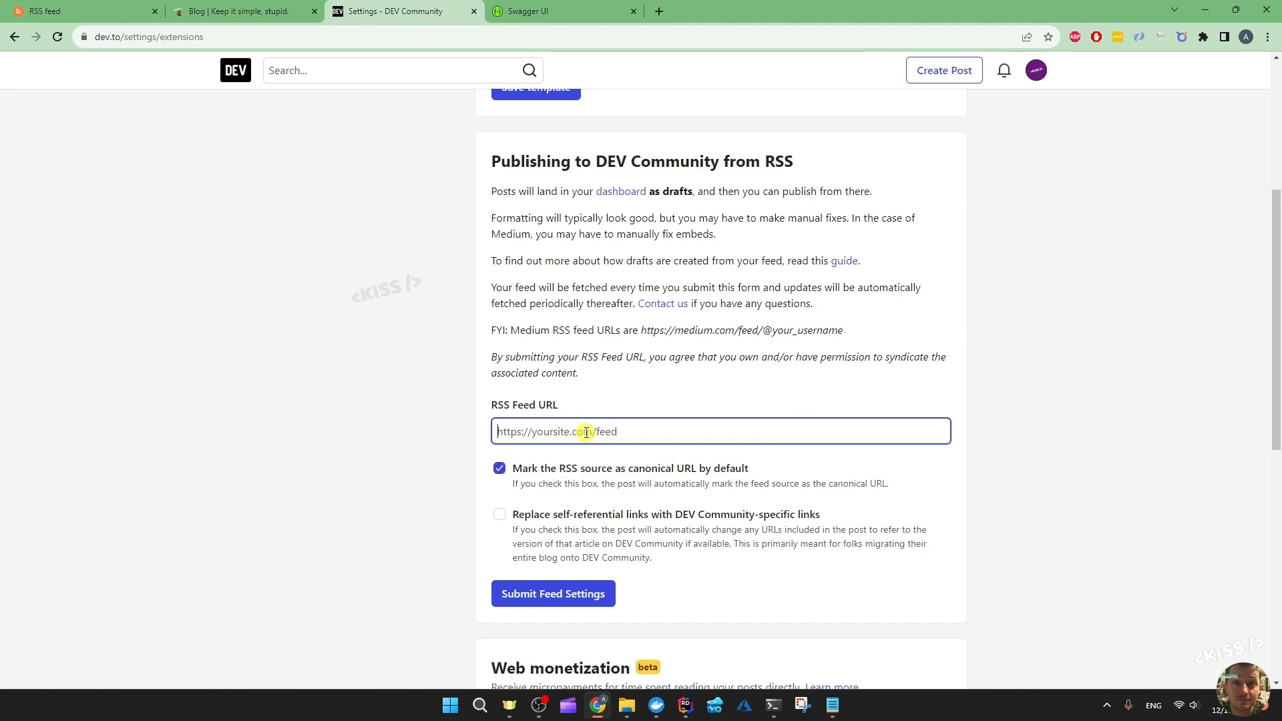
left_click(181, 258)
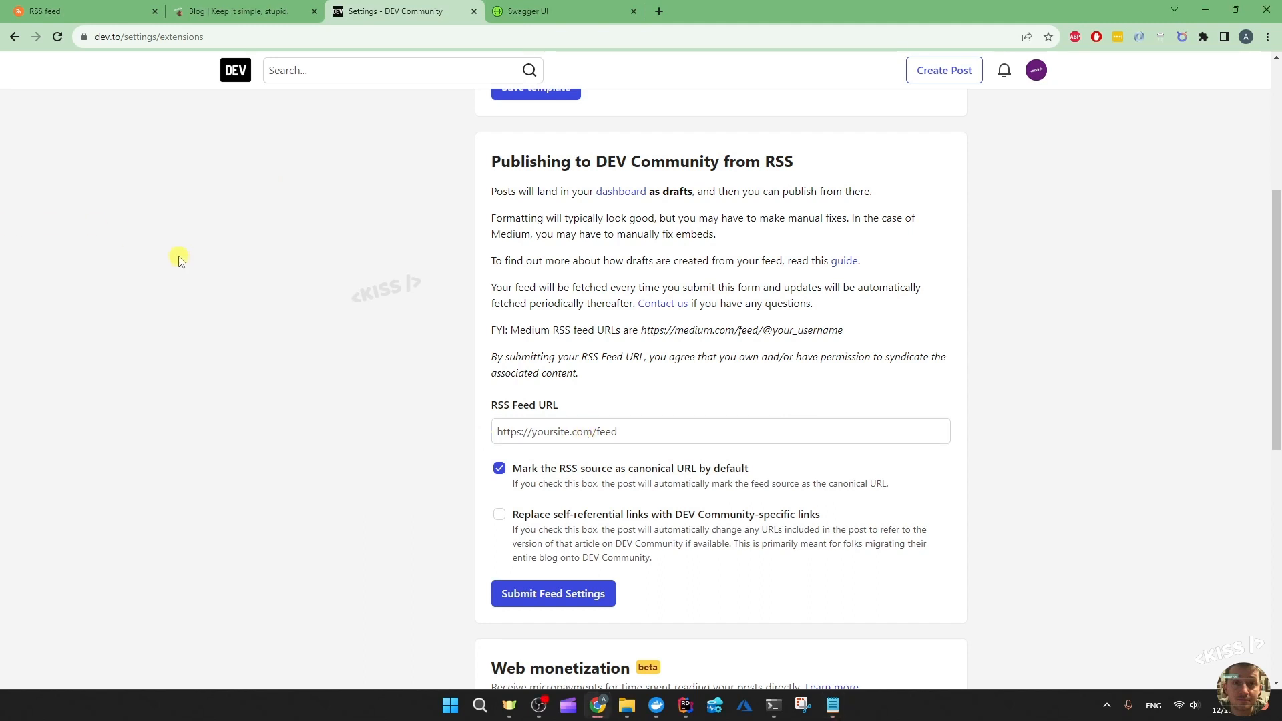
left_click_drag(490, 160, 574, 287)
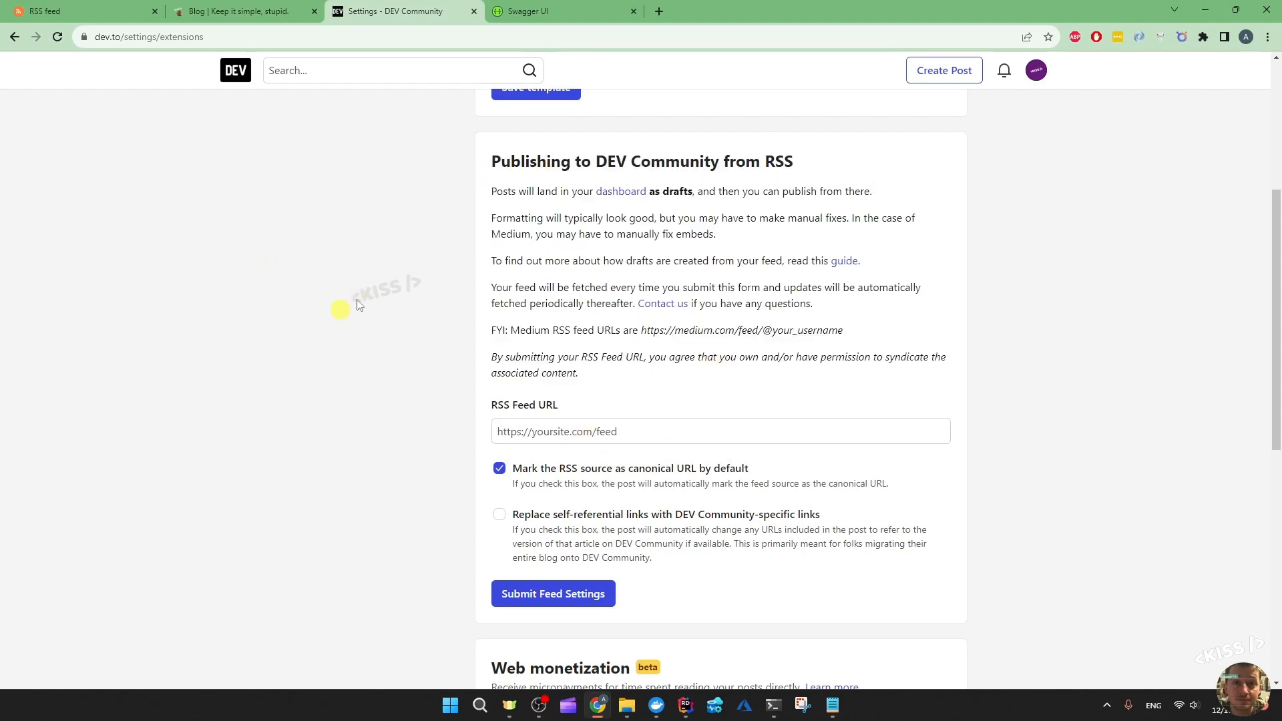
left_click(1035, 70)
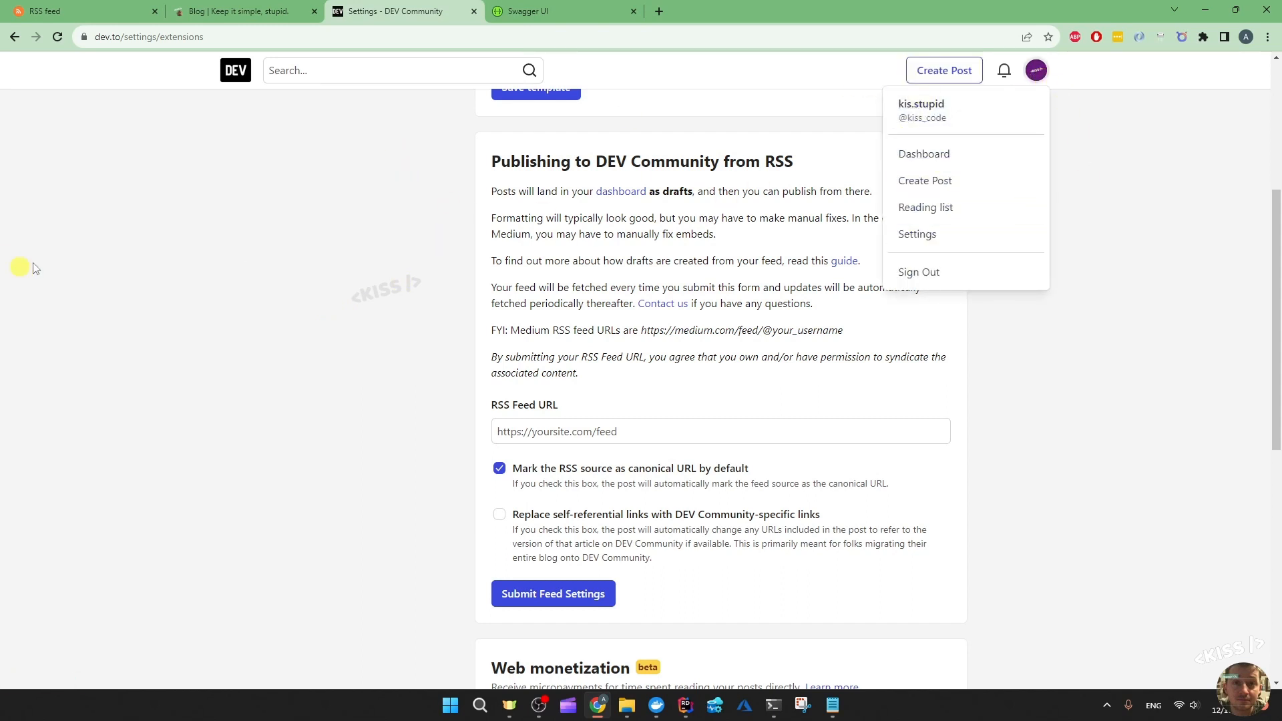
left_click(350, 465)
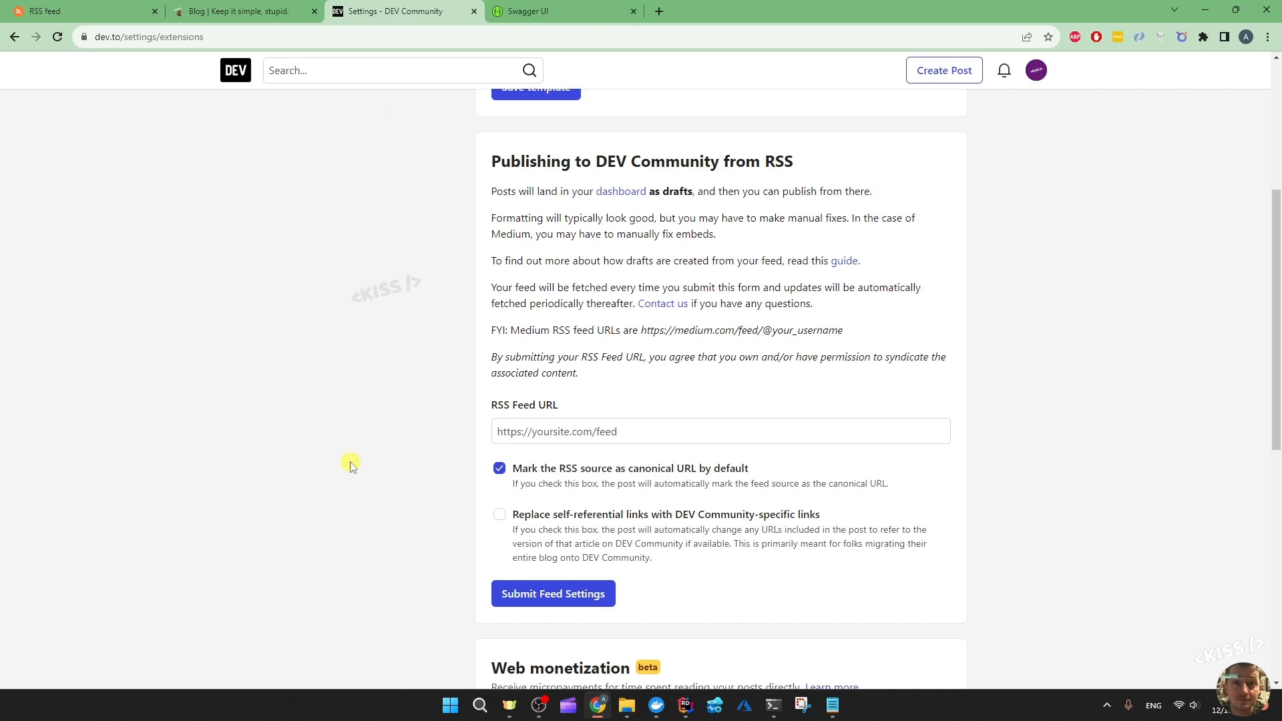
mouse_move(315, 435)
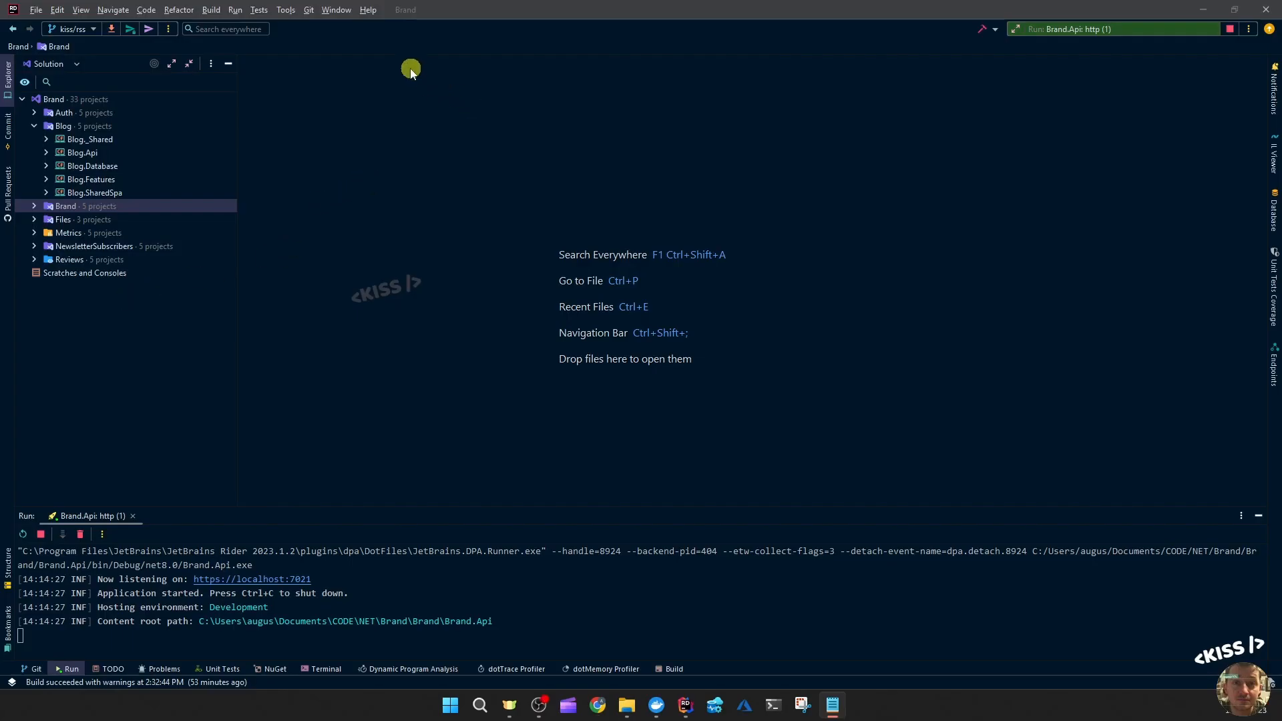
Open Extensions.cs from the Blog.Api project at the MapGet("/Rss") endpoint.
left_click(46, 152)
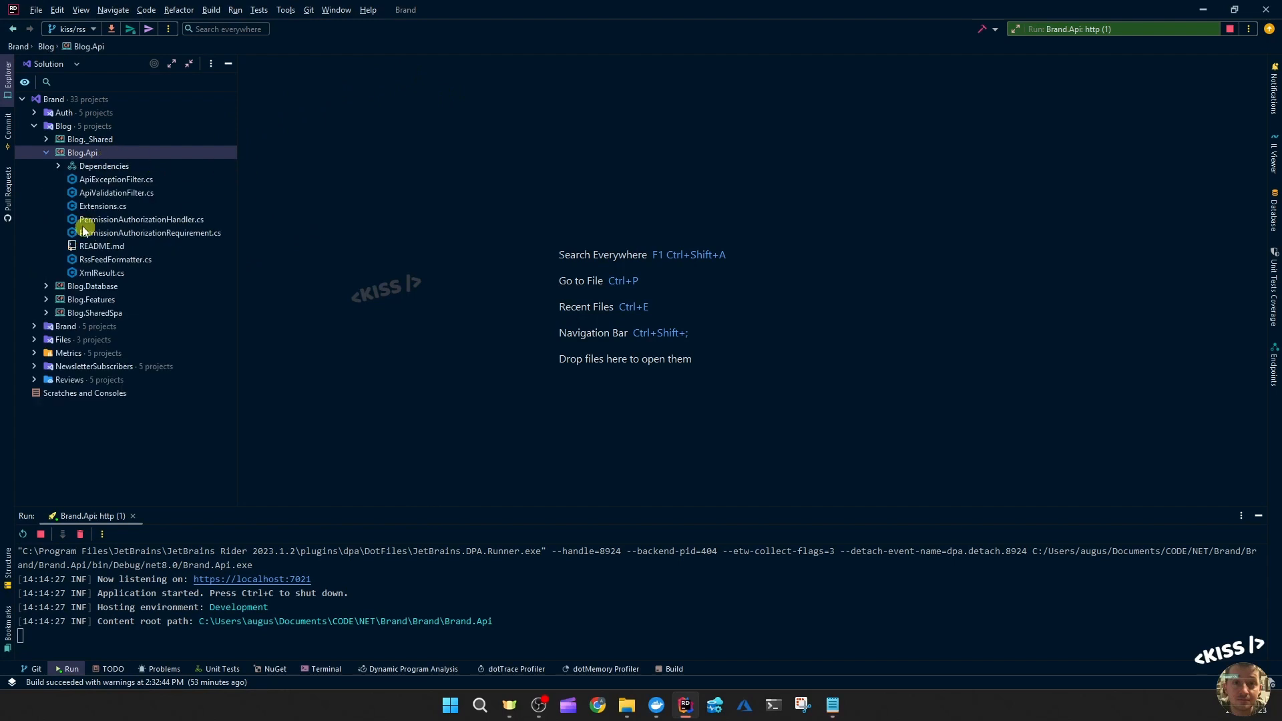
double_click(103, 205)
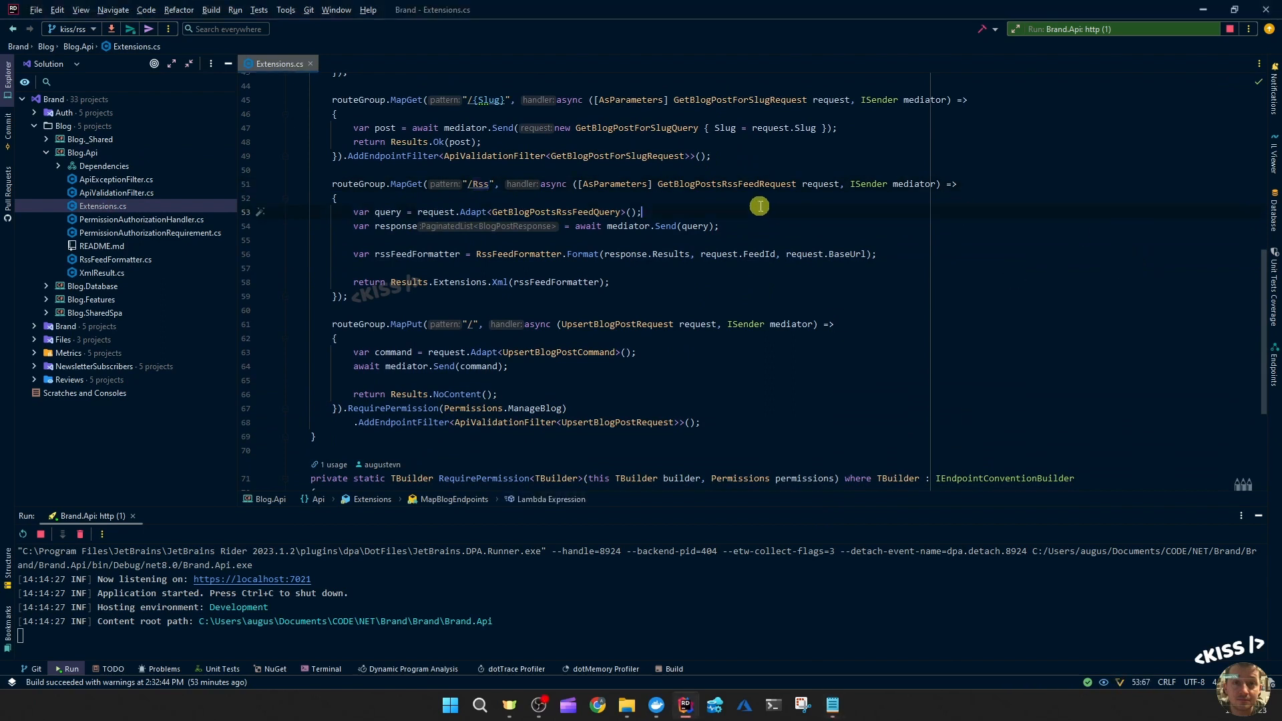
double_click(741, 183)
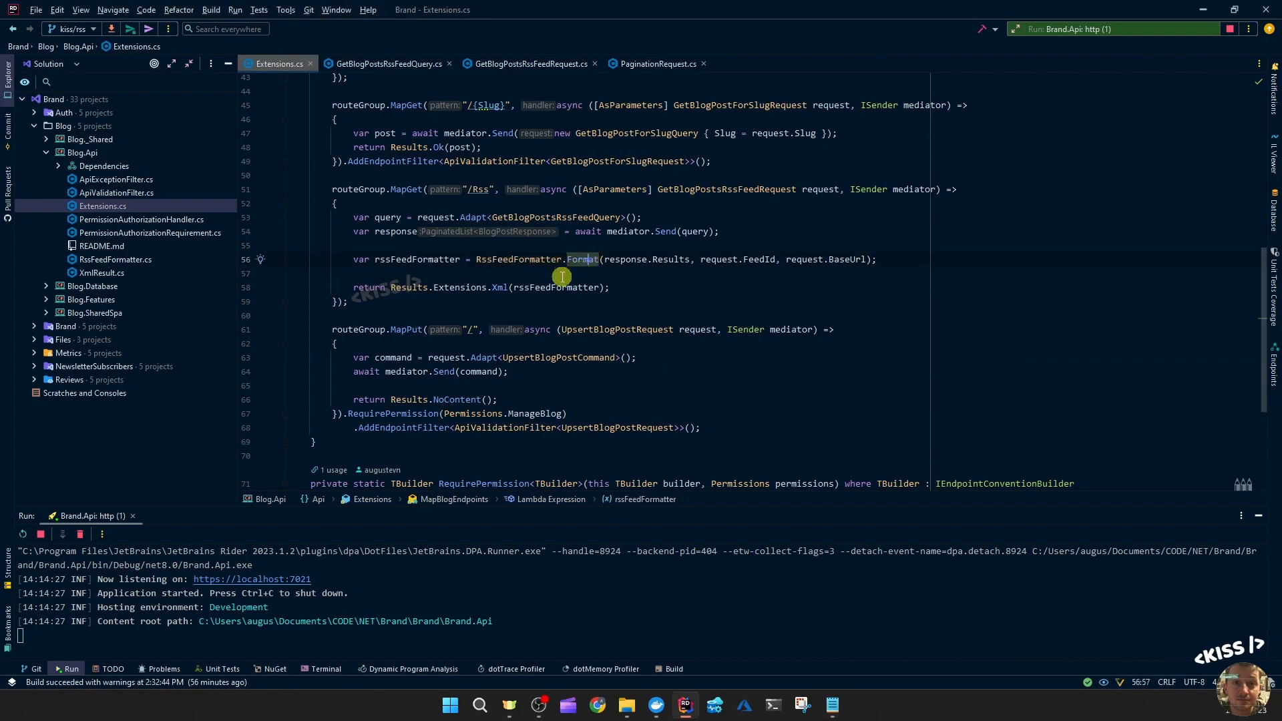
mouse_move(510, 275)
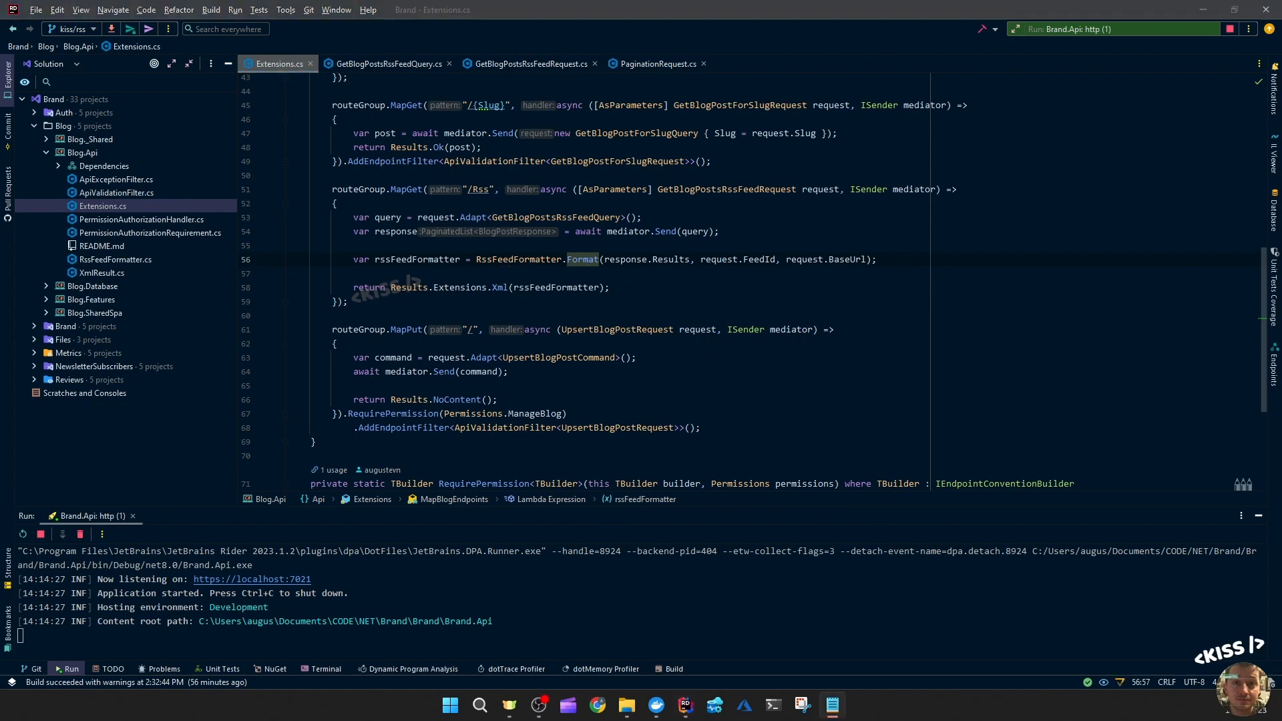
Navigate into RssFeedFormatter.Format and select the SyndicationItem property lines for the BaseUri edit.
left_click(582, 259)
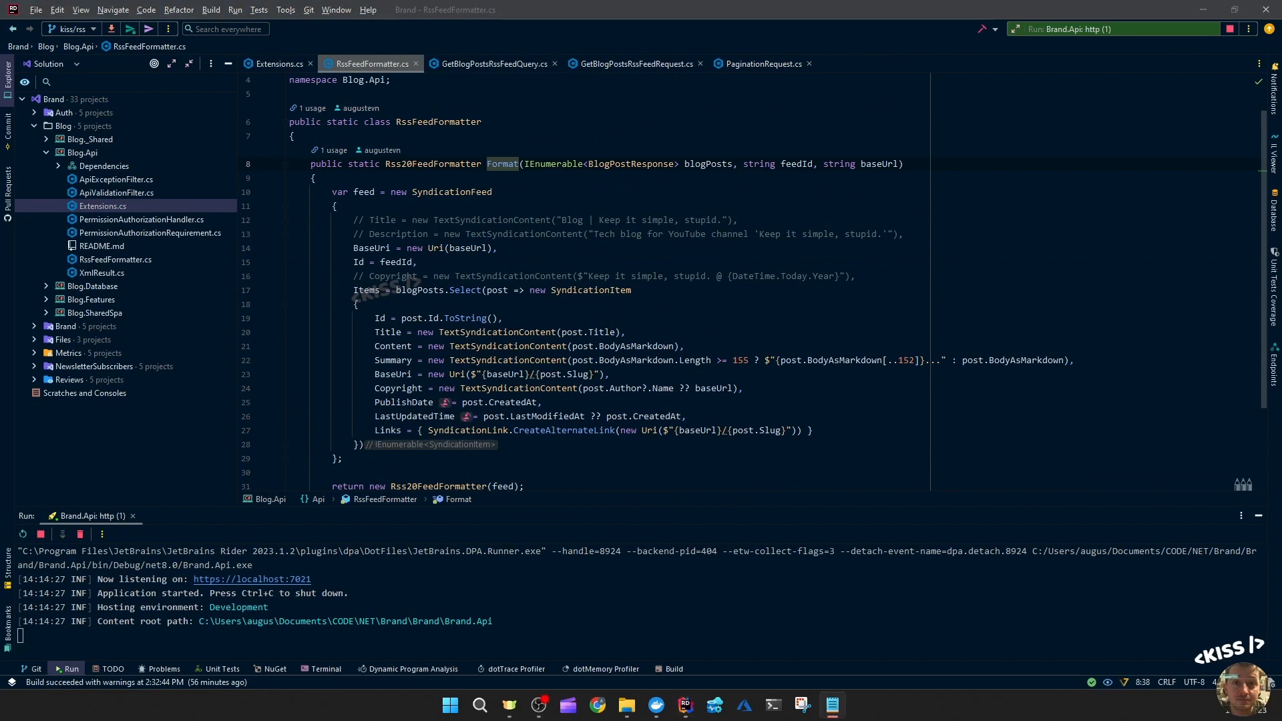
double_click(451, 192)
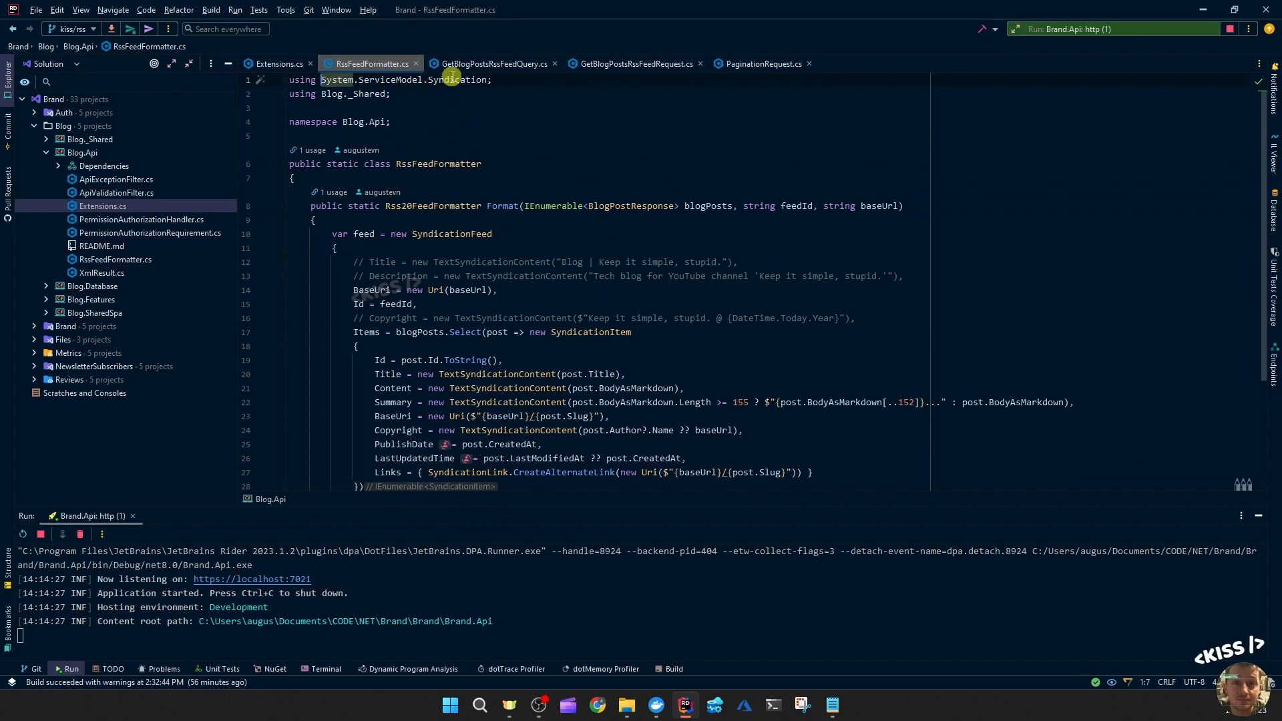
scroll("down", 3)
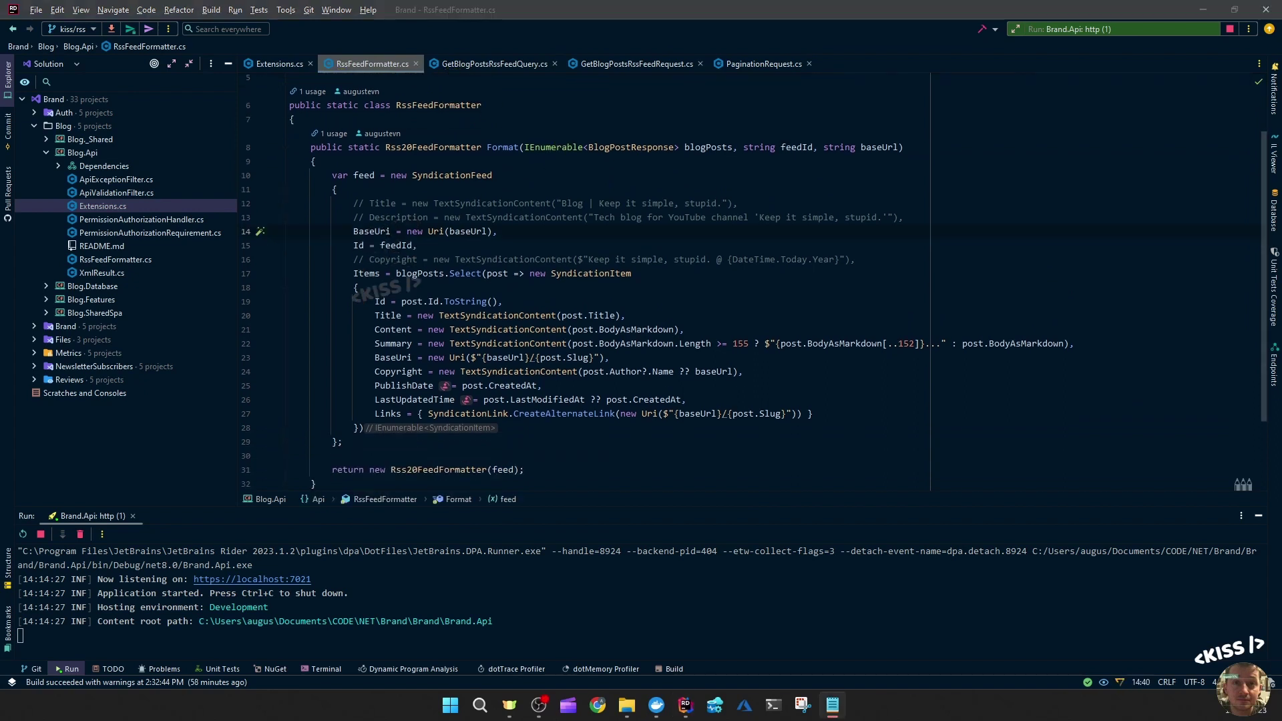
mouse_move(408, 195)
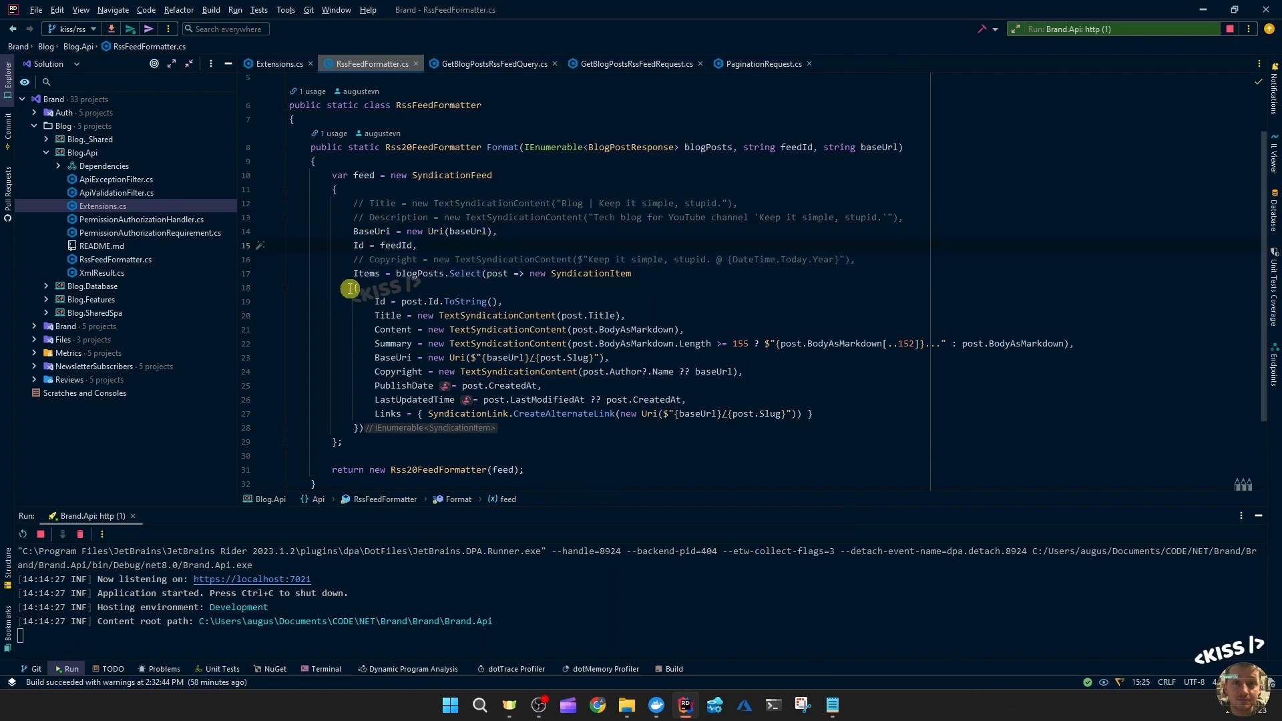
mouse_move(408, 273)
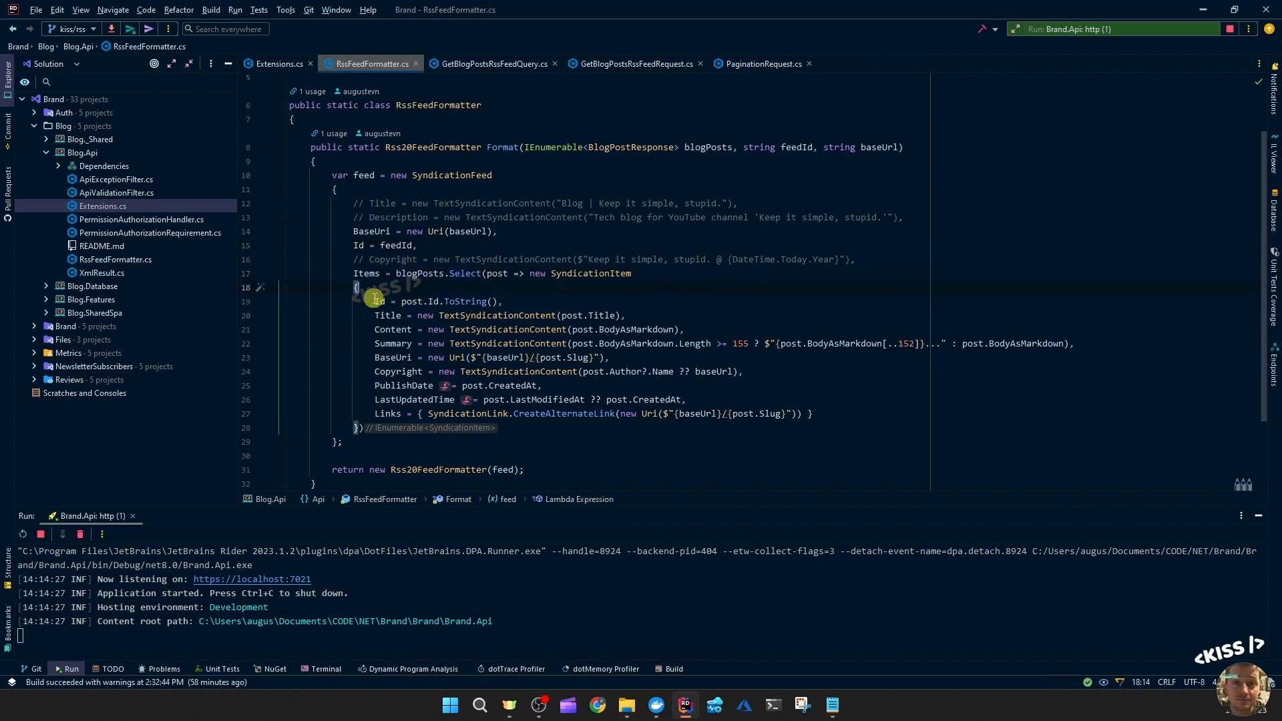
left_click_drag(374, 301, 812, 414)
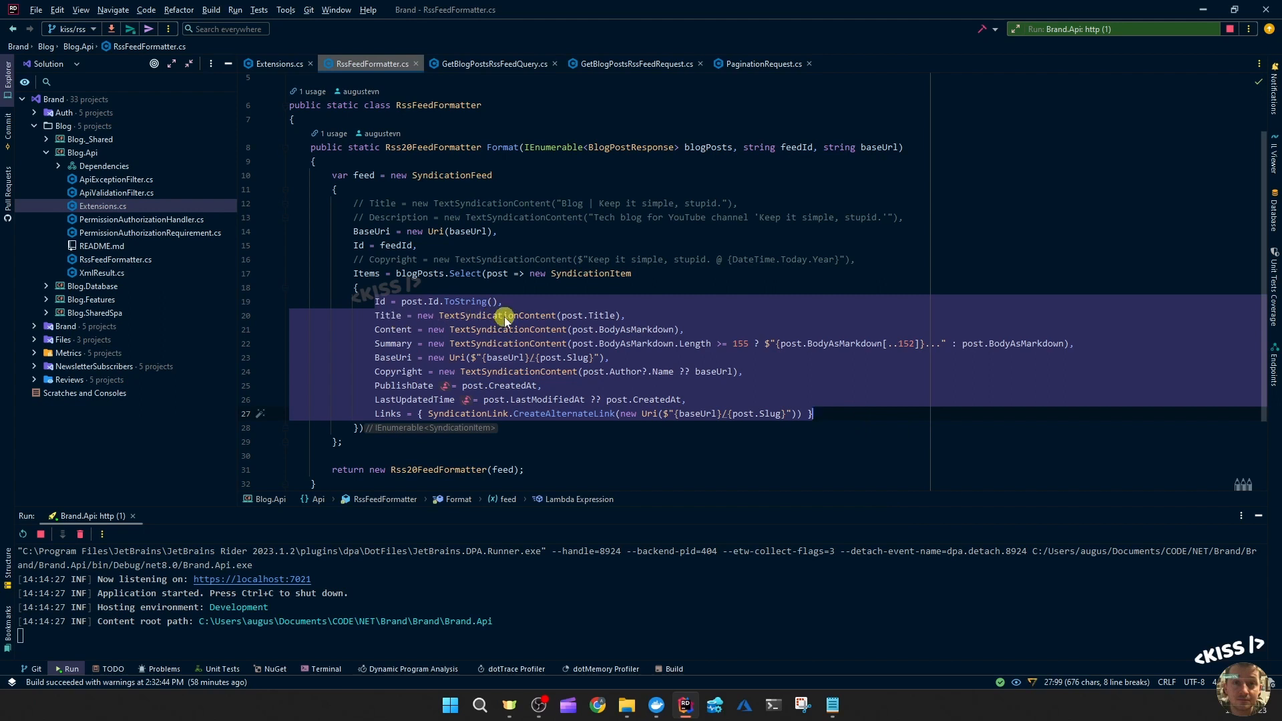
mouse_move(398, 316)
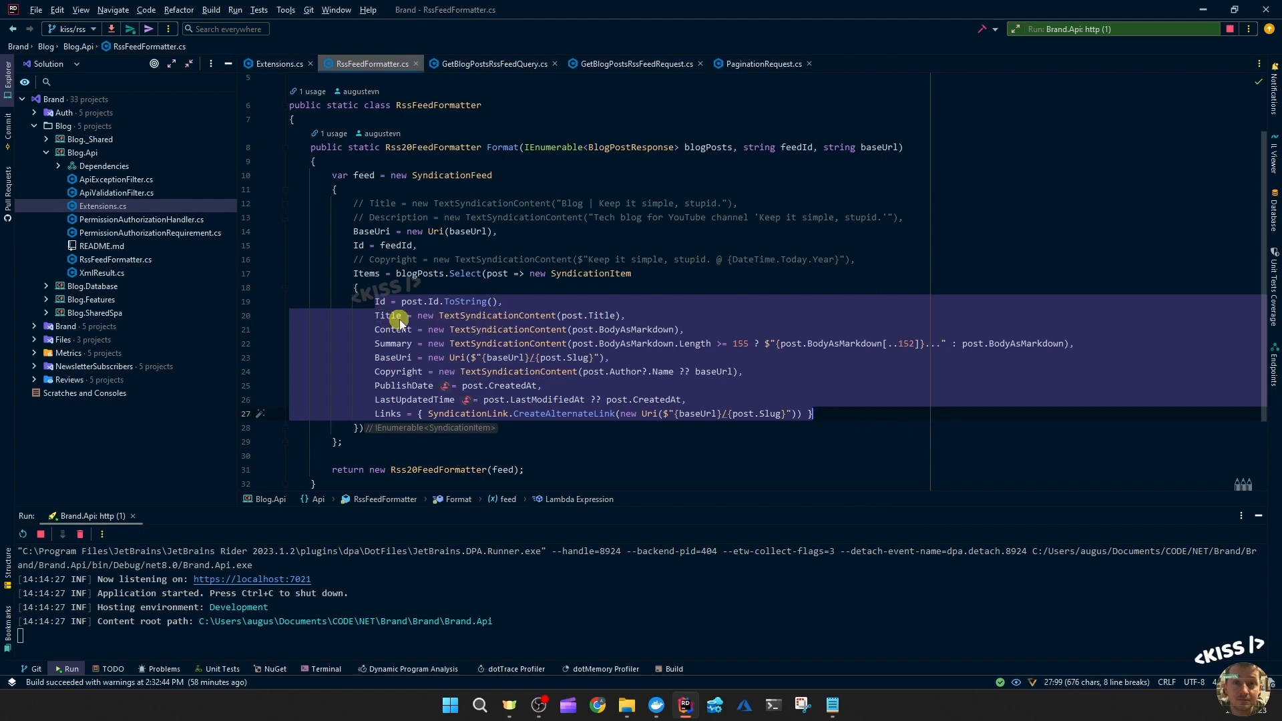
mouse_move(371, 348)
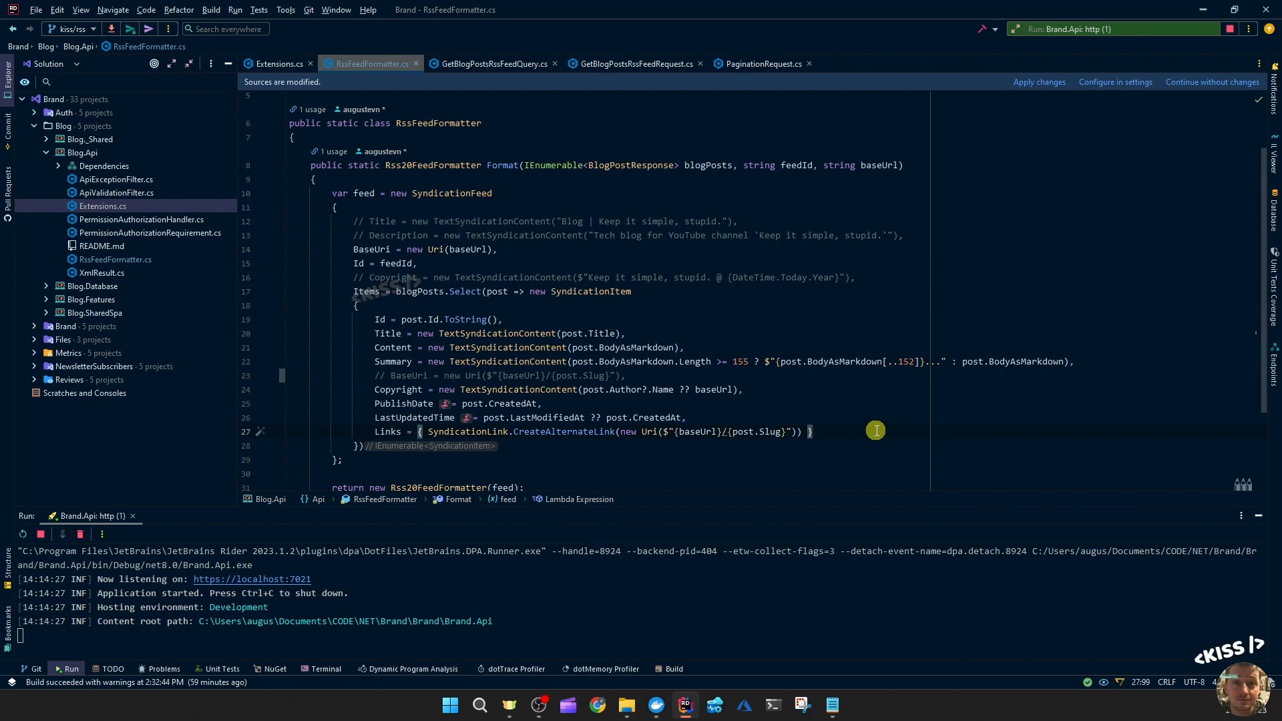
mouse_move(849, 422)
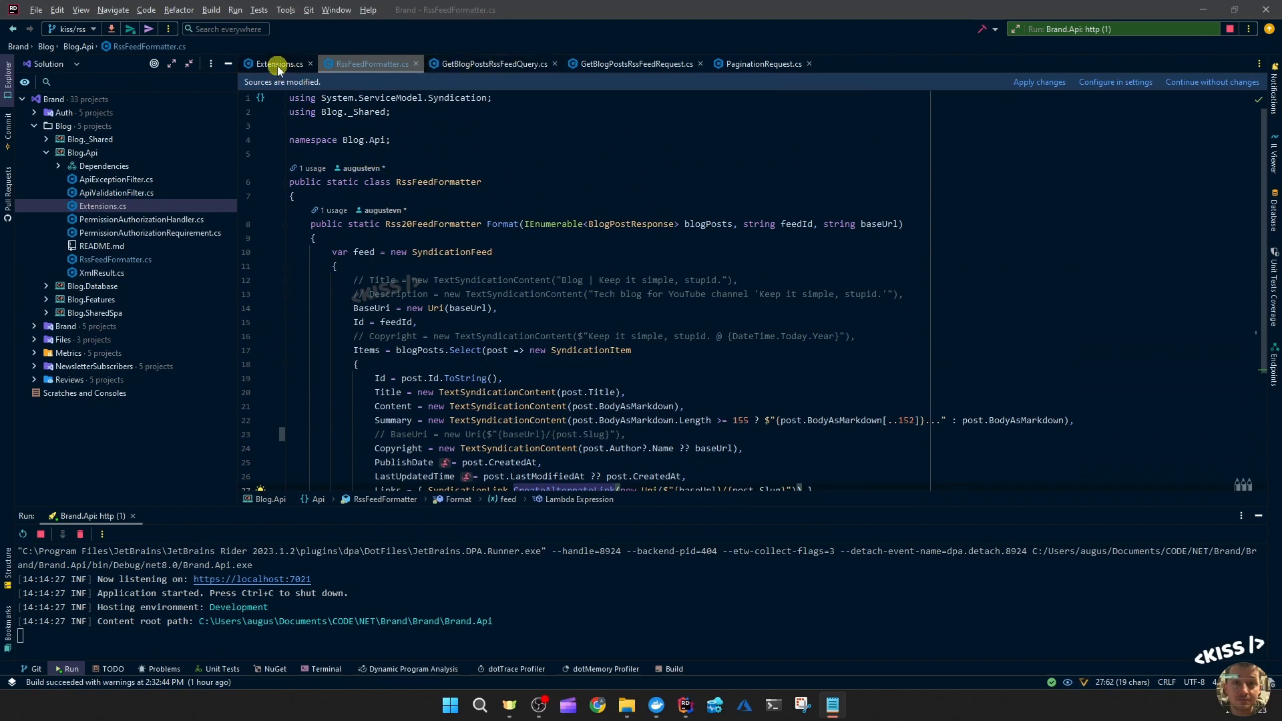
Return to Extensions.cs and inspect the /Rss endpoint's Results.Extensions.Xml call.
left_click(275, 63)
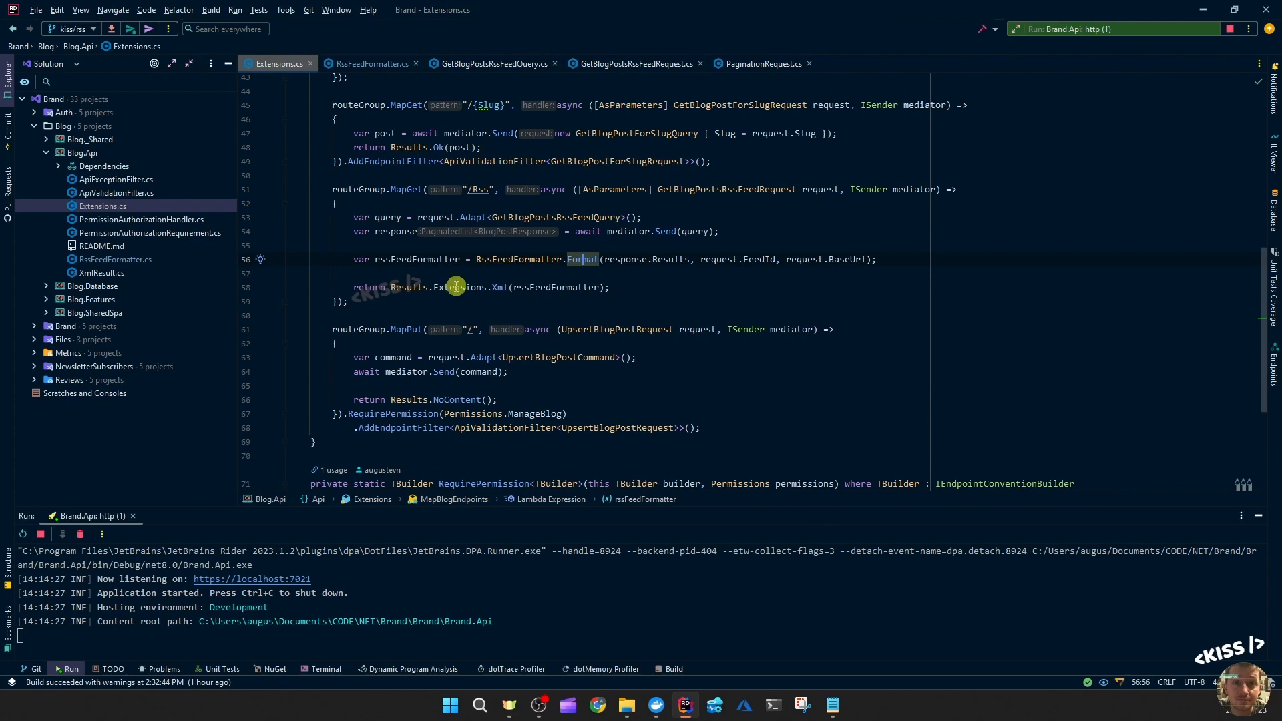
mouse_move(380, 285)
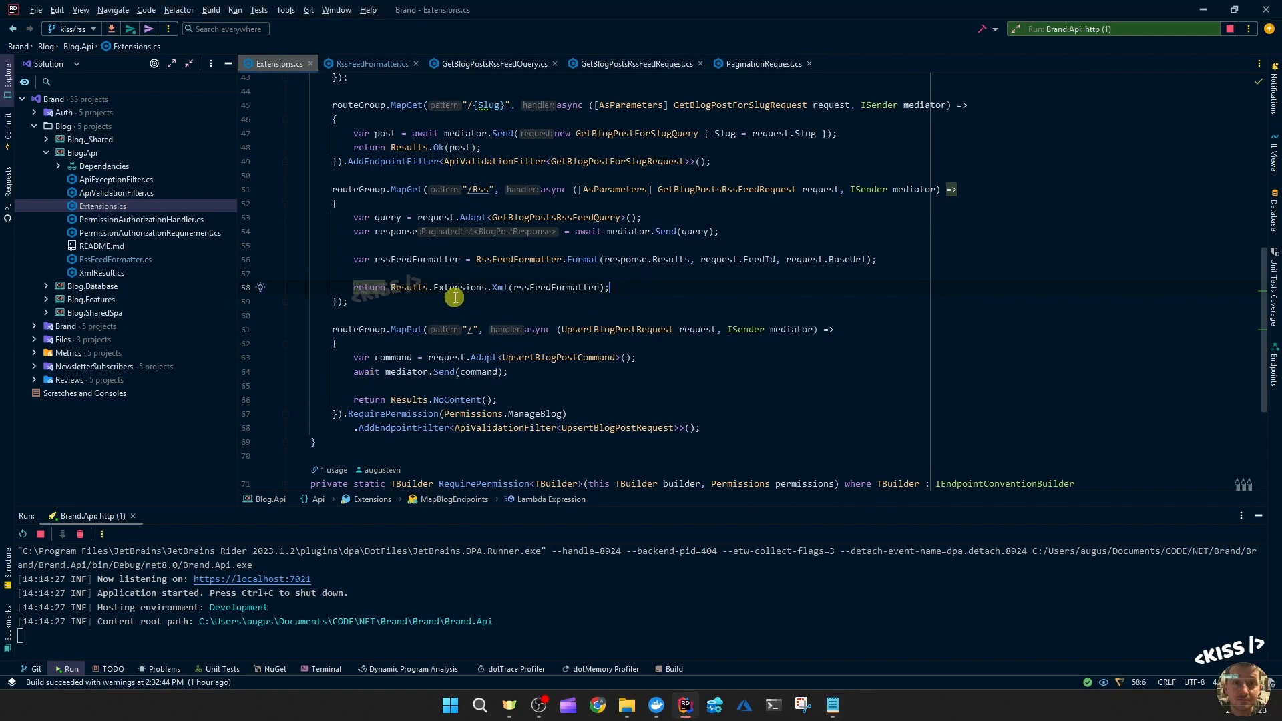
mouse_move(393, 287)
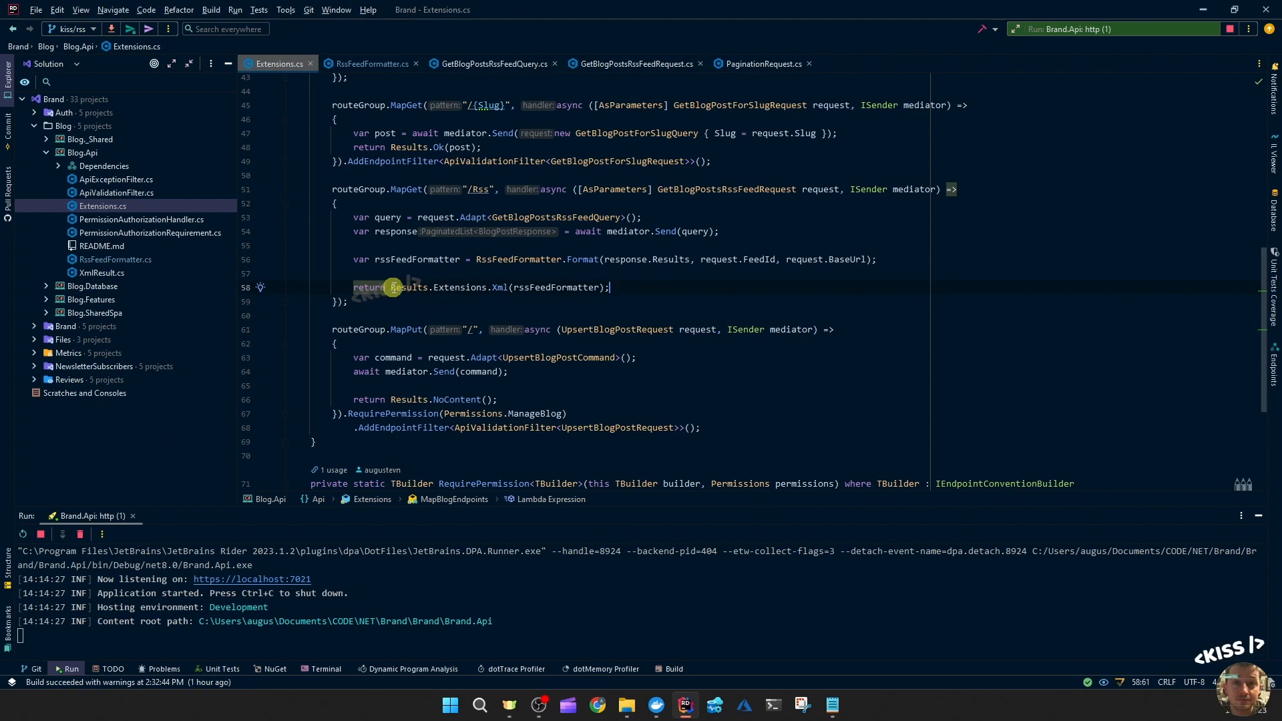
mouse_move(646, 289)
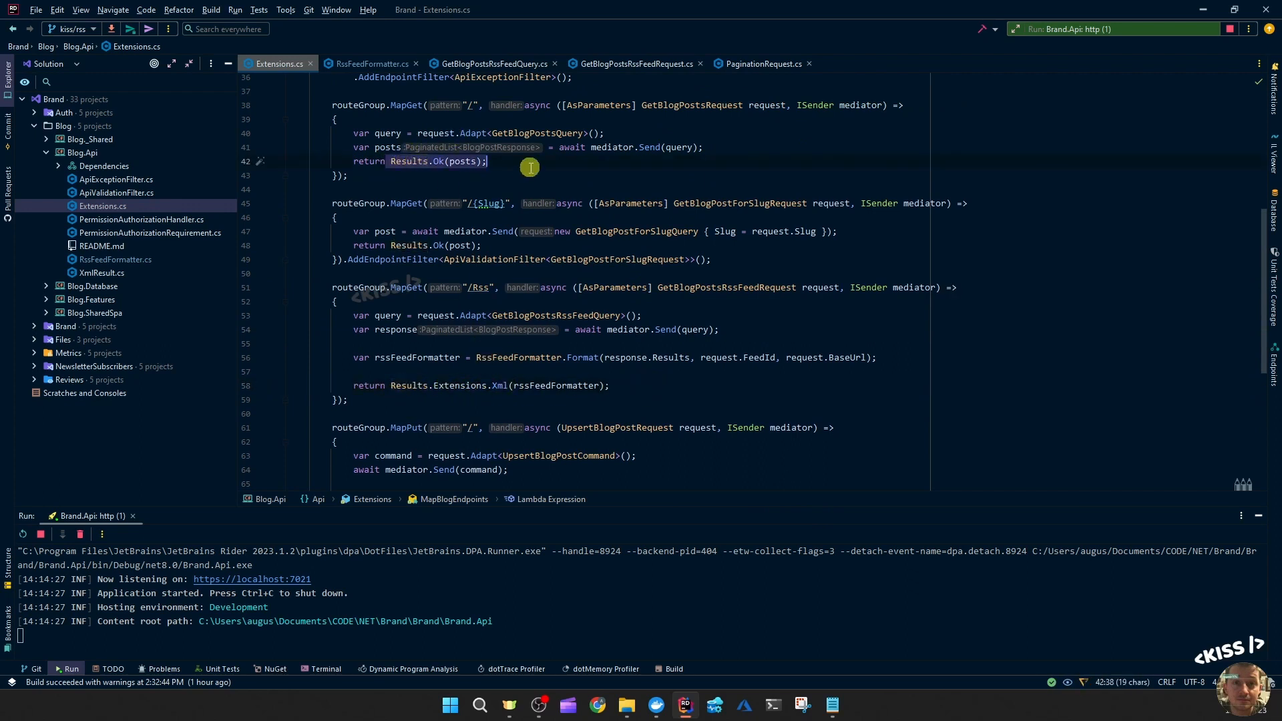
scroll("down", 3)
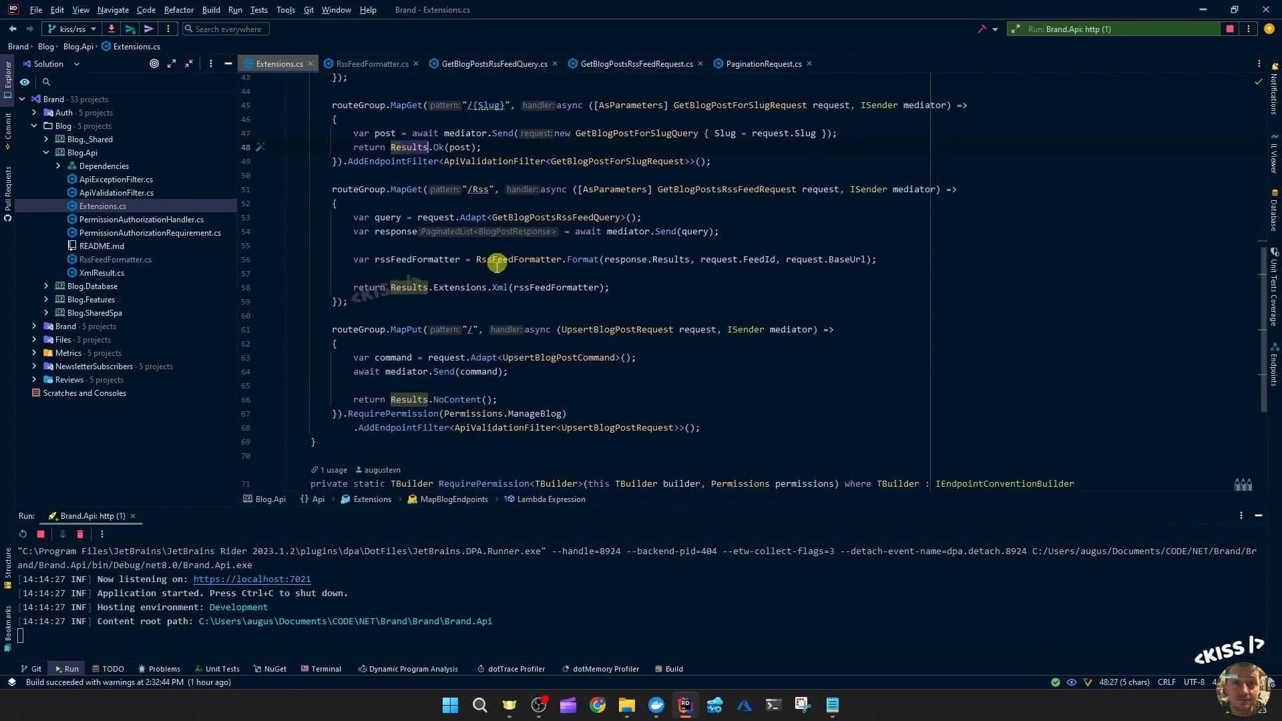
mouse_move(433, 303)
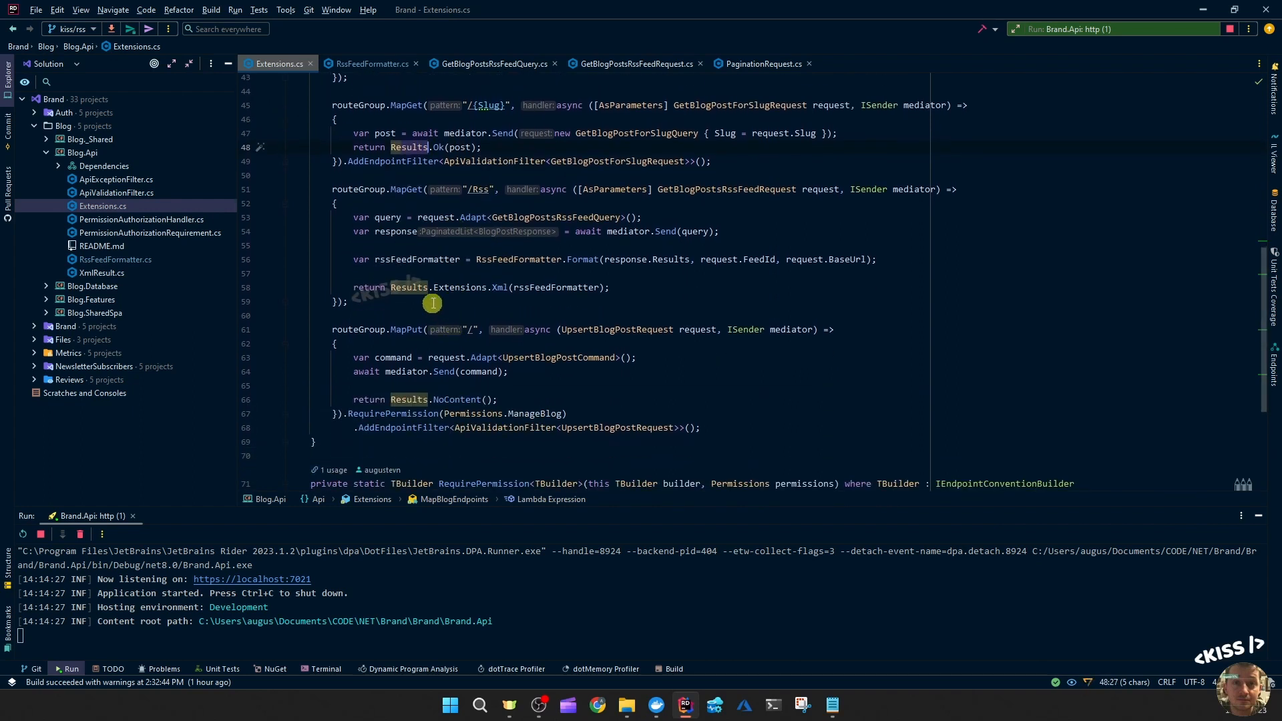
double_click(458, 287)
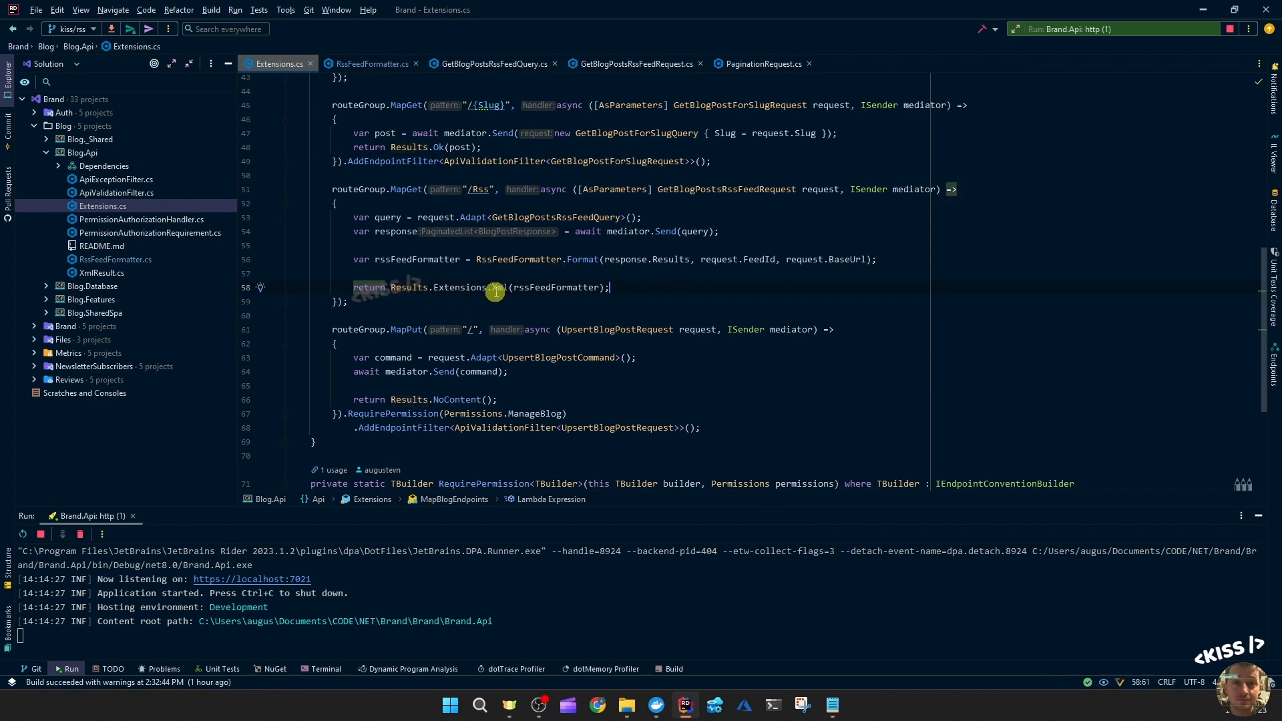
mouse_move(498, 286)
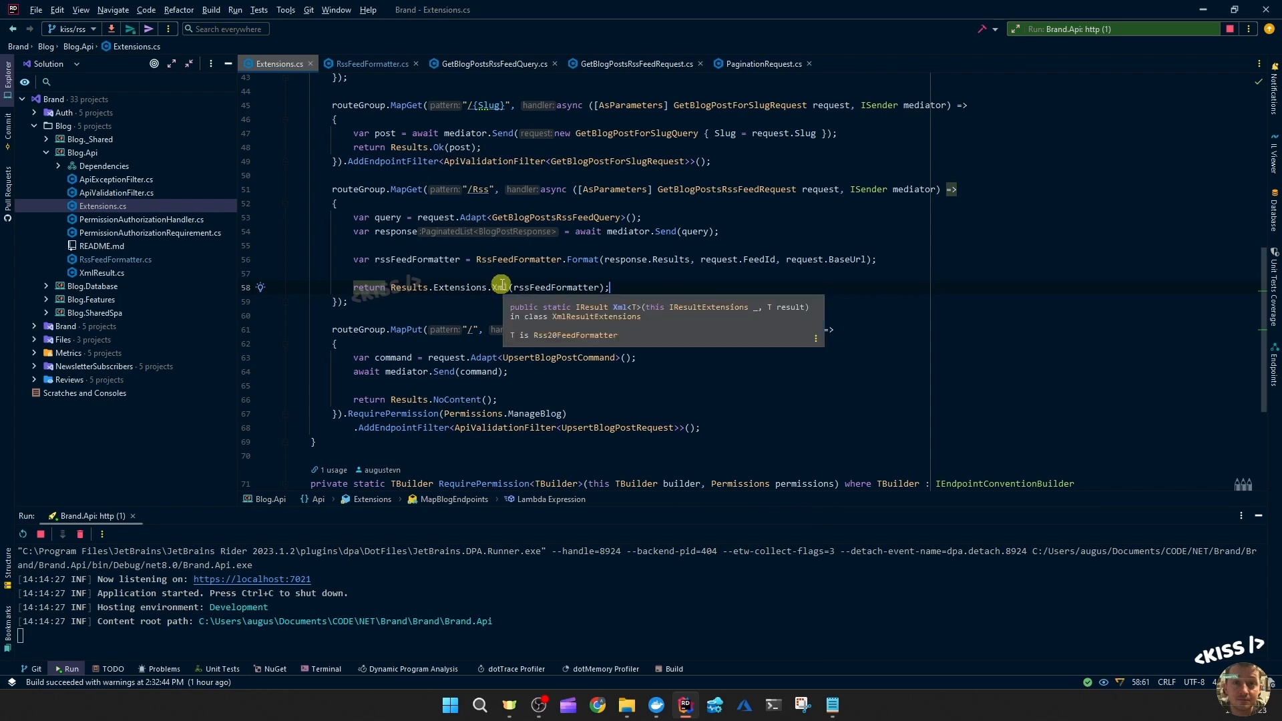
mouse_move(516, 290)
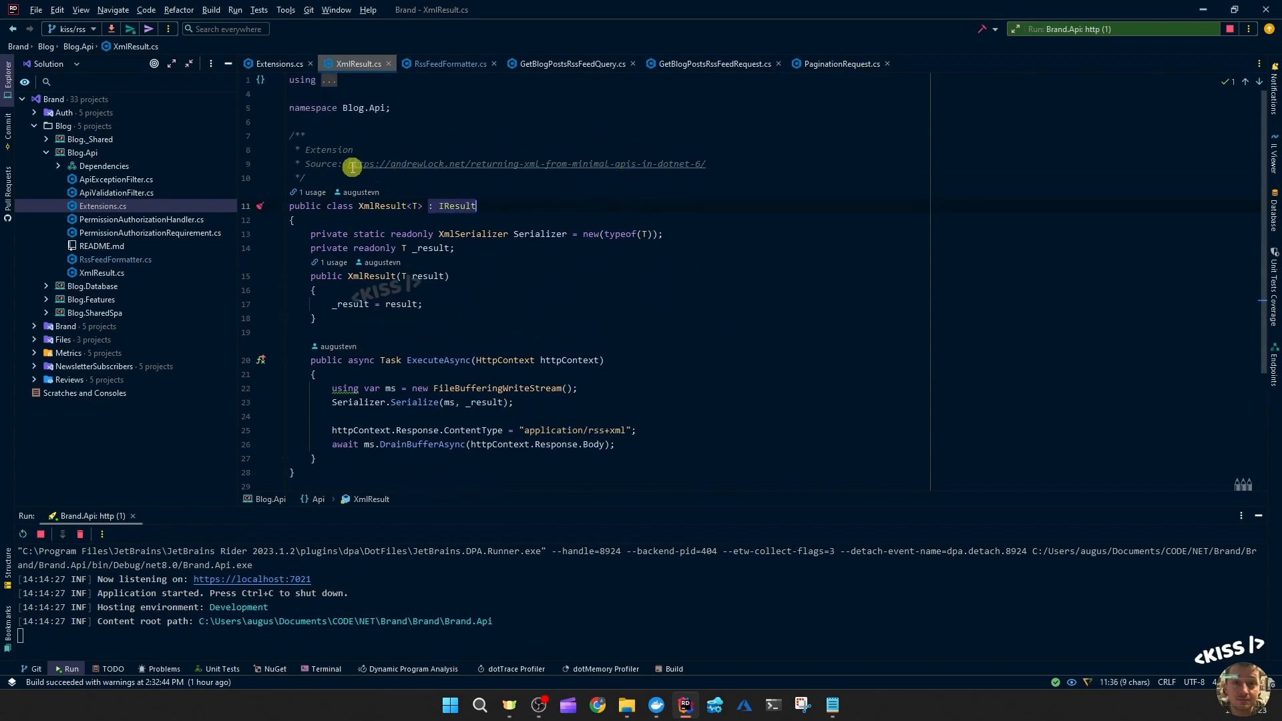
mouse_move(663, 171)
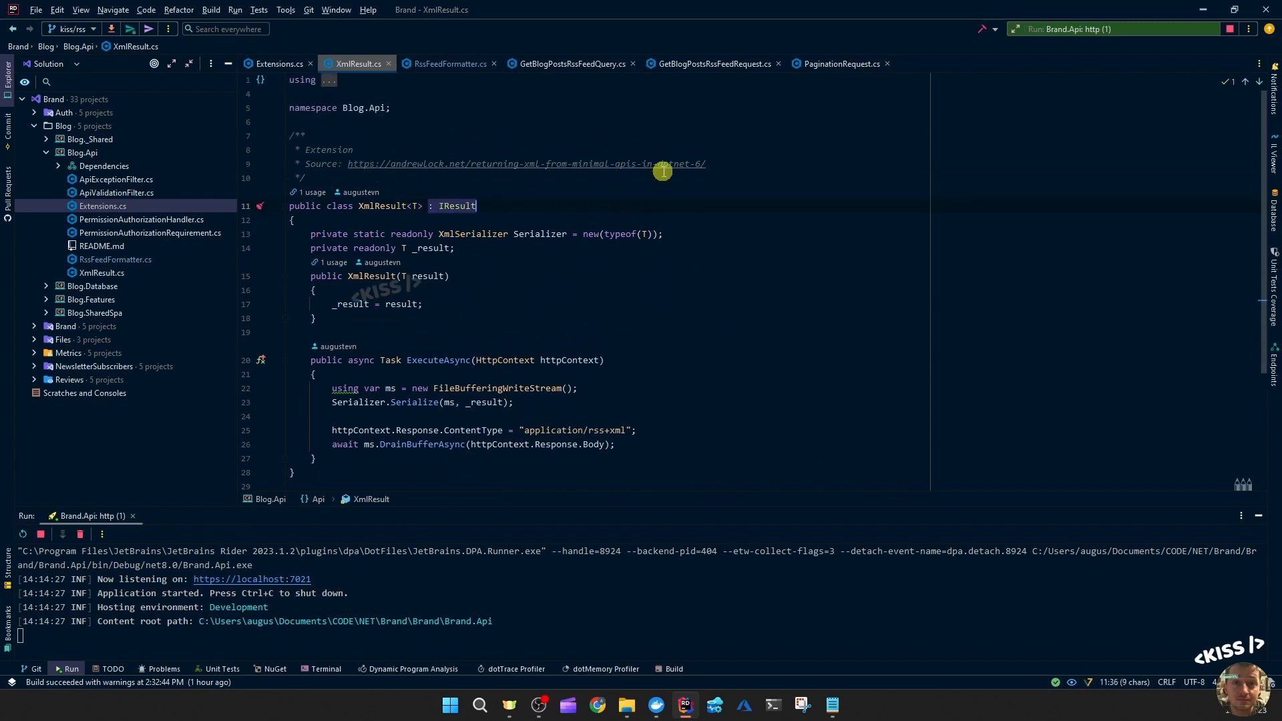
Review the XmlResult class serializing to application/rss+xml, then return to Extensions.cs.
scroll("down", 3)
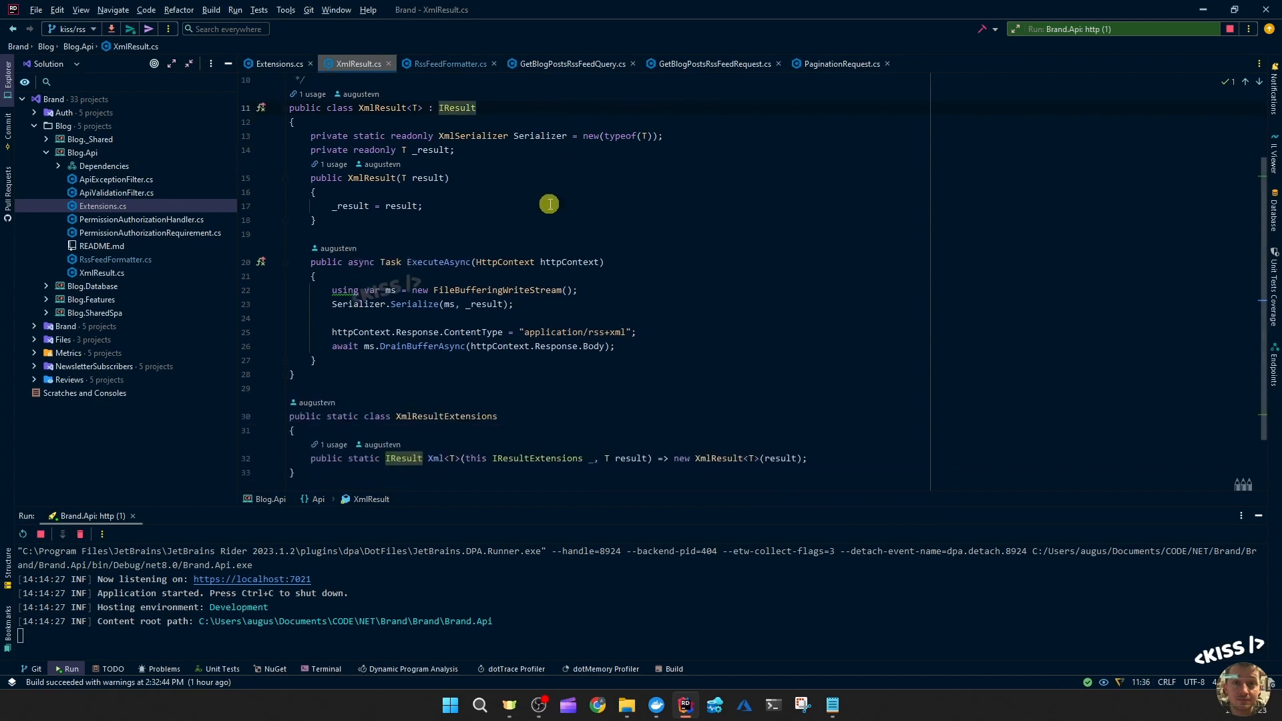
mouse_move(499, 275)
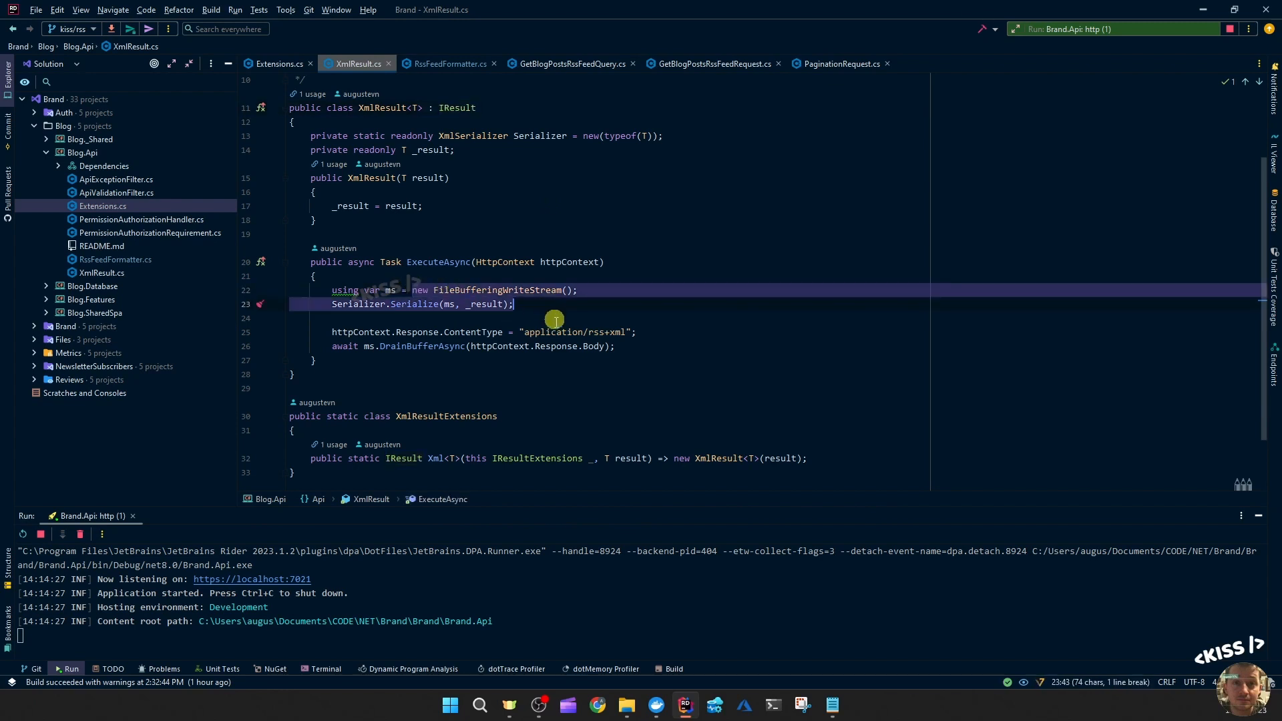
mouse_move(584, 337)
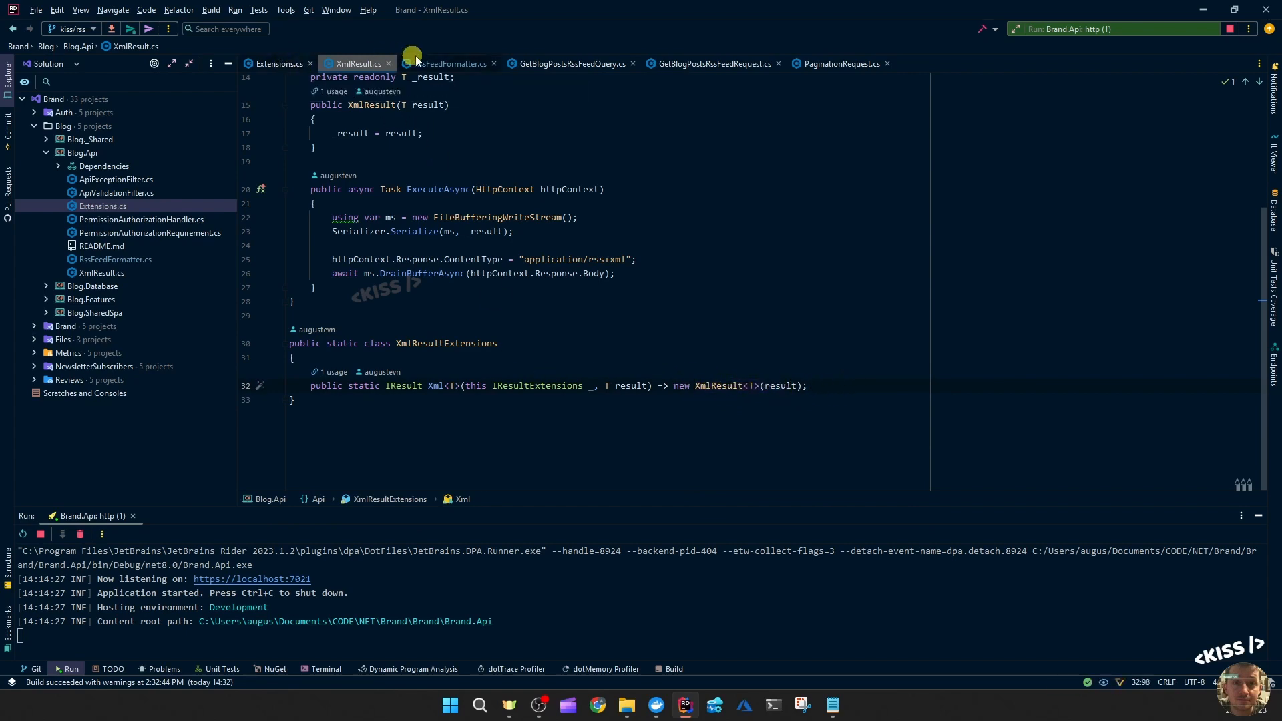
left_click(277, 63)
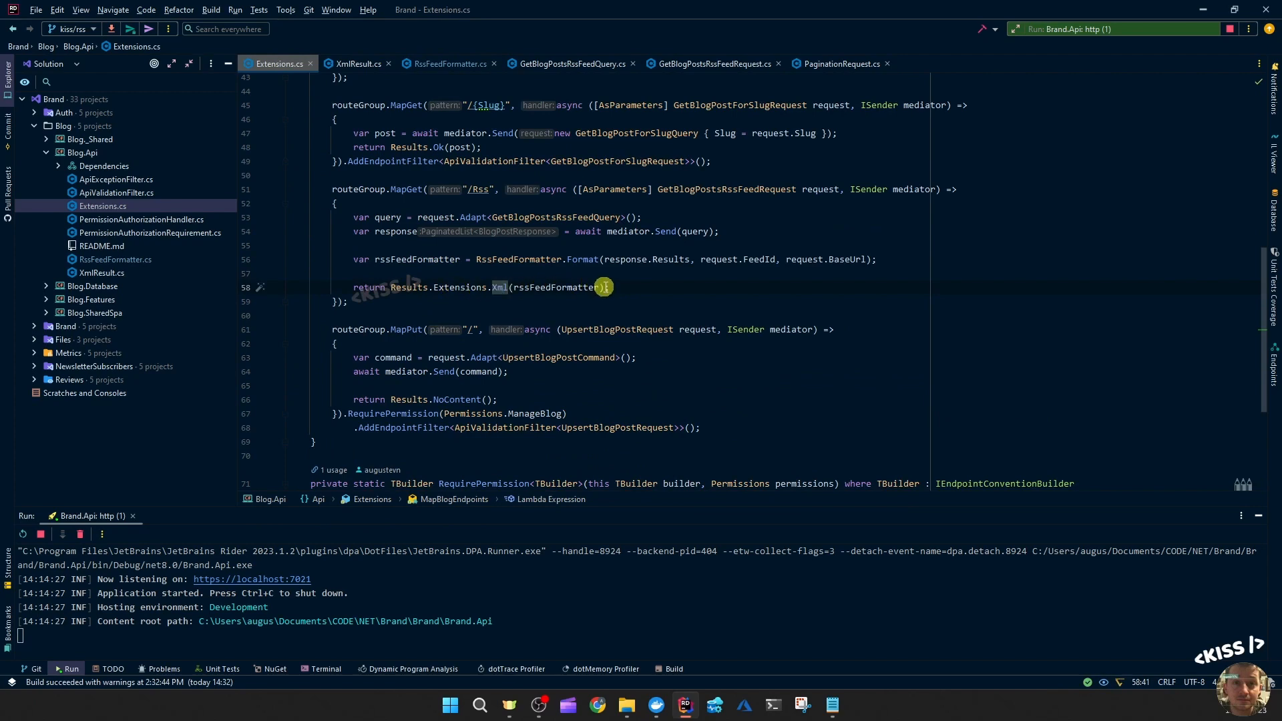
Revisit RssFeedFormatter.cs and XmlResult.cs, then open the Blog.Api README.md reference links.
left_click(446, 63)
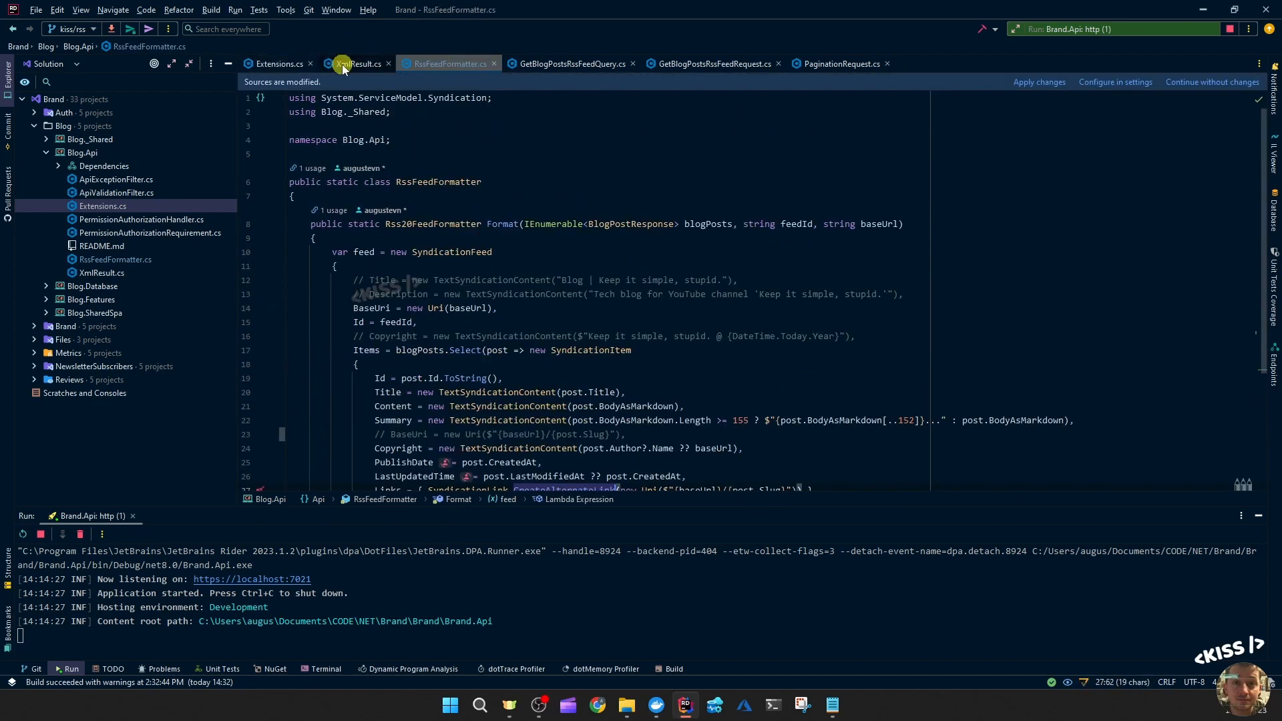
left_click(358, 63)
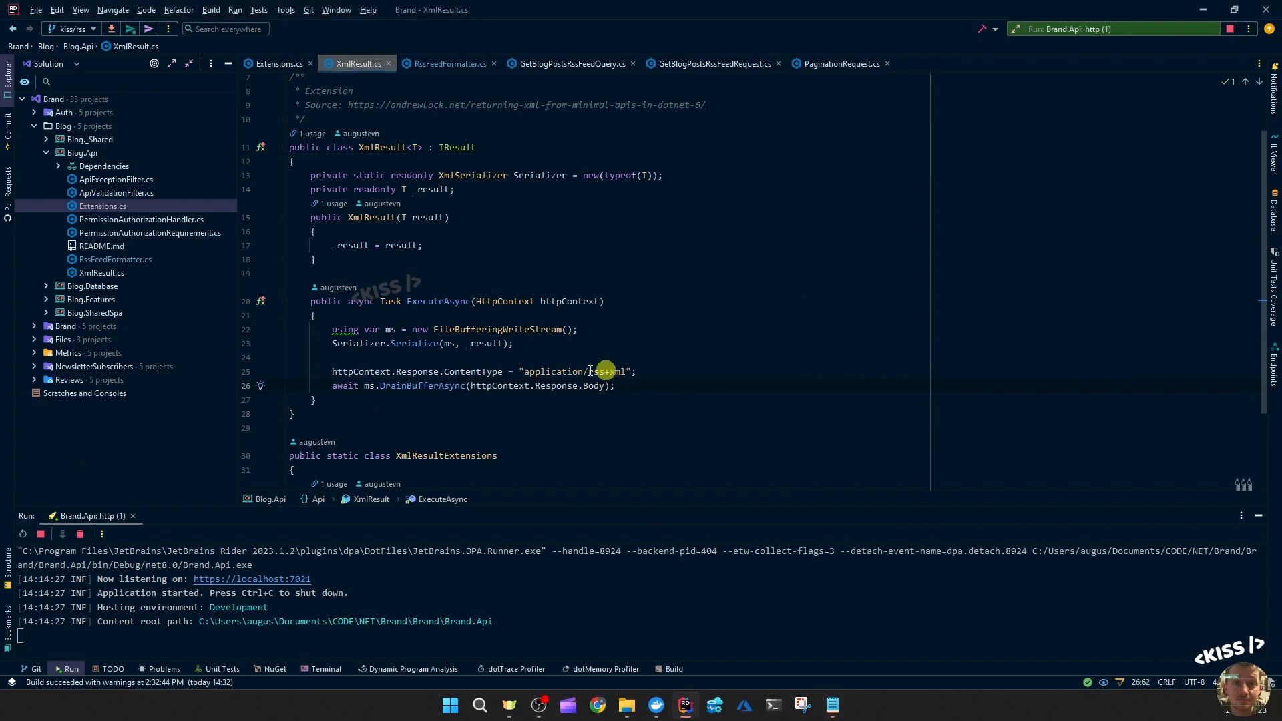
left_click(102, 246)
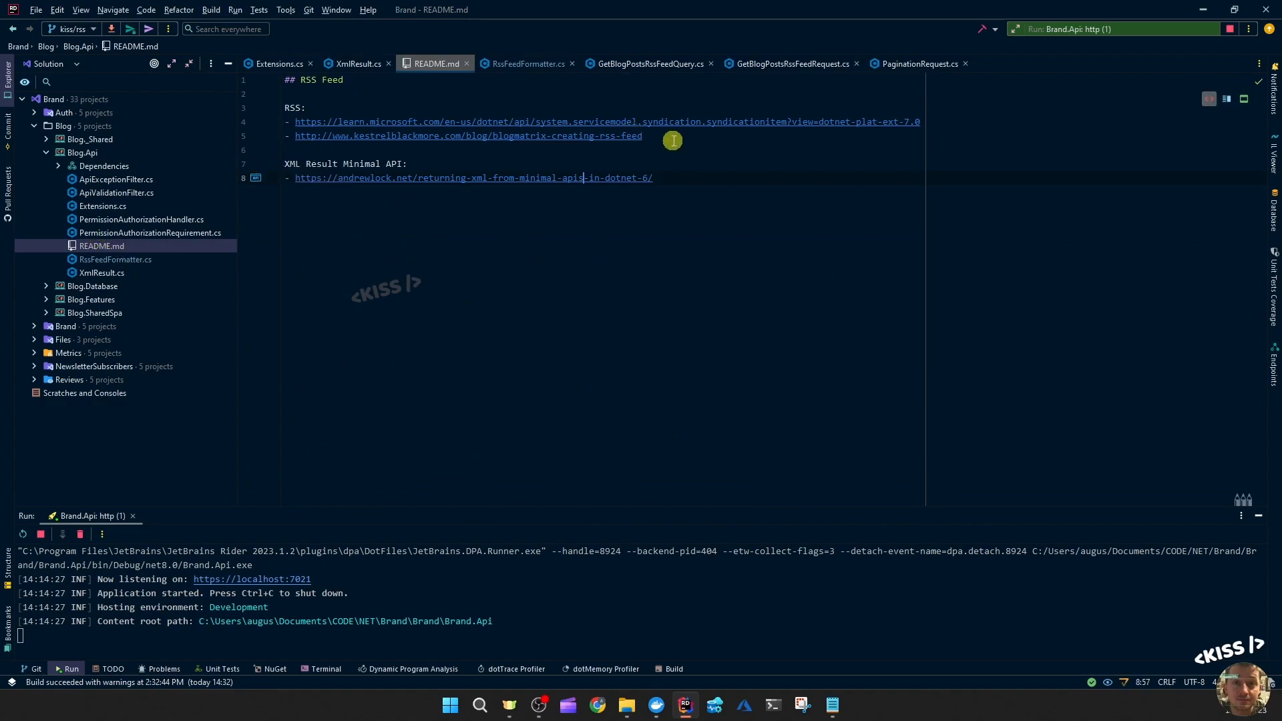